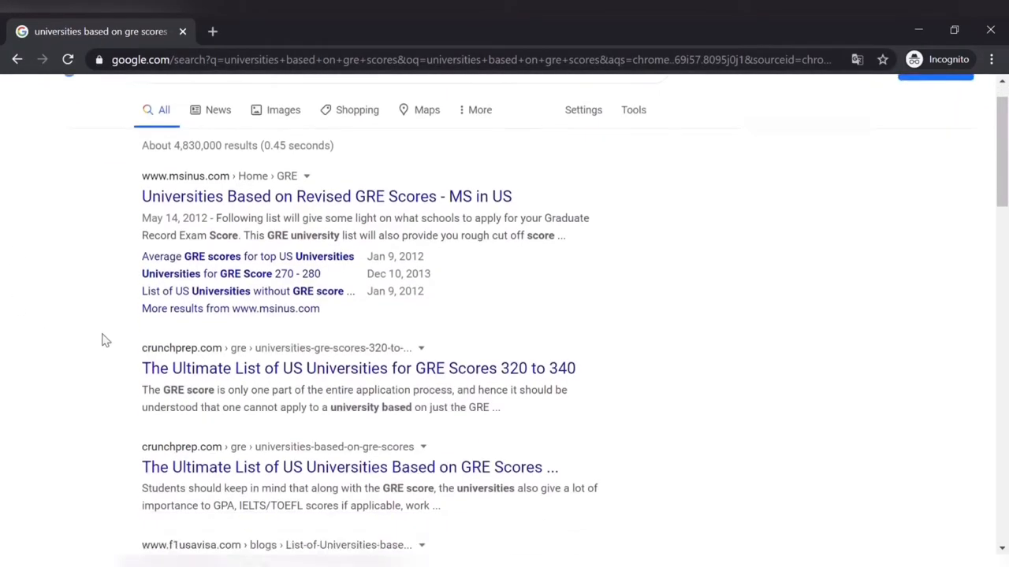
Open the msinus.com list of universities by GRE score and browse its tables.
{"action": "left_click", "coordinate": [325, 196]}
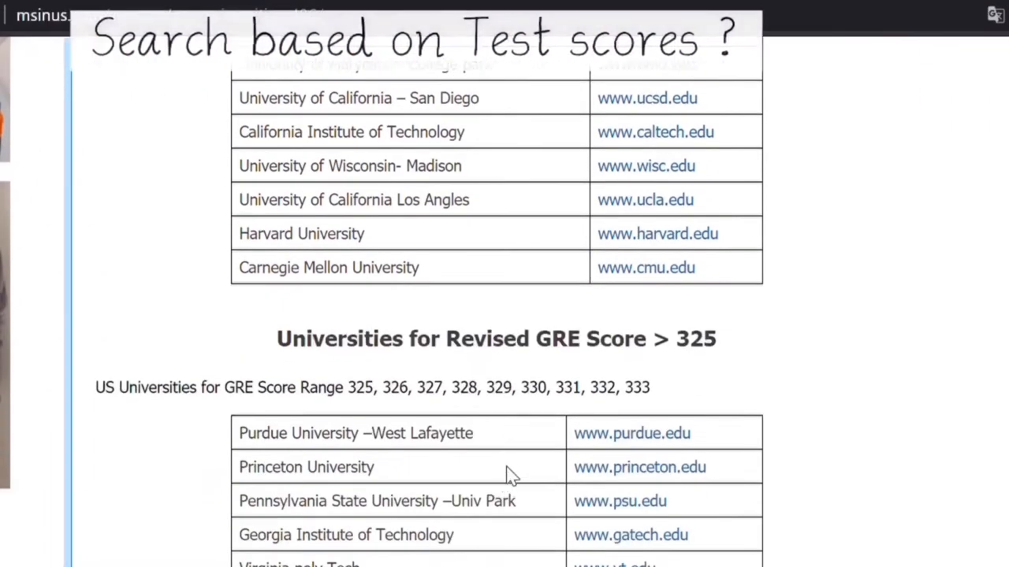
{"action": "scroll", "scroll_direction": "down", "scroll_amount": 3}
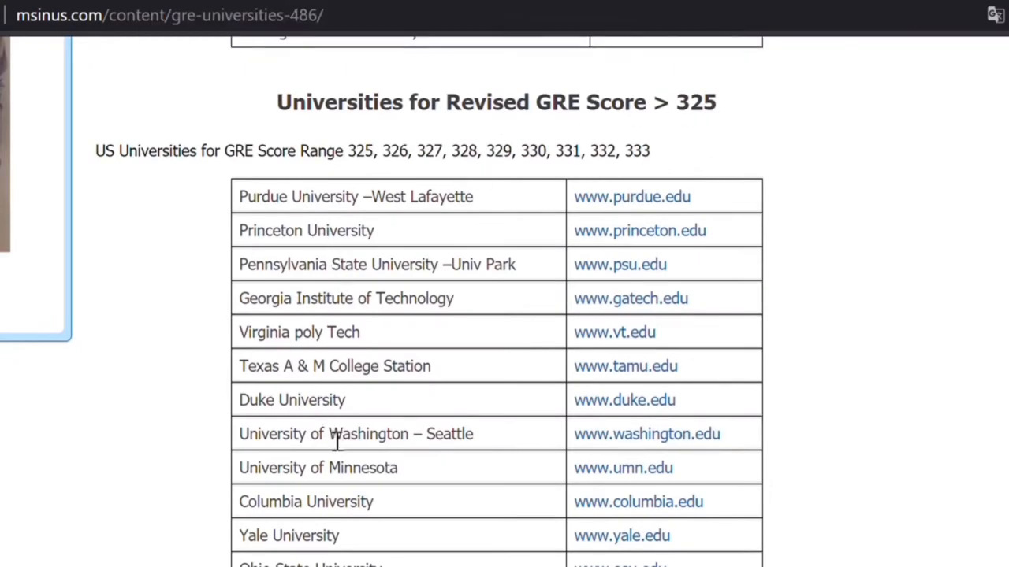
{"action": "scroll", "scroll_direction": "down", "scroll_amount": 3}
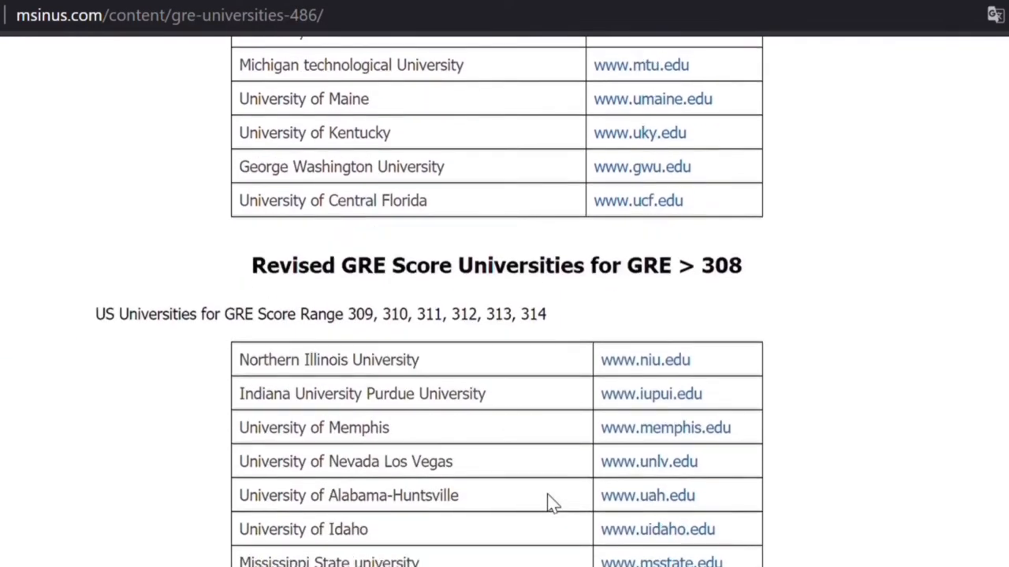
{"action": "scroll", "scroll_direction": "down", "scroll_amount": 3}
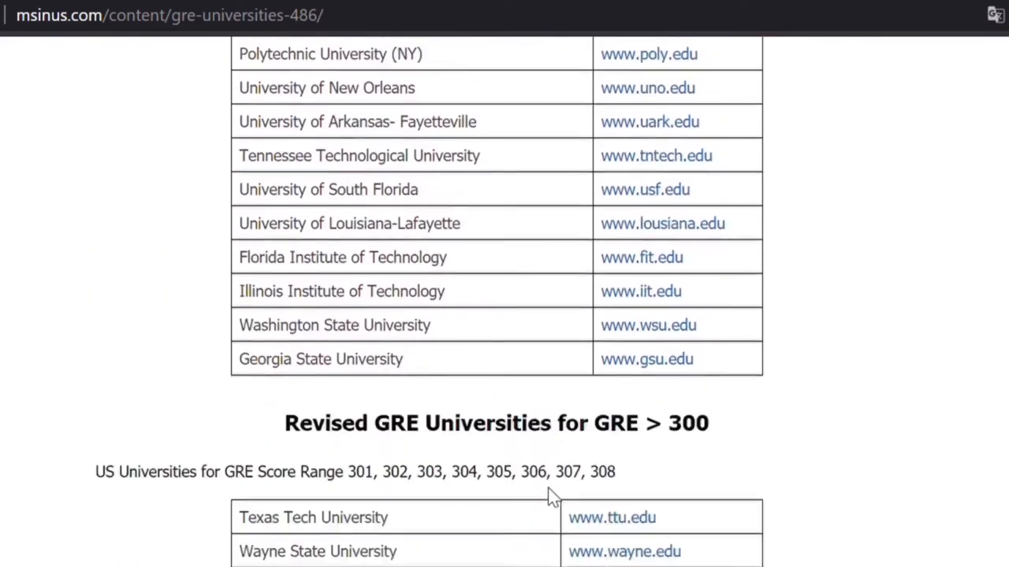
{"action": "scroll", "scroll_direction": "down", "scroll_amount": 3}
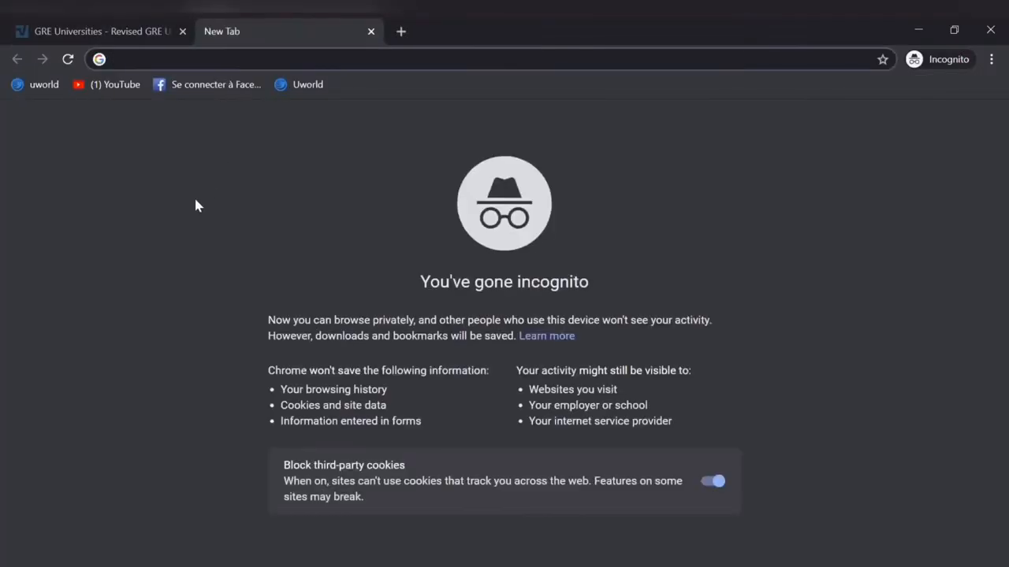
Search 'university of nevada reno gre requirements' and open UNR's Graduate Degrees page.
{"action": "type", "text": "university of nevada reno gre requirement"}
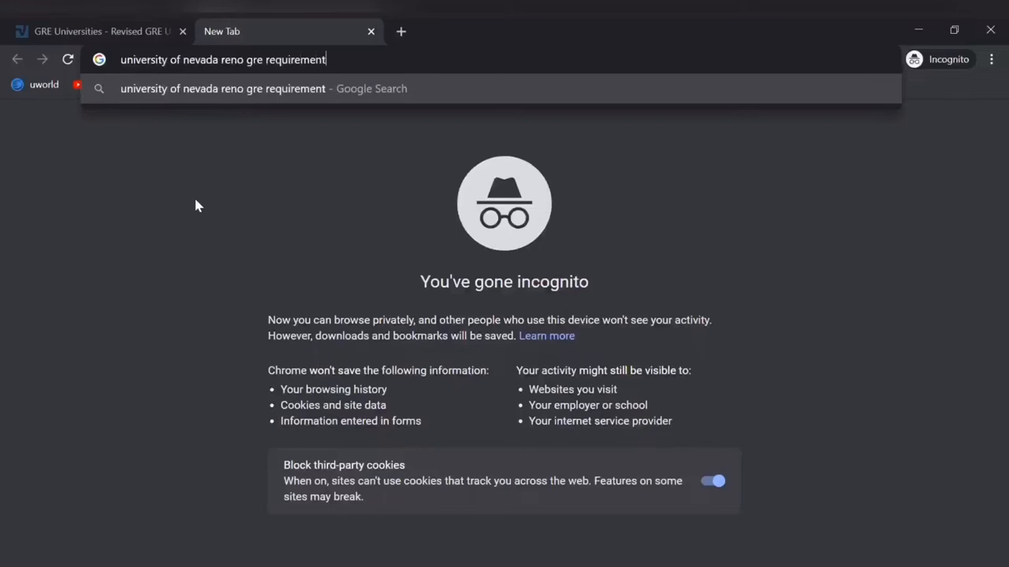
{"action": "key", "text": "Enter"}
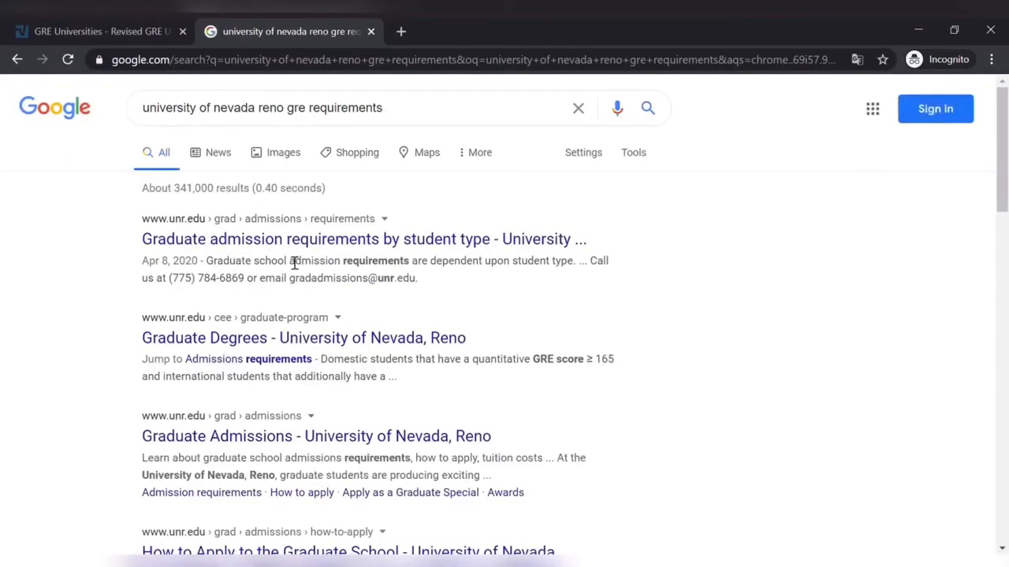
{"action": "scroll", "scroll_direction": "down", "scroll_amount": 3}
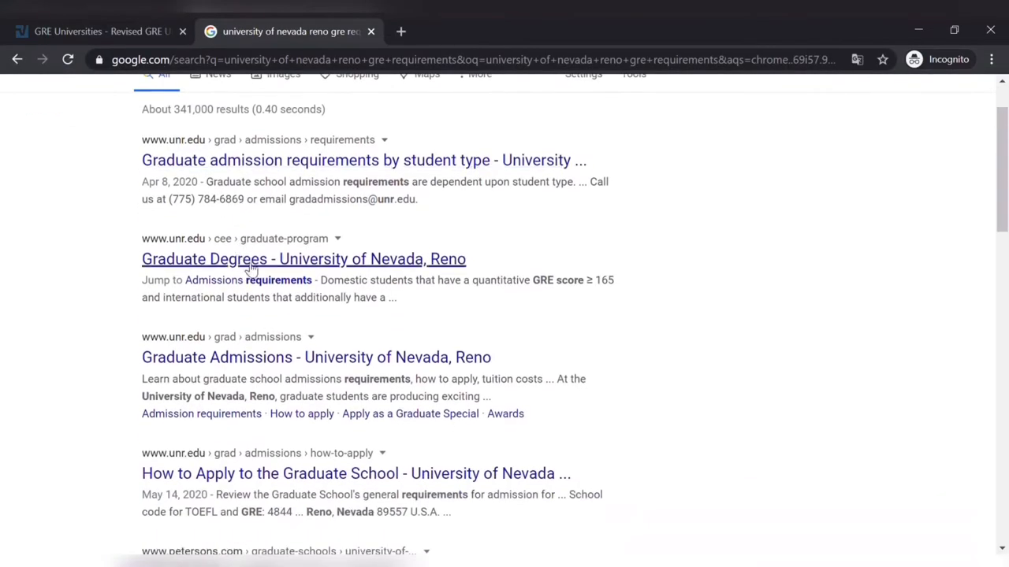
{"action": "left_click", "coordinate": [304, 258]}
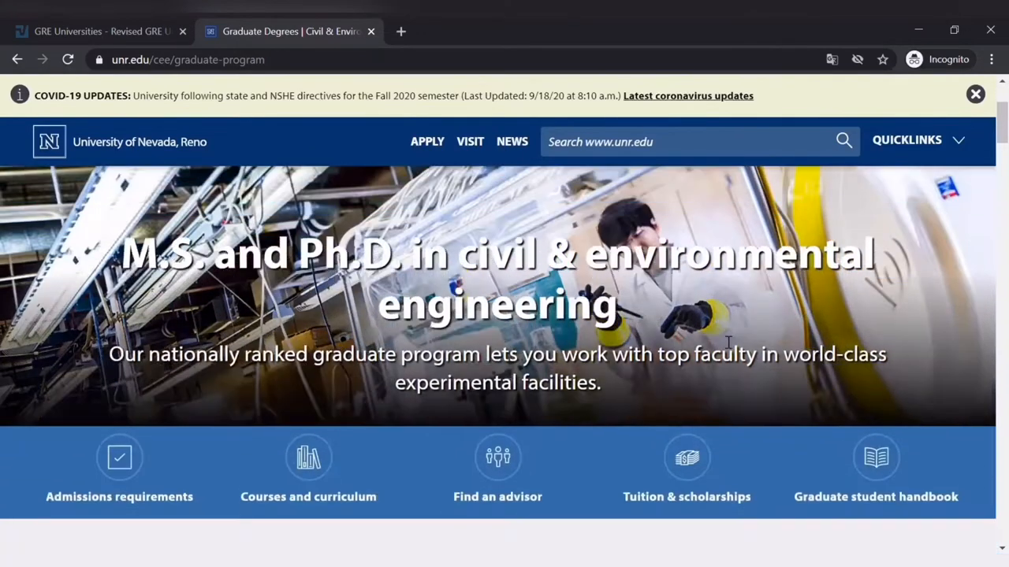
Review the minimum GRE score and three recommendation letters requirements.
{"action": "scroll", "scroll_direction": "down", "scroll_amount": 3}
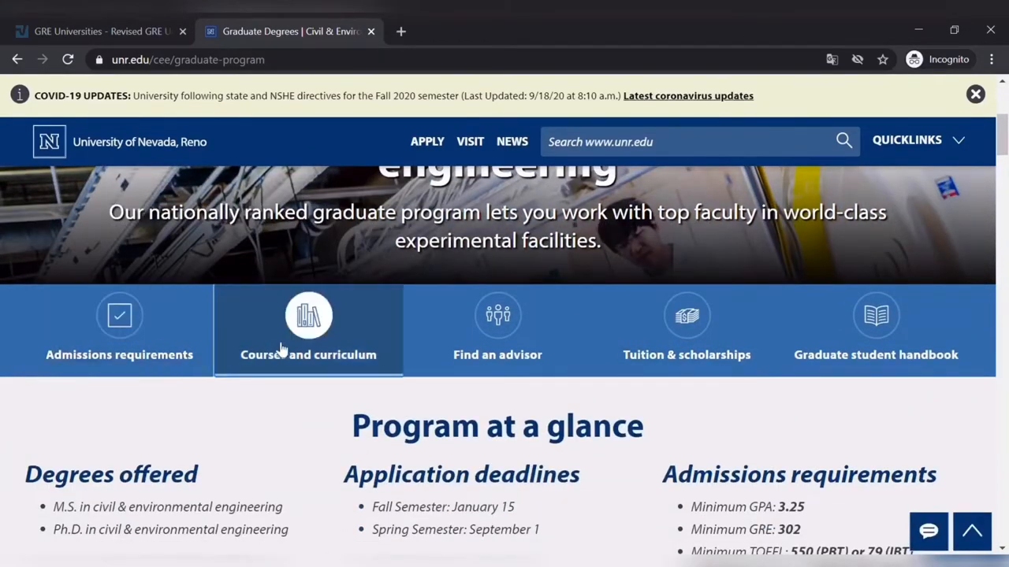
{"action": "scroll", "scroll_direction": "down", "scroll_amount": 3}
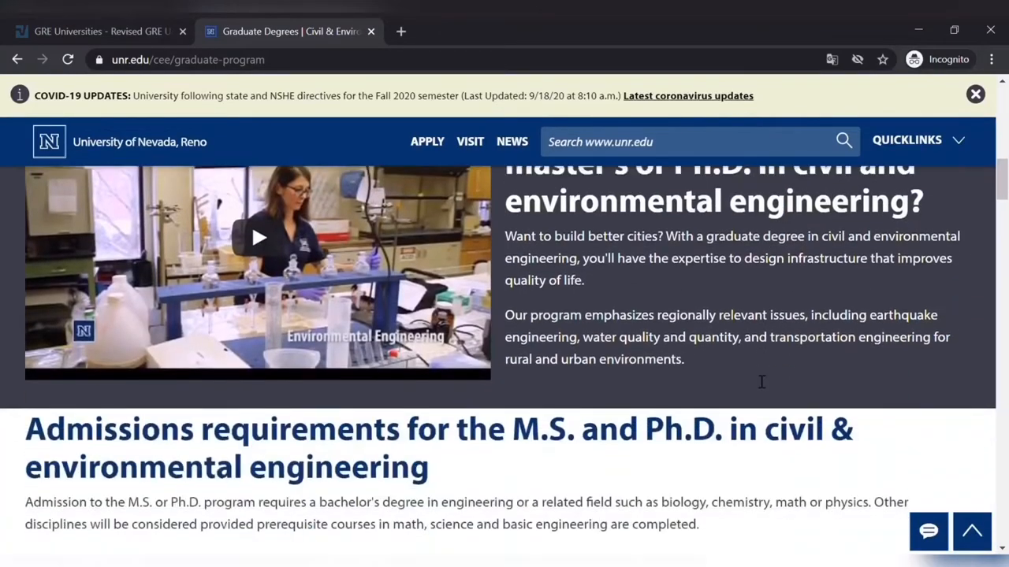
{"action": "scroll", "scroll_direction": "down", "scroll_amount": 3}
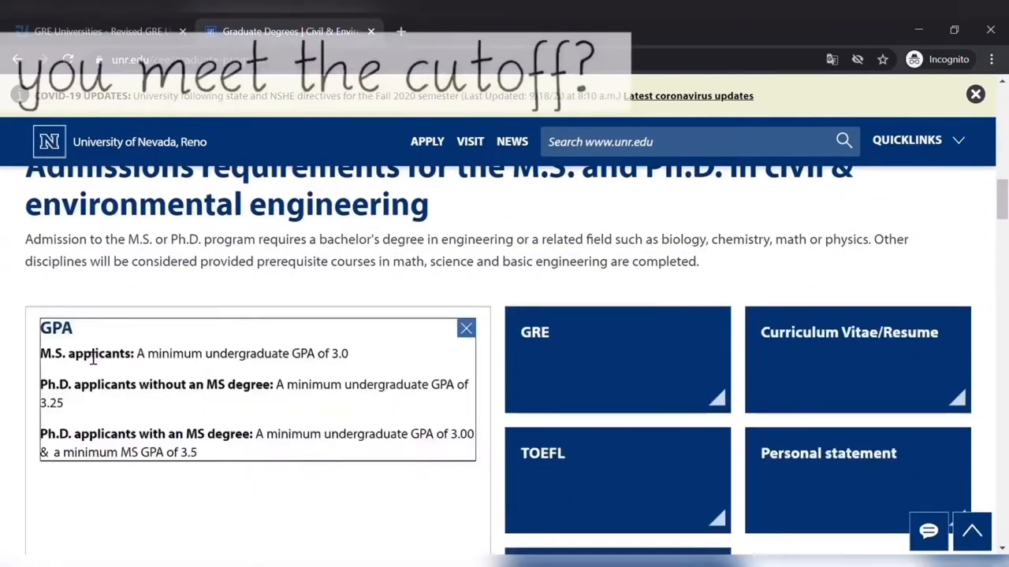
{"action": "left_click_drag", "start_coordinate": [300, 353], "coordinate": [349, 353]}
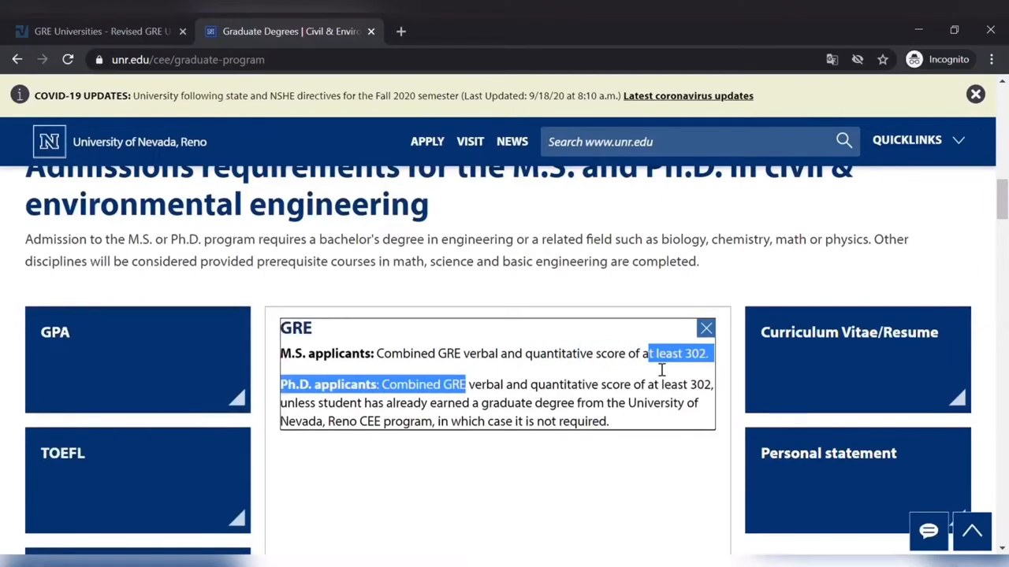
{"action": "mouse_move", "coordinate": [792, 349]}
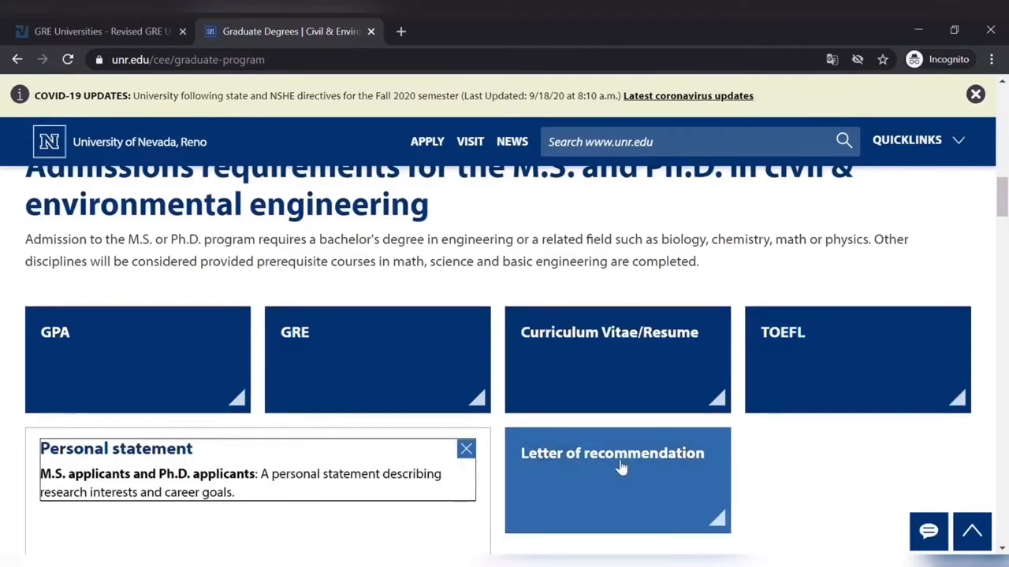
{"action": "left_click", "coordinate": [617, 453]}
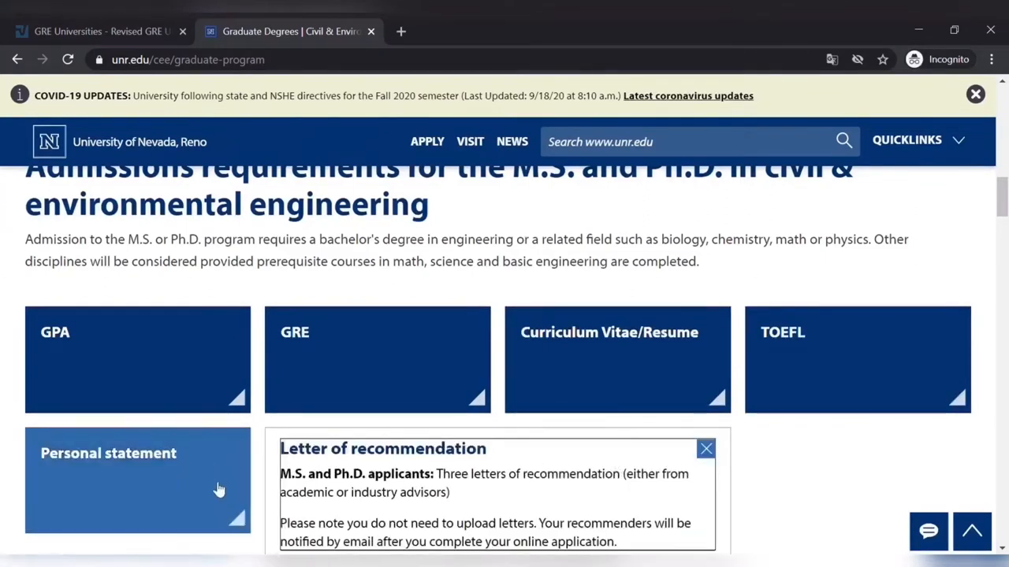
{"action": "left_click_drag", "start_coordinate": [410, 473], "coordinate": [540, 474]}
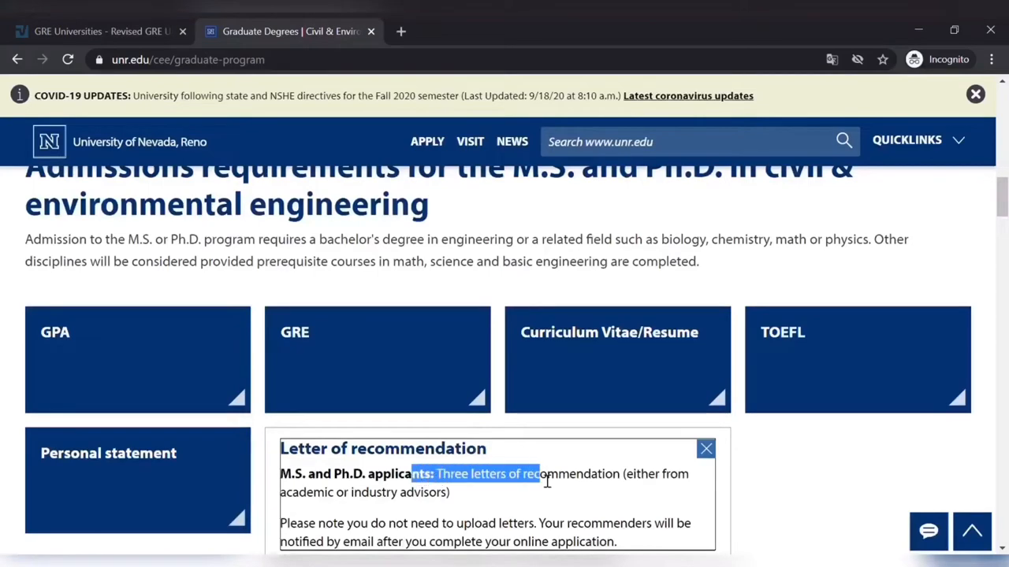
{"action": "scroll", "scroll_direction": "down", "scroll_amount": 3}
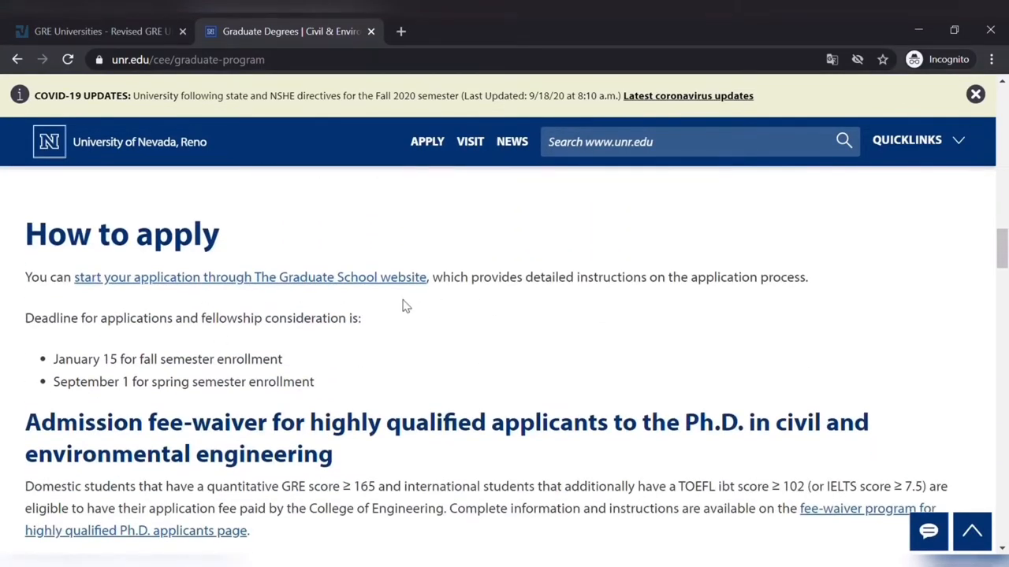
{"action": "mouse_move", "coordinate": [217, 276]}
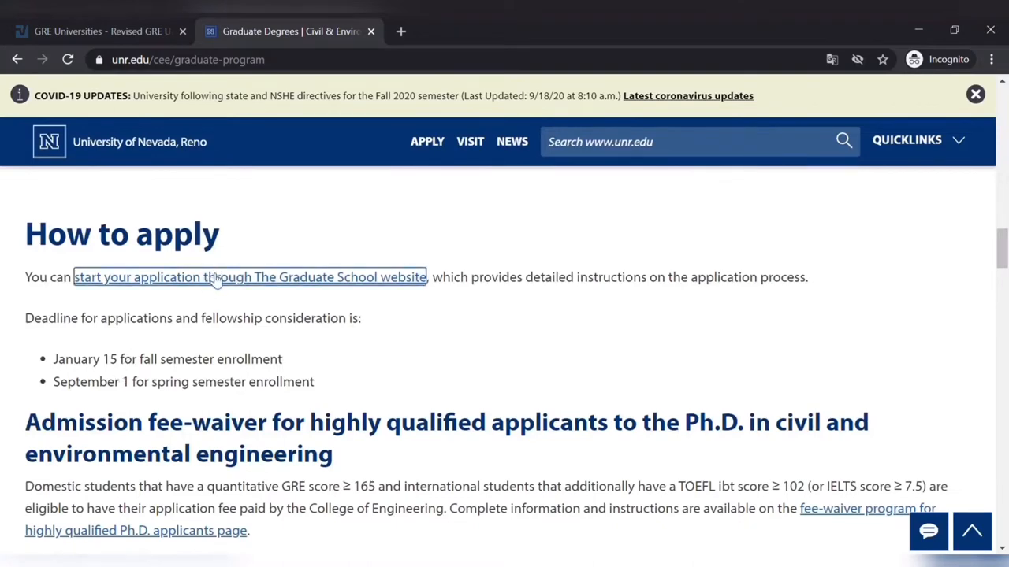
Go to the Graduate School admissions page and start the online application.
{"action": "left_click", "coordinate": [249, 277]}
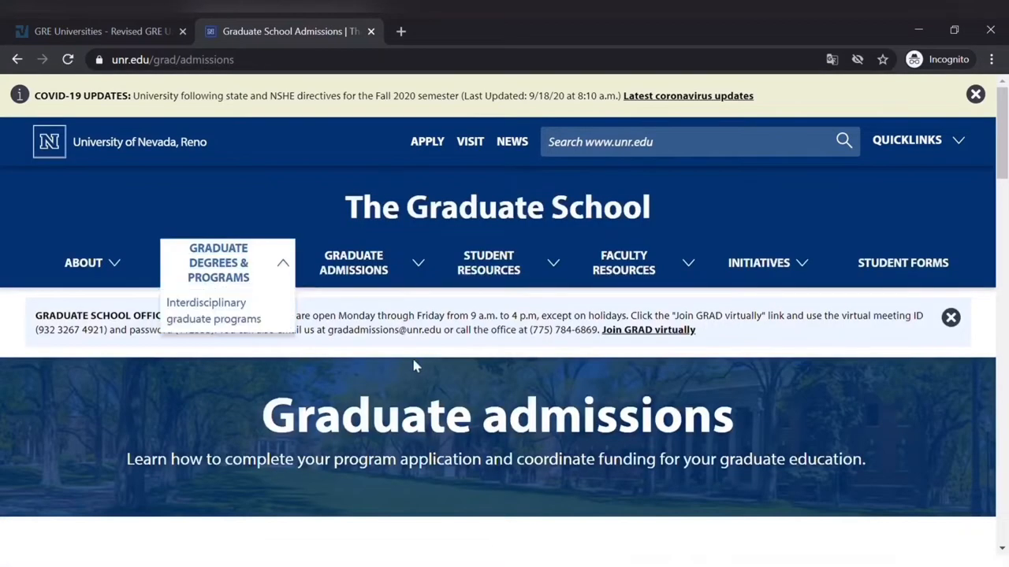
{"action": "scroll", "scroll_direction": "down", "scroll_amount": 3}
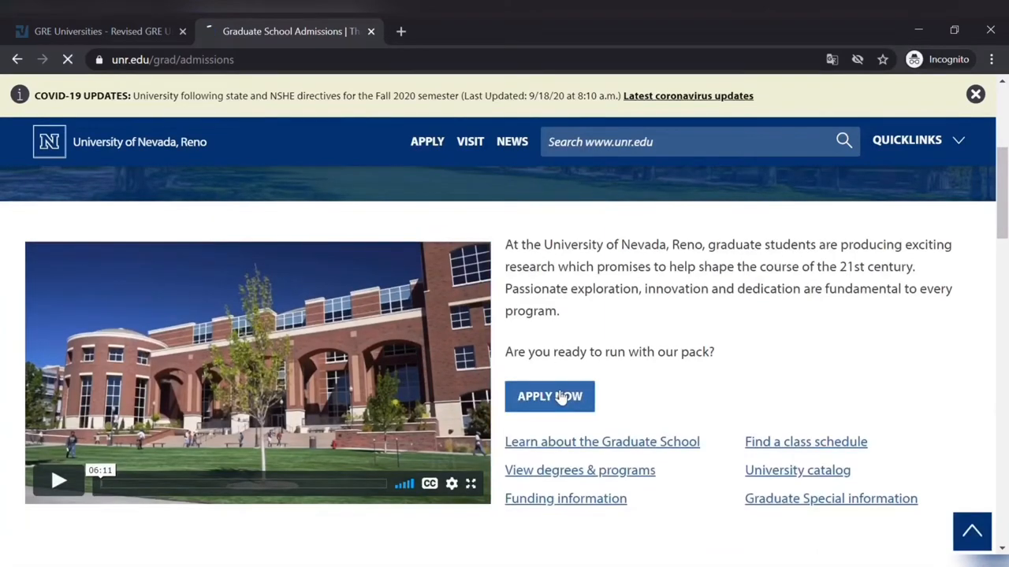
{"action": "left_click", "coordinate": [549, 396]}
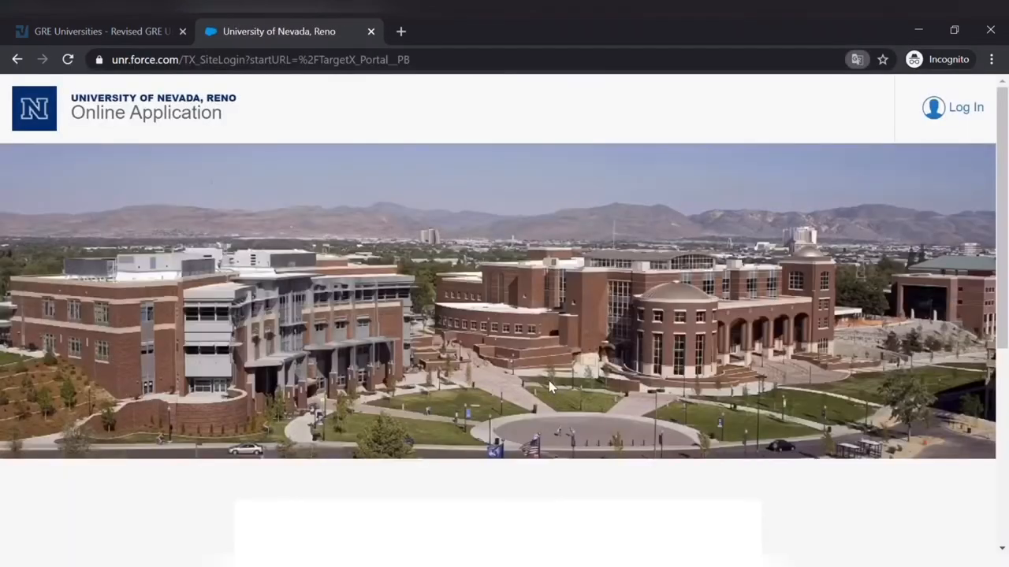
{"action": "scroll", "scroll_direction": "down", "scroll_amount": 3}
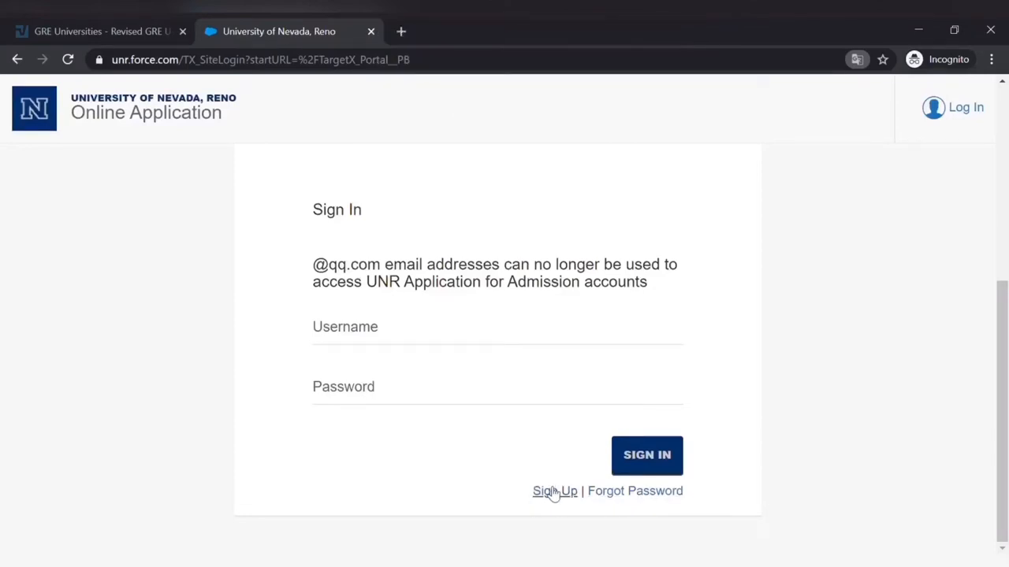
{"action": "left_click", "coordinate": [554, 491]}
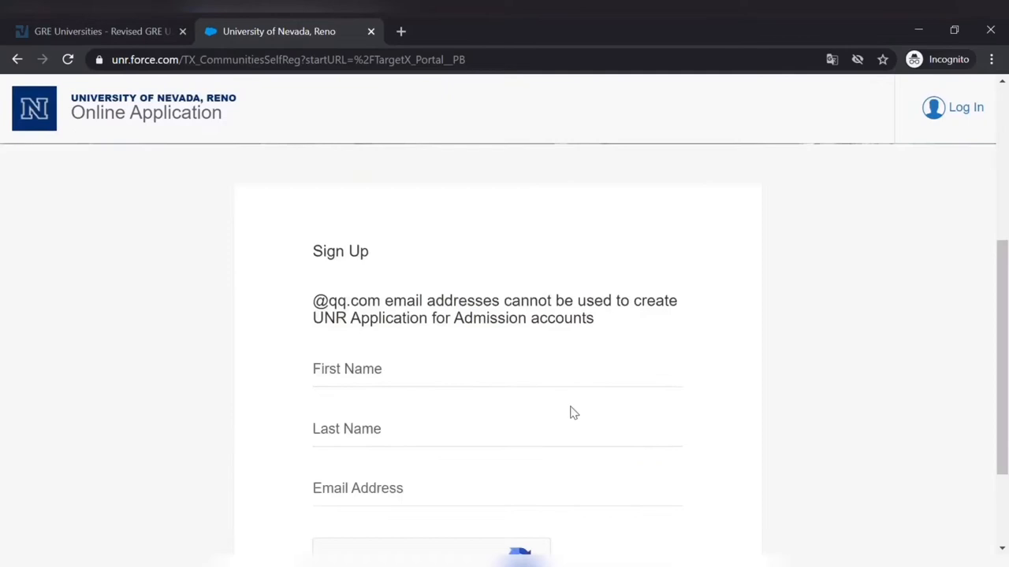
{"action": "scroll", "scroll_direction": "down", "scroll_amount": 3}
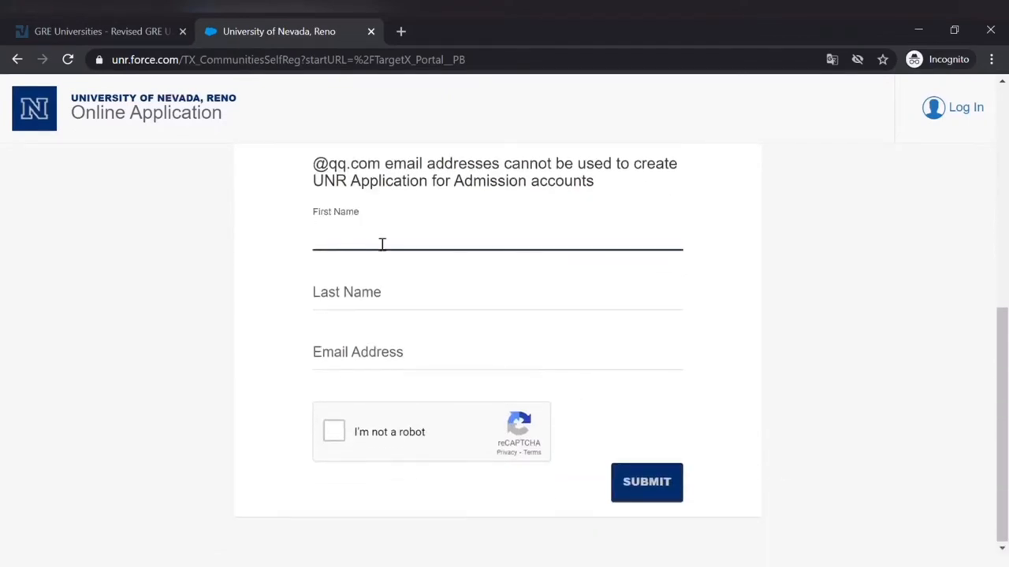
{"action": "type", "text": "USA"}
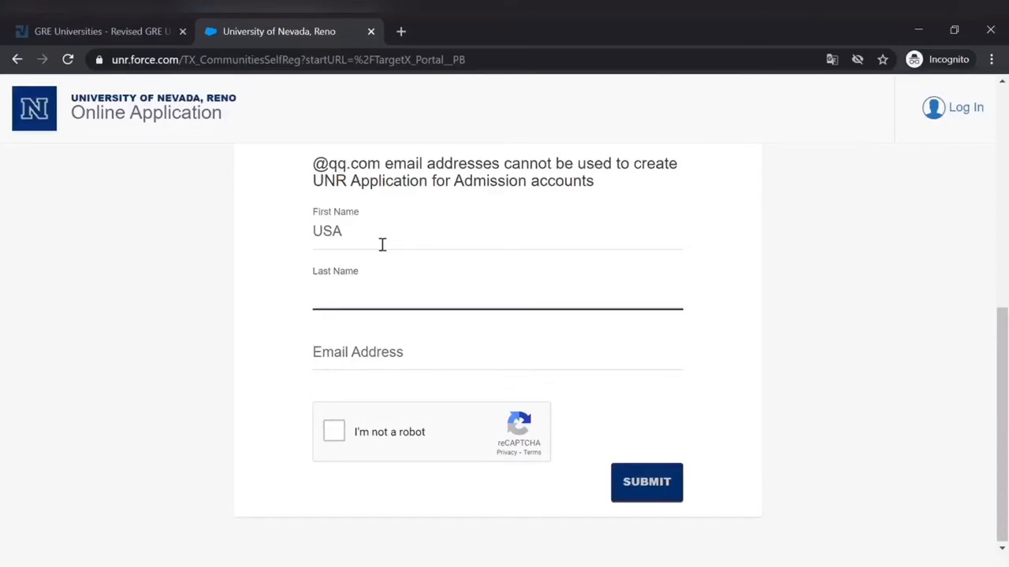
{"action": "type", "text": "application"}
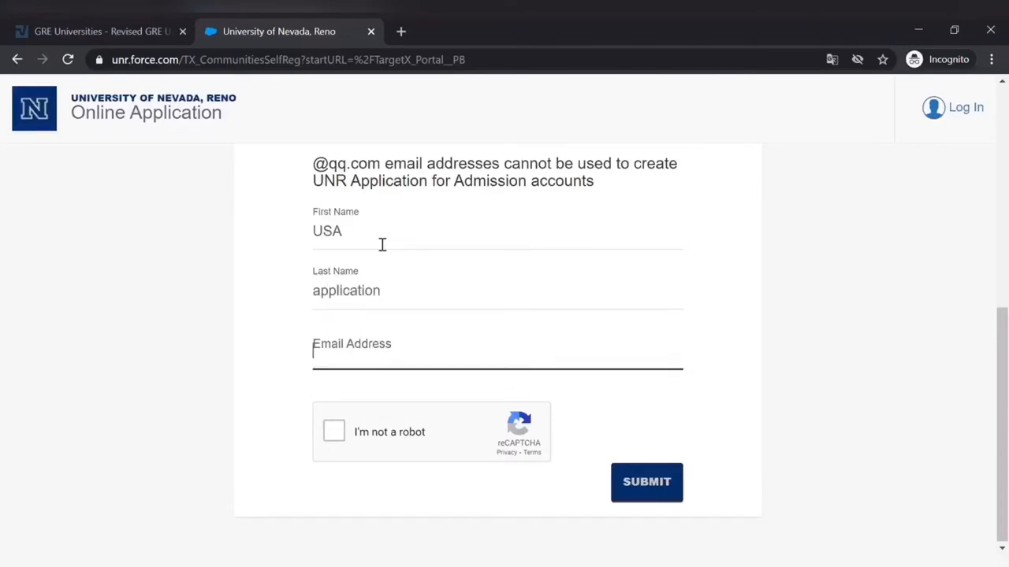
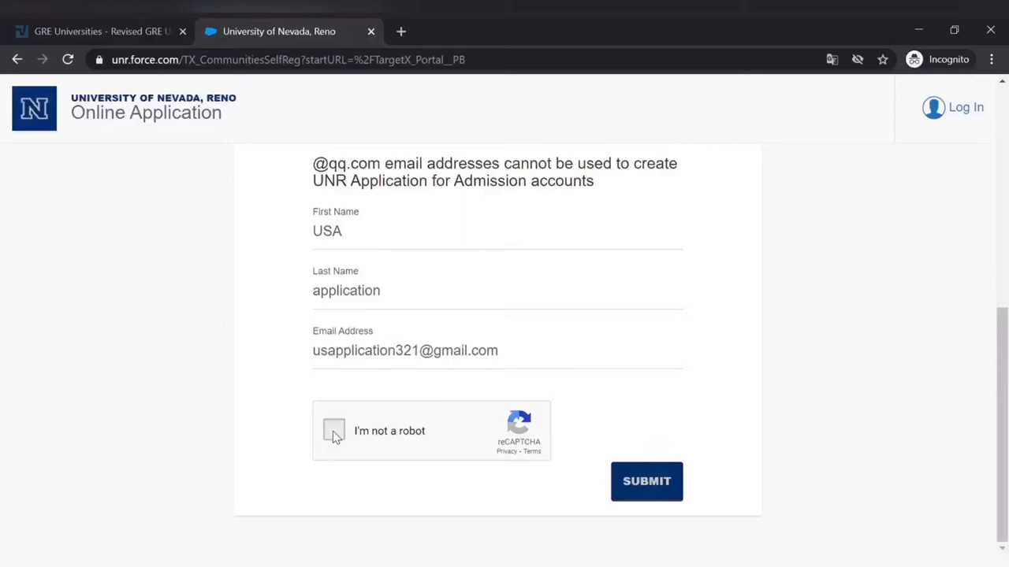
Pass the fire hydrant reCAPTCHA and submit the registration.
{"action": "left_click", "coordinate": [333, 431]}
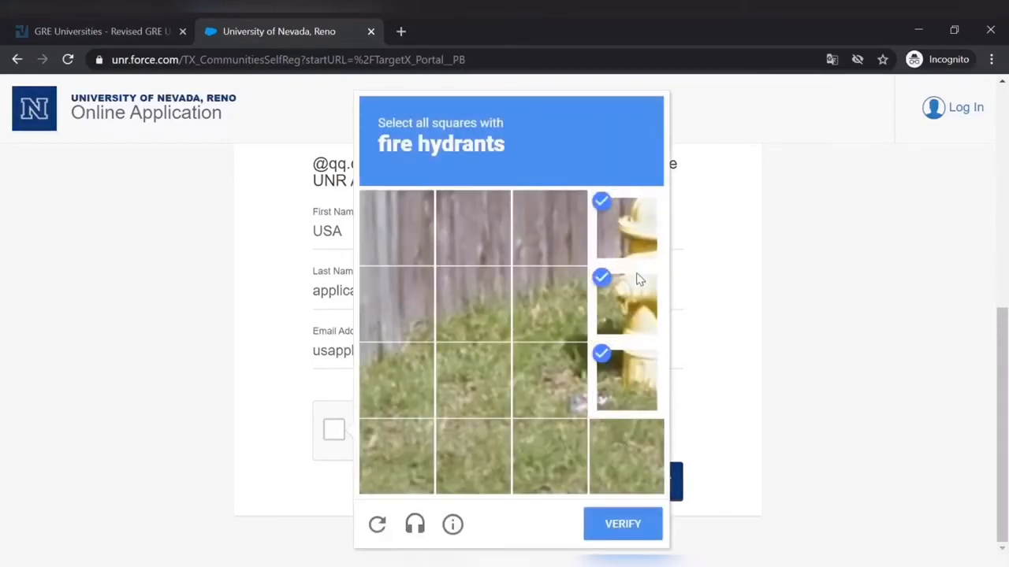
{"action": "left_click", "coordinate": [622, 523]}
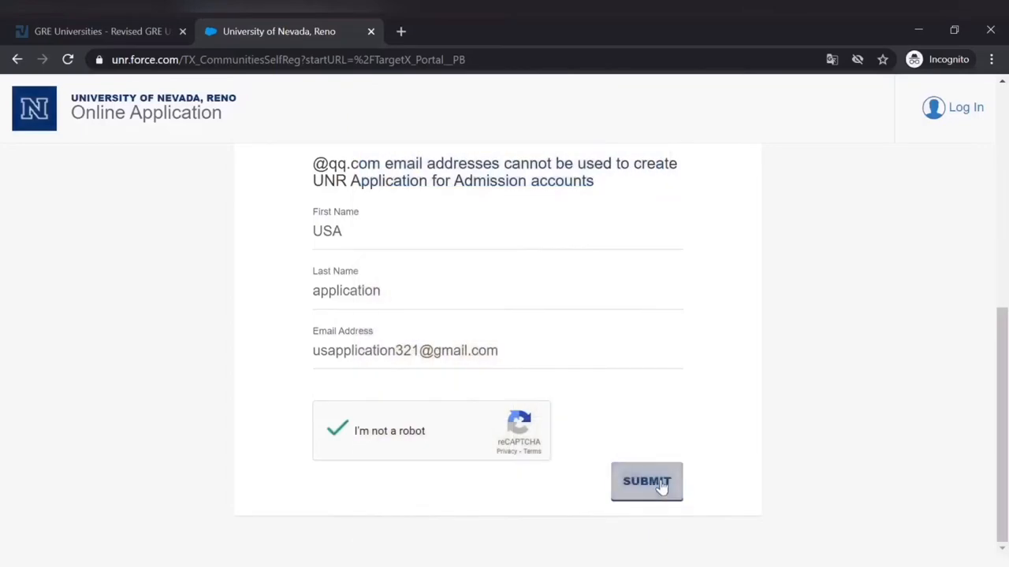
{"action": "left_click", "coordinate": [646, 481]}
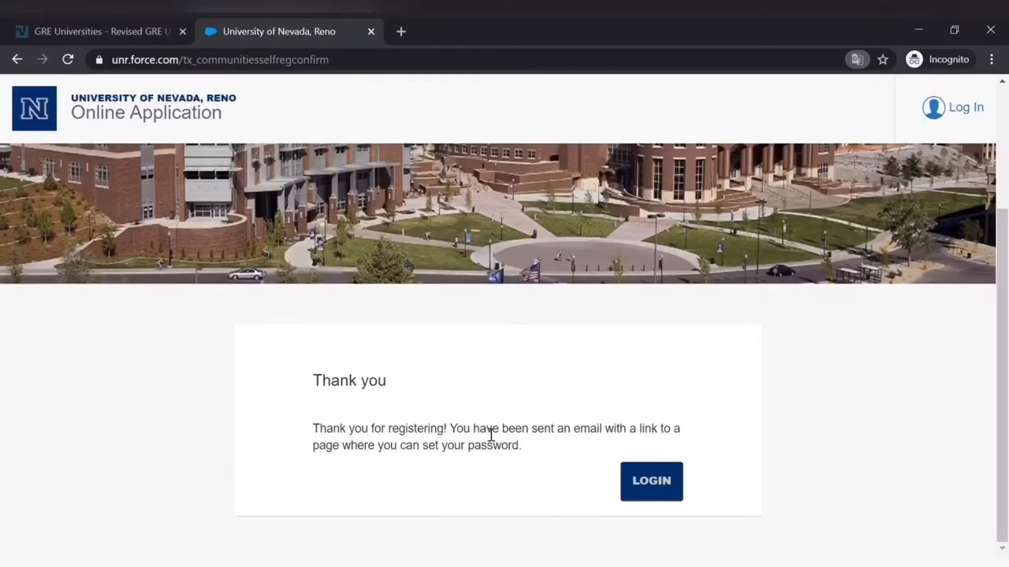
{"action": "mouse_move", "coordinate": [538, 477]}
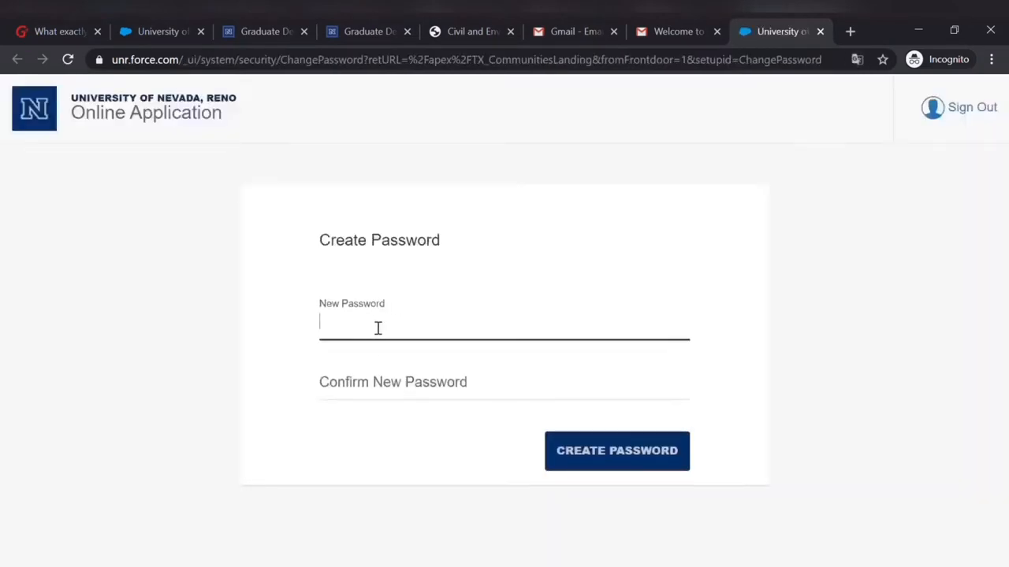
Create the account password and start a new application from the dashboard.
{"action": "left_click", "coordinate": [616, 450]}
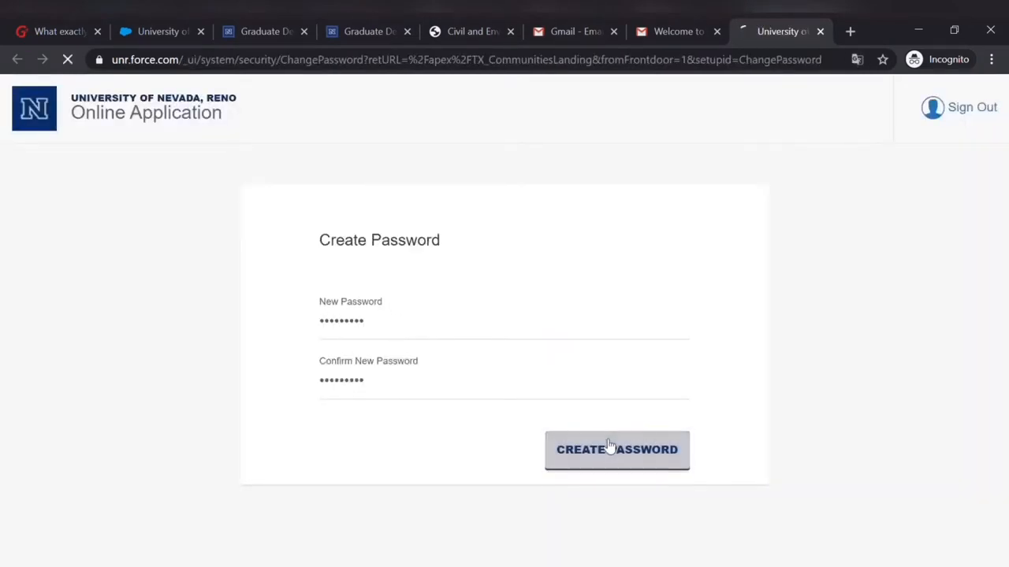
{"action": "left_click", "coordinate": [617, 450]}
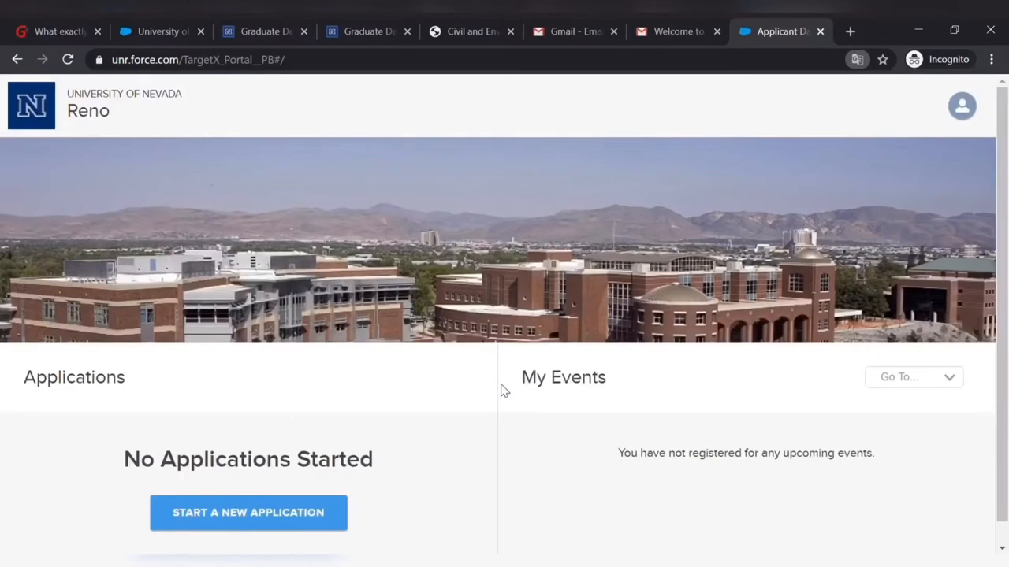
{"action": "scroll", "scroll_direction": "down", "scroll_amount": 3}
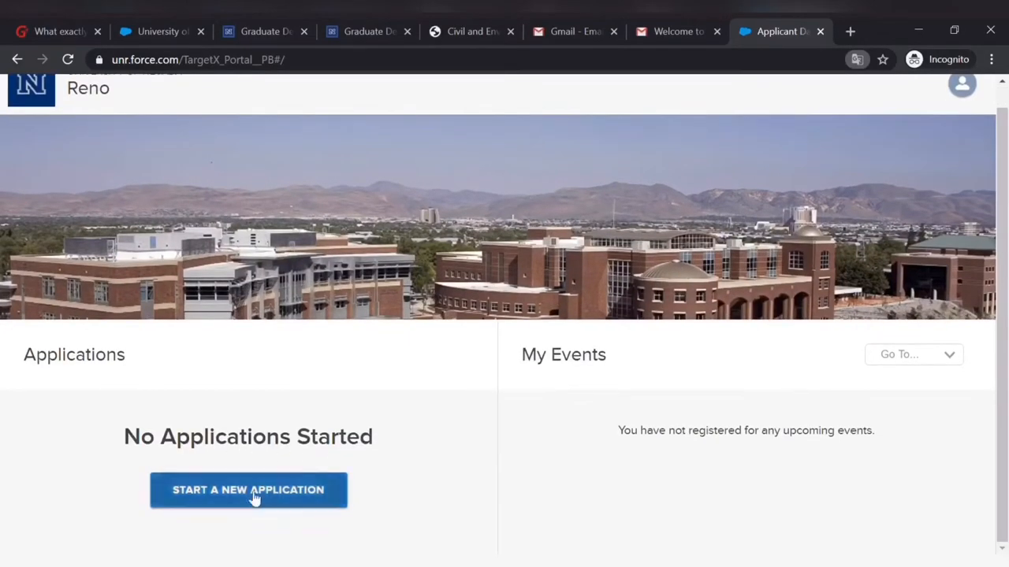
{"action": "left_click", "coordinate": [248, 489]}
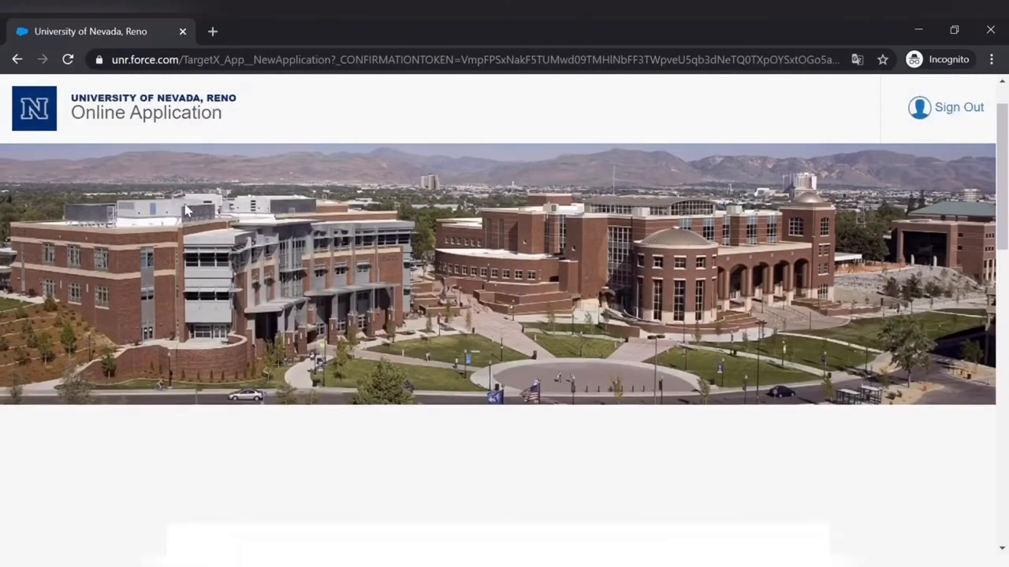
Choose Degree Seeking, International, Civil and Enviro Engrg MS, Earthquake Structure emphasis, First Time Graduate, Fall 2021.
{"action": "scroll", "scroll_direction": "down", "scroll_amount": 3}
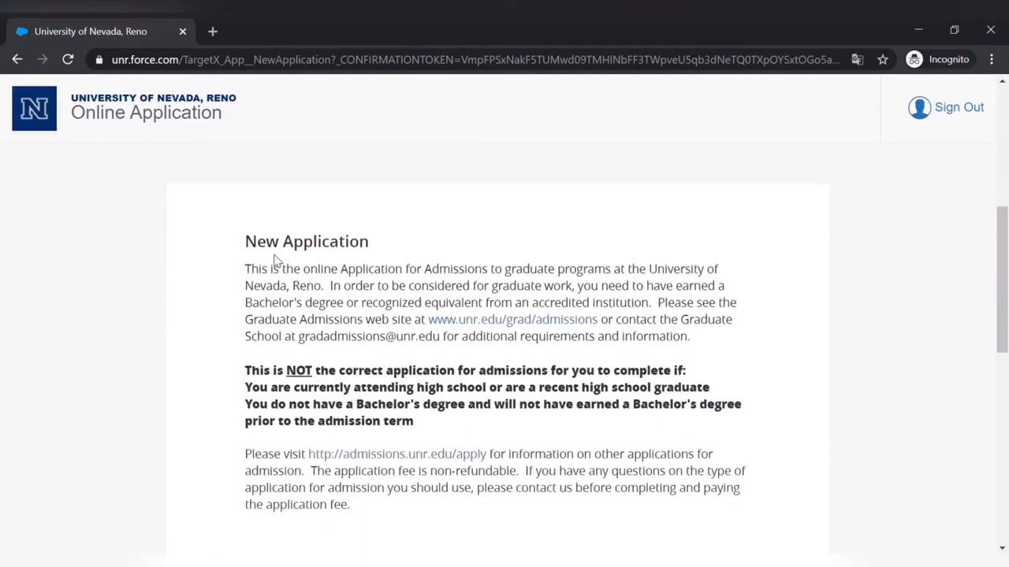
{"action": "scroll", "scroll_direction": "down", "scroll_amount": 3}
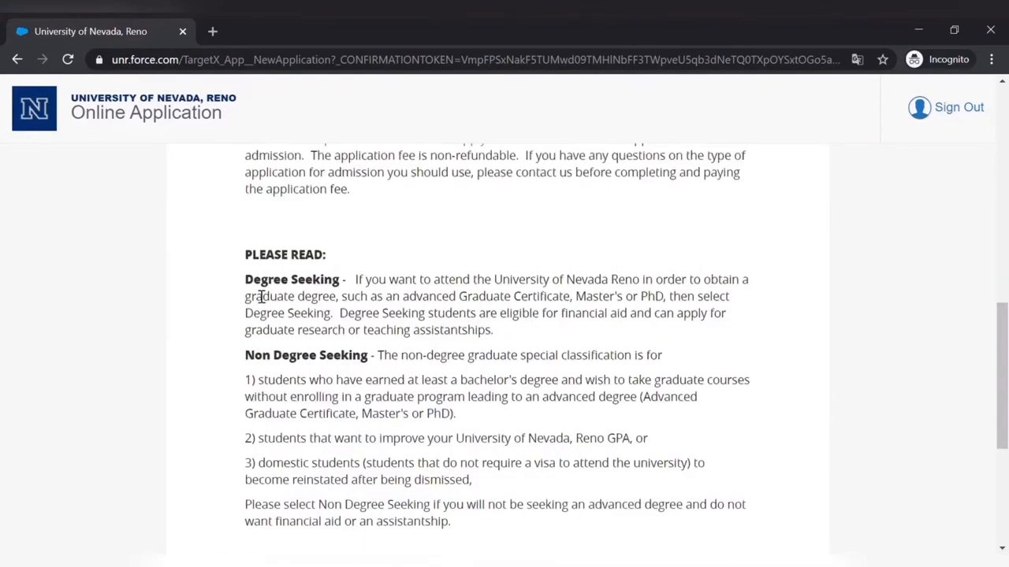
{"action": "scroll", "scroll_direction": "down", "scroll_amount": 3}
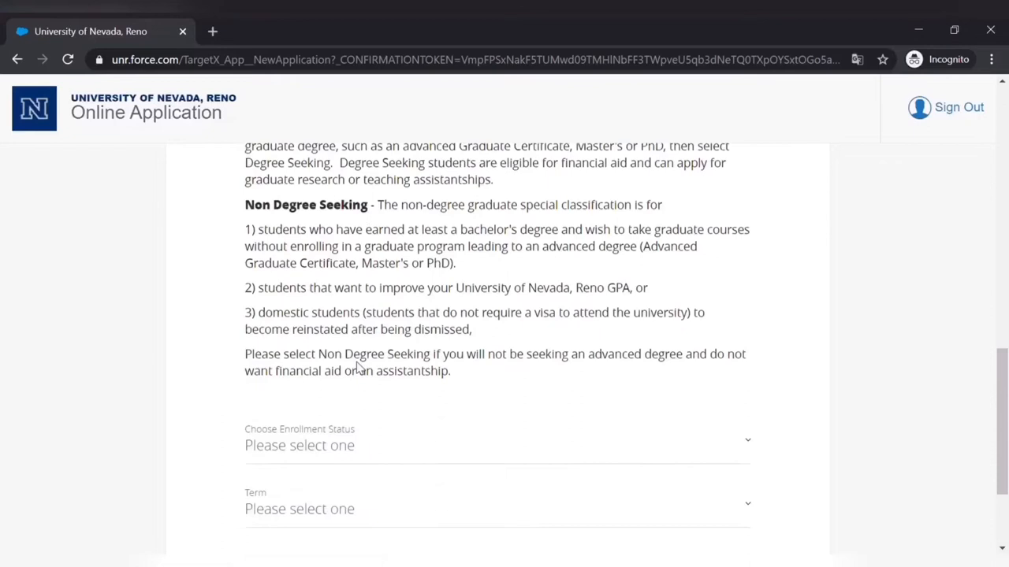
{"action": "scroll", "scroll_direction": "down", "scroll_amount": 3}
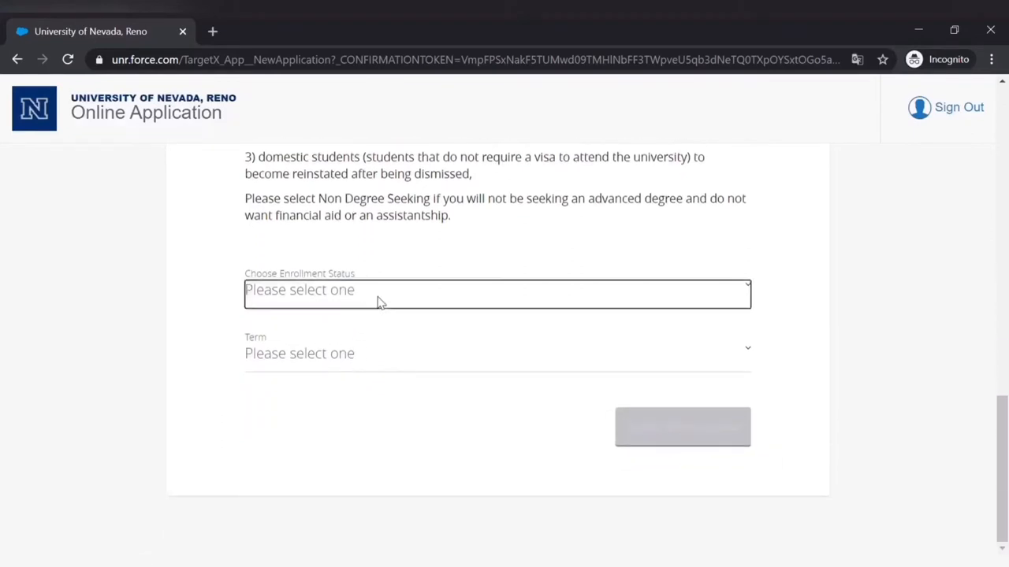
{"action": "left_click", "coordinate": [497, 289]}
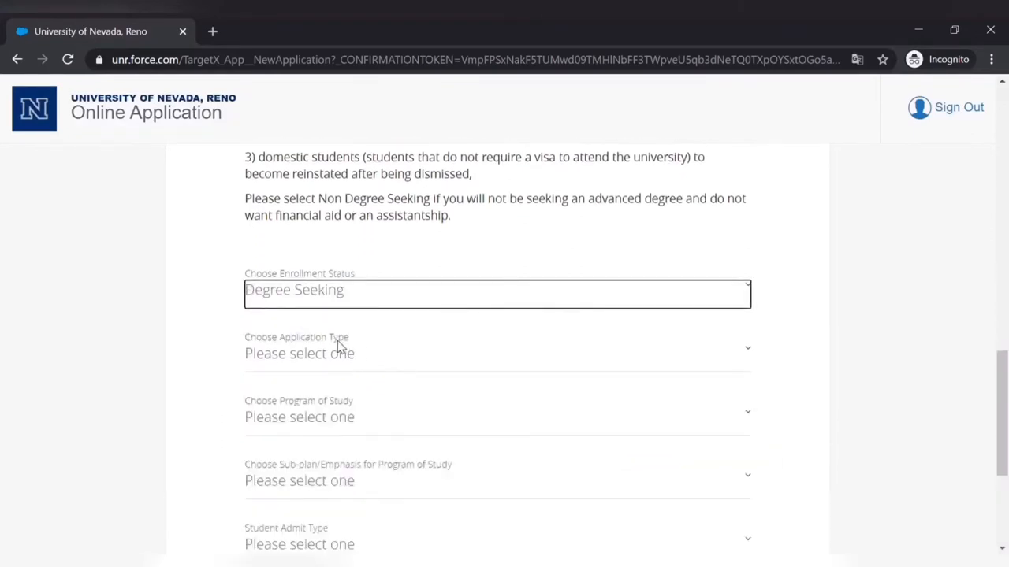
{"action": "scroll", "scroll_direction": "down", "scroll_amount": 3}
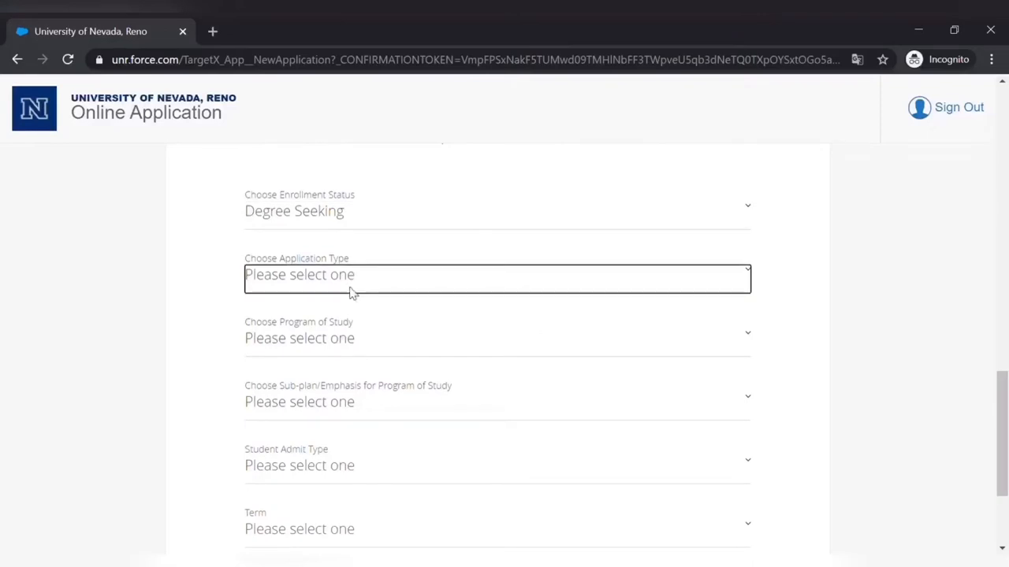
{"action": "left_click", "coordinate": [496, 275]}
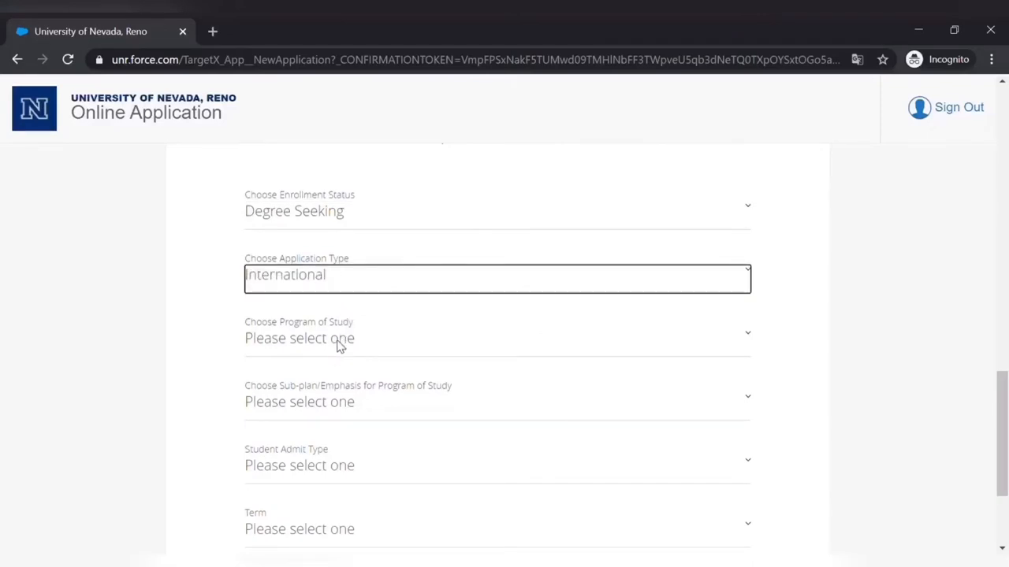
{"action": "left_click", "coordinate": [496, 338]}
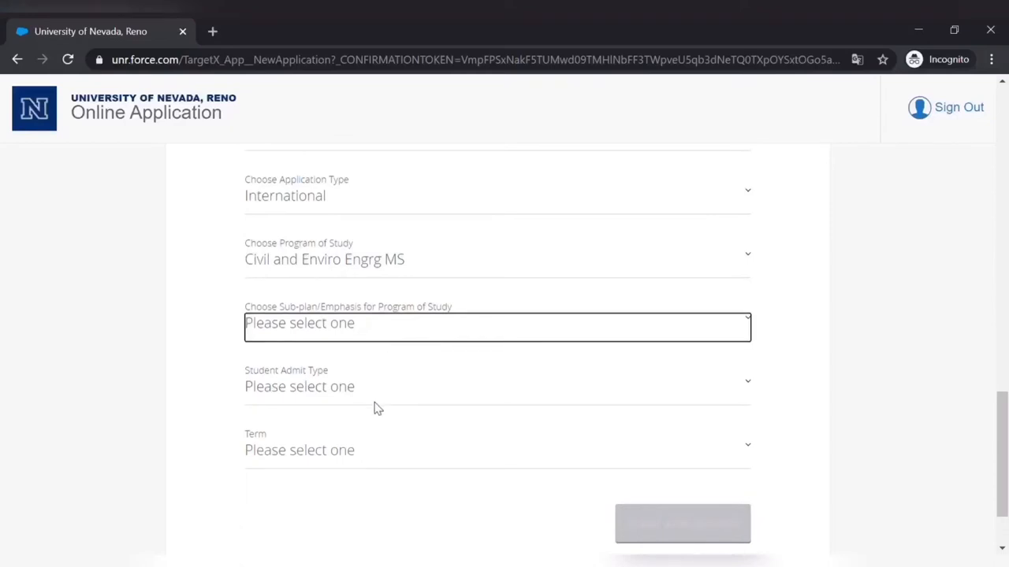
{"action": "left_click", "coordinate": [496, 323]}
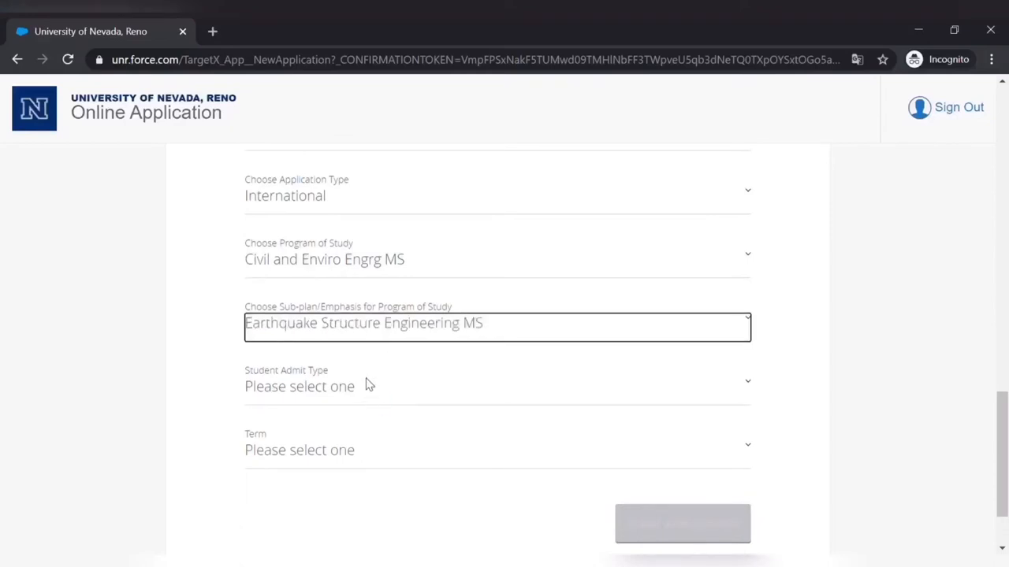
{"action": "scroll", "scroll_direction": "down", "scroll_amount": 3}
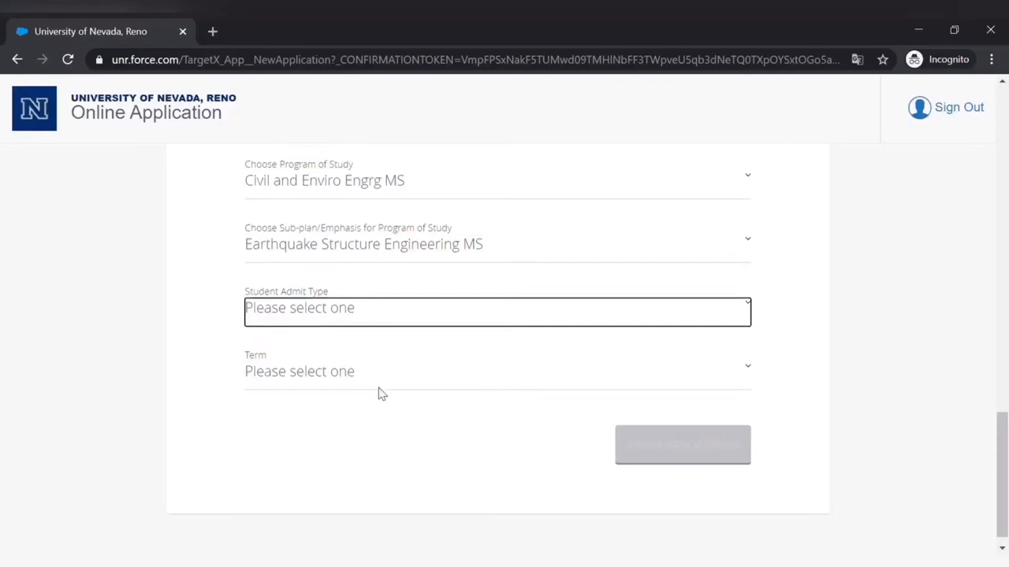
{"action": "left_click", "coordinate": [497, 307]}
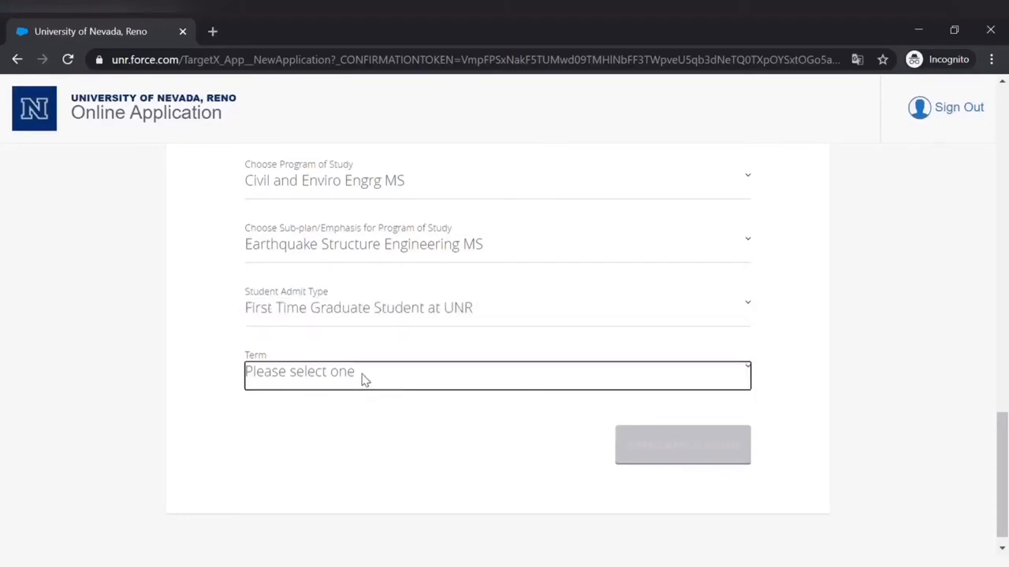
{"action": "left_click", "coordinate": [498, 371]}
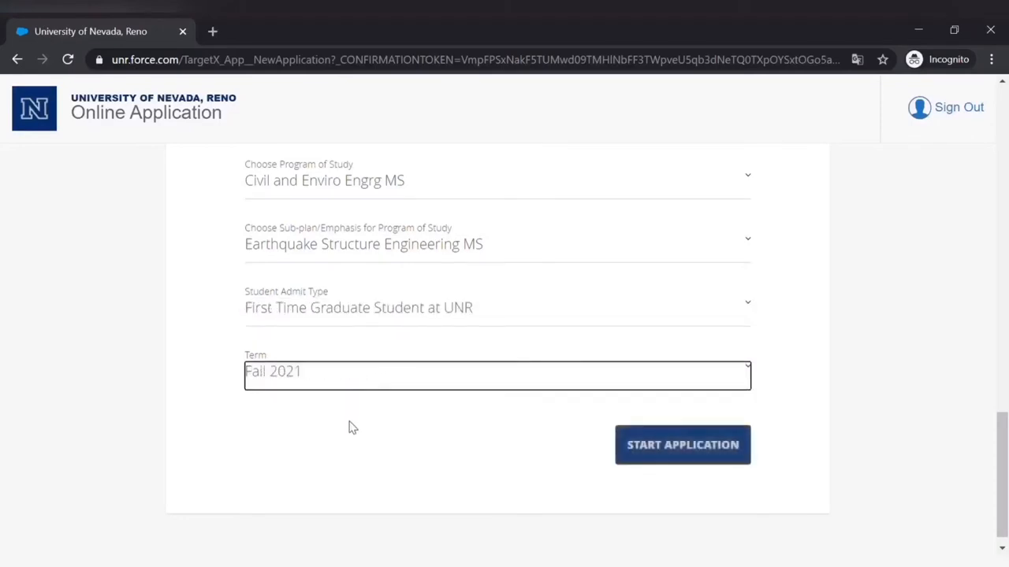
{"action": "left_click", "coordinate": [681, 445]}
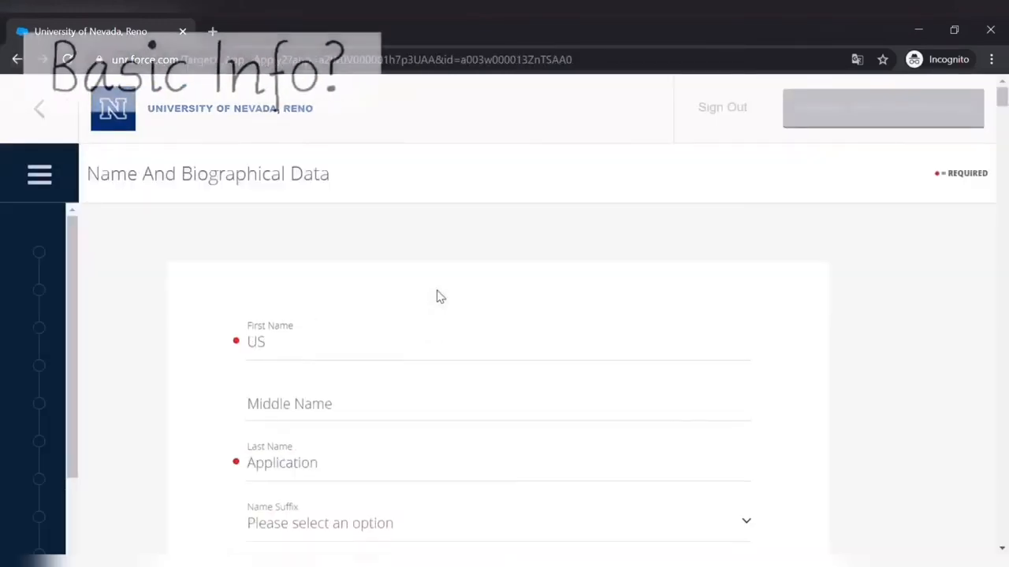
Set gender to Male and birthdate to Jan 1, 1990.
{"action": "scroll", "scroll_direction": "down", "scroll_amount": 3}
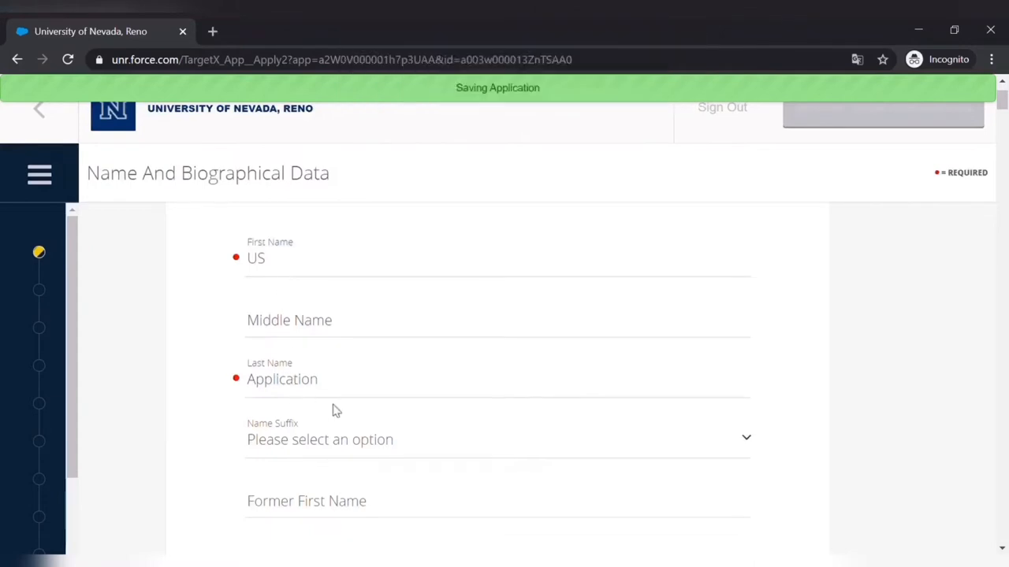
{"action": "scroll", "scroll_direction": "down", "scroll_amount": 3}
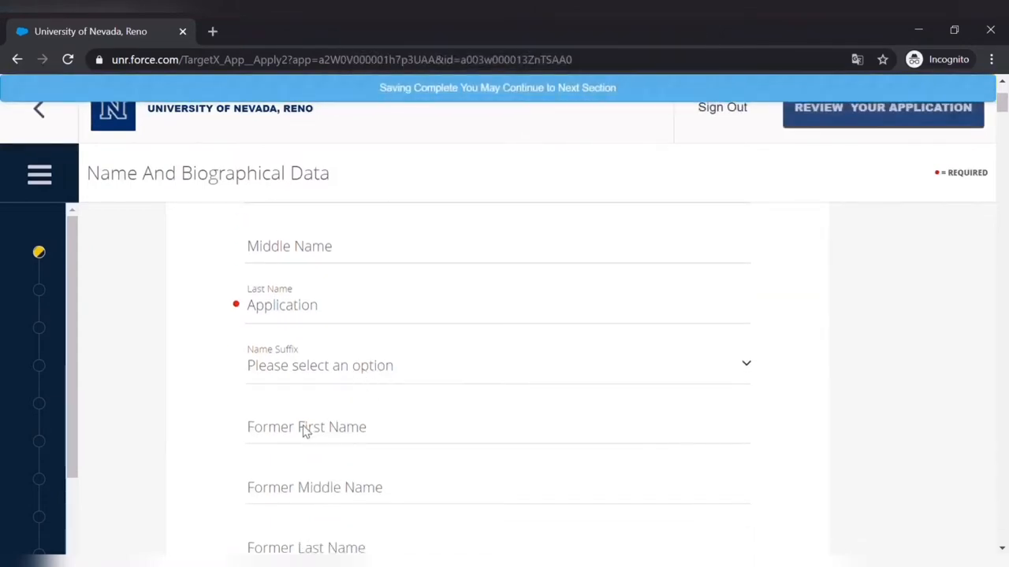
{"action": "scroll", "scroll_direction": "down", "scroll_amount": 3}
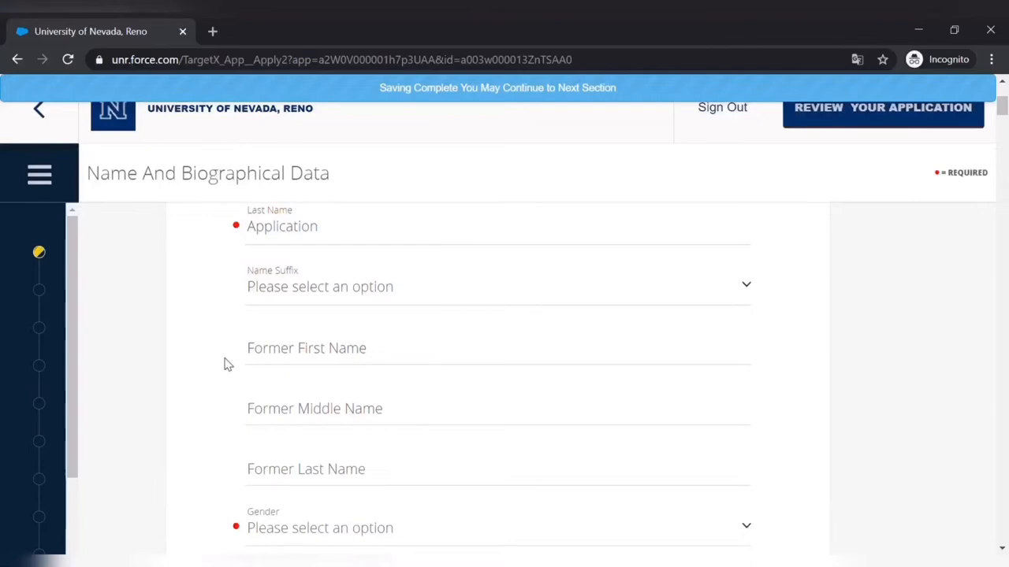
{"action": "mouse_move", "coordinate": [423, 355]}
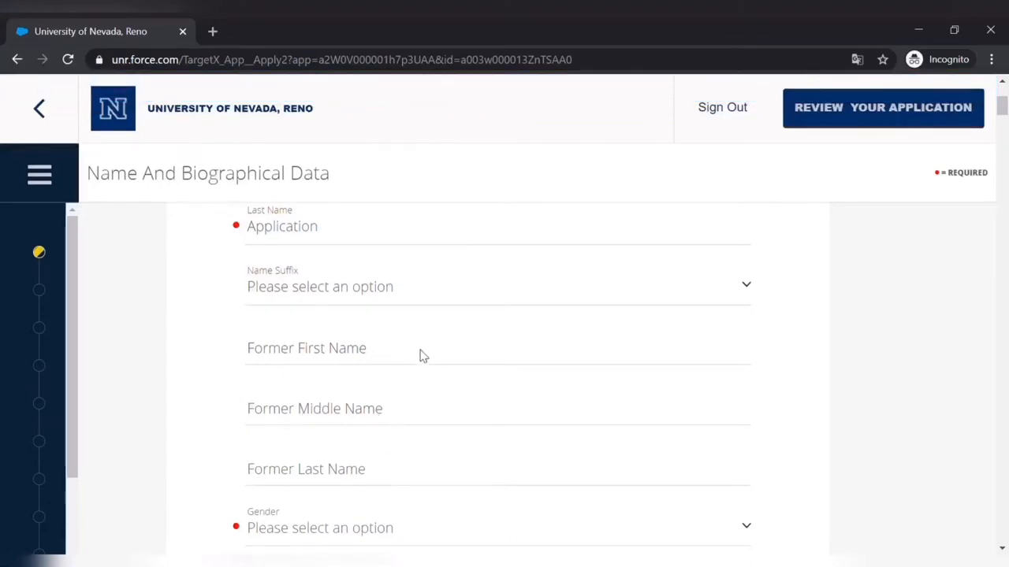
{"action": "scroll", "scroll_direction": "down", "scroll_amount": 3}
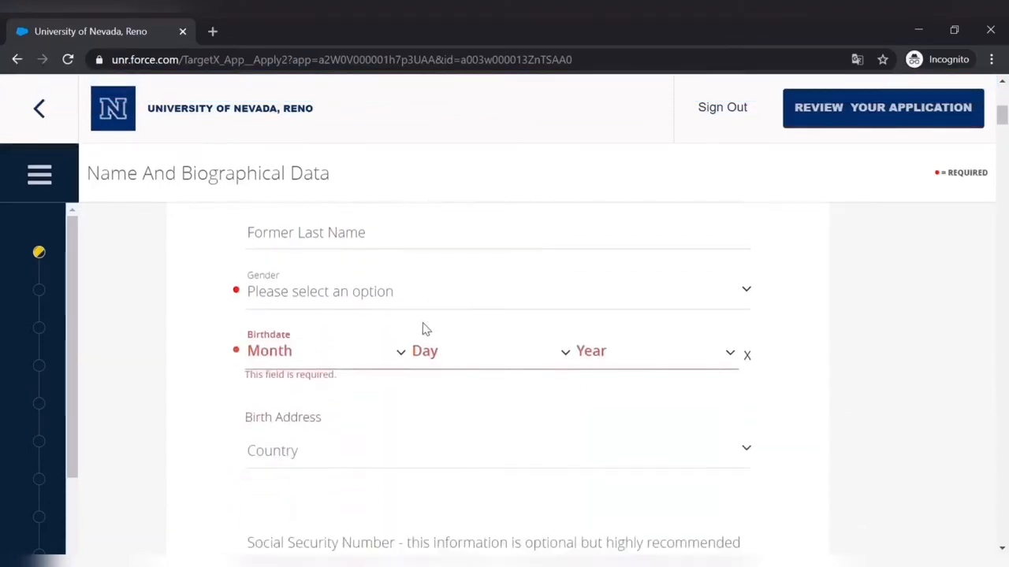
{"action": "left_click", "coordinate": [497, 290]}
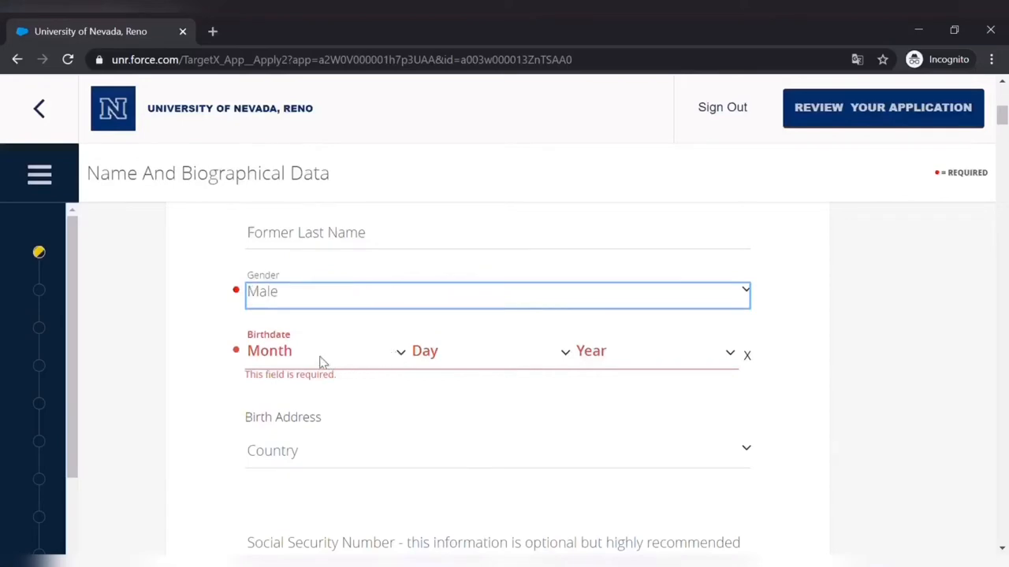
{"action": "left_click", "coordinate": [327, 350]}
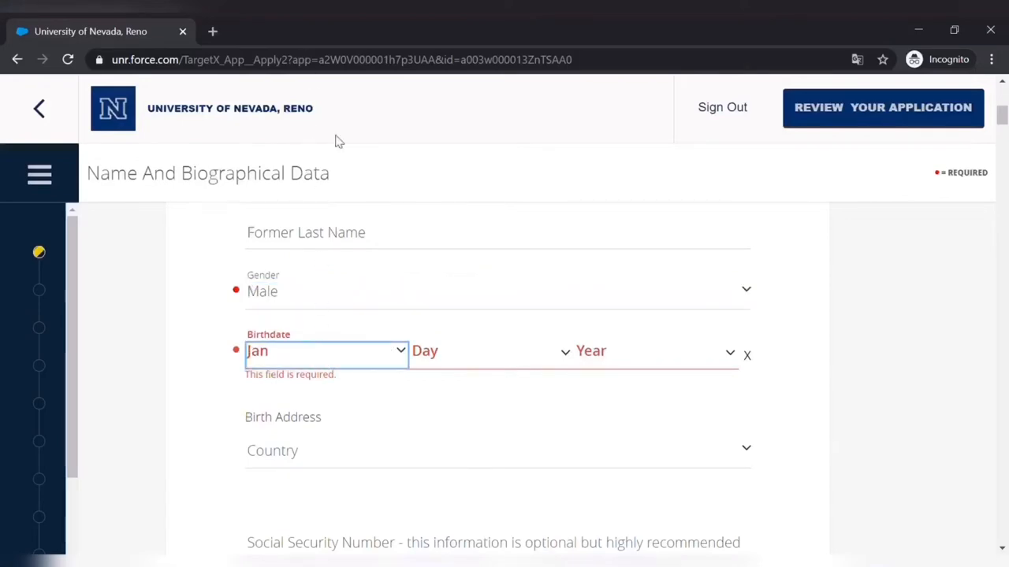
{"action": "left_click", "coordinate": [490, 351]}
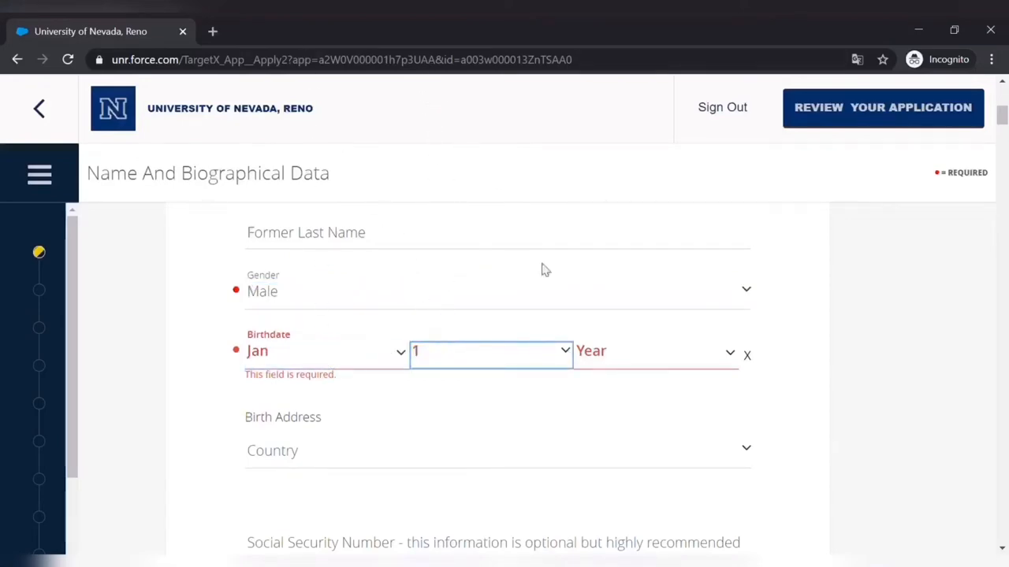
{"action": "left_click", "coordinate": [654, 350]}
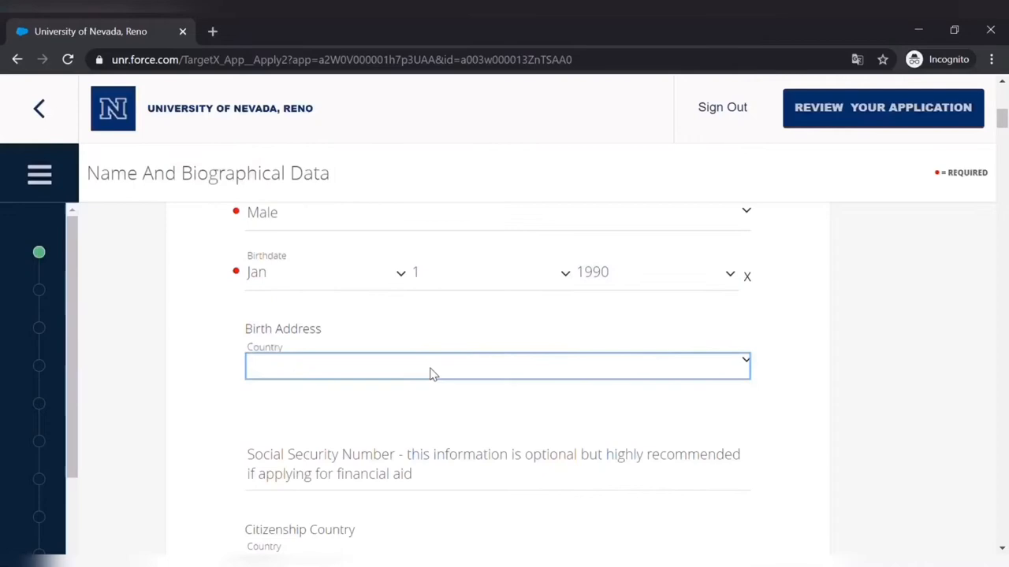
Set the birthplace to Myagdi, Nepal.
{"action": "left_click", "coordinate": [496, 367]}
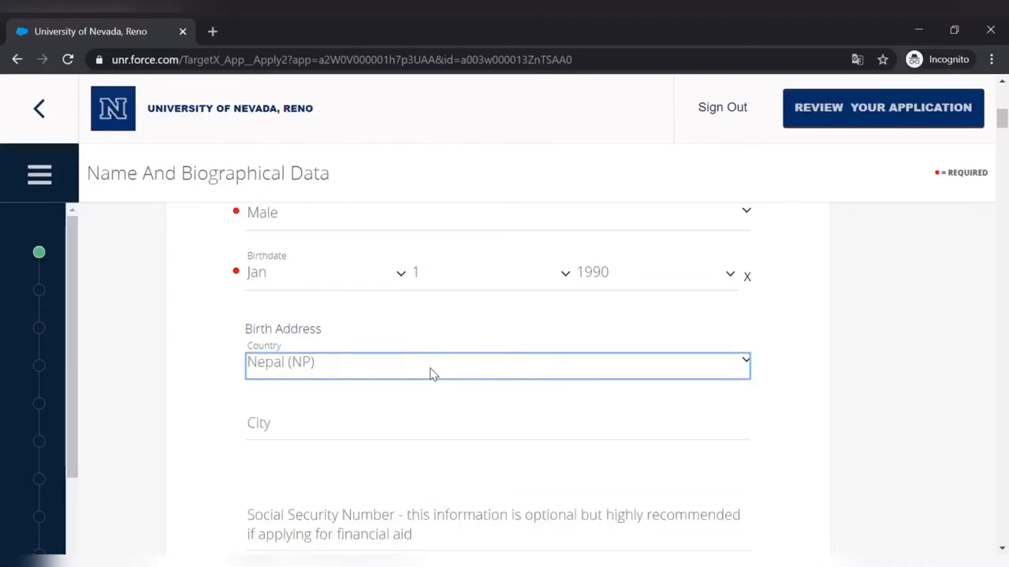
{"action": "left_click", "coordinate": [496, 427]}
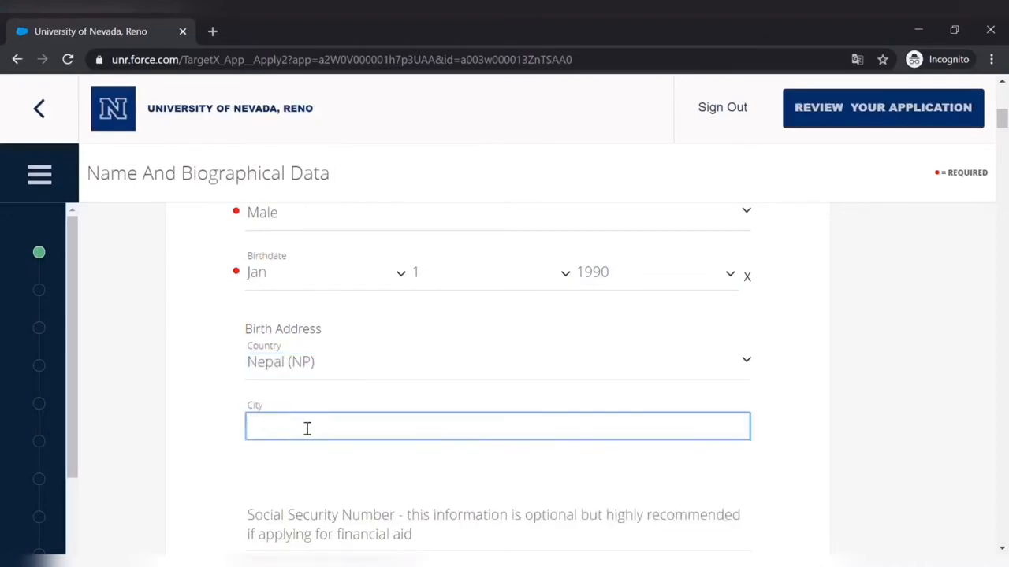
{"action": "type", "text": "Myagdi"}
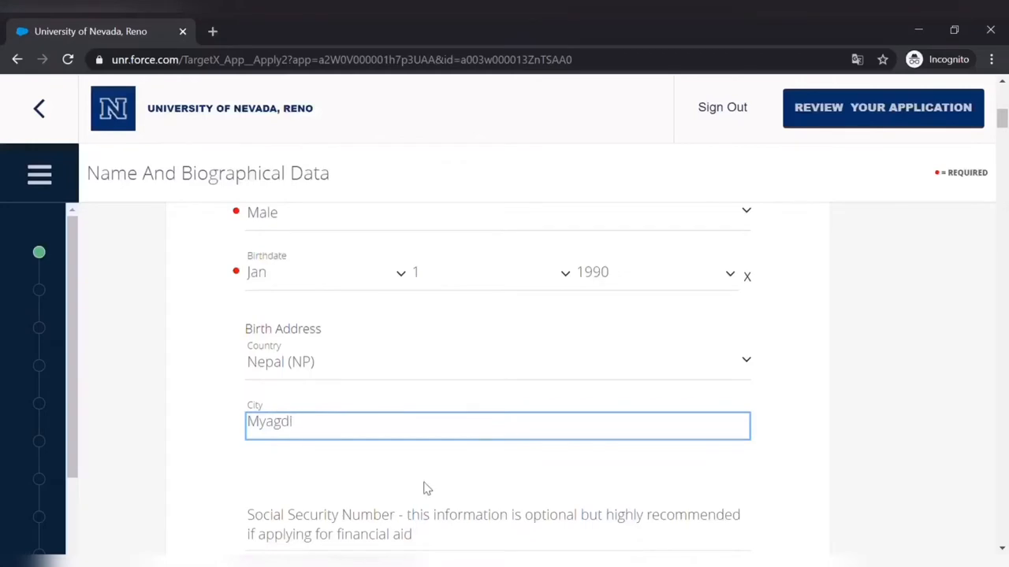
{"action": "scroll", "scroll_direction": "down", "scroll_amount": 3}
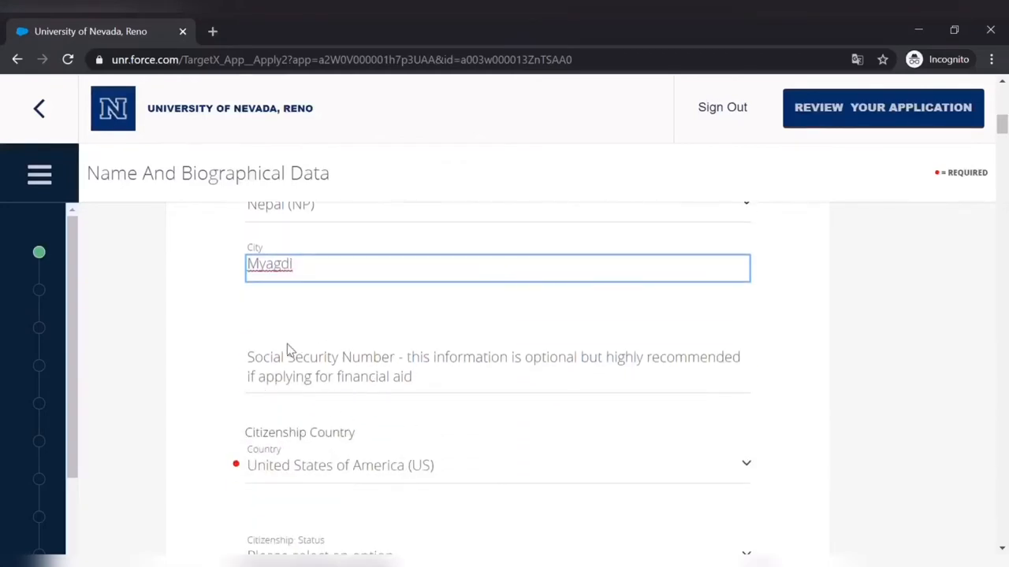
{"action": "scroll", "scroll_direction": "down", "scroll_amount": 3}
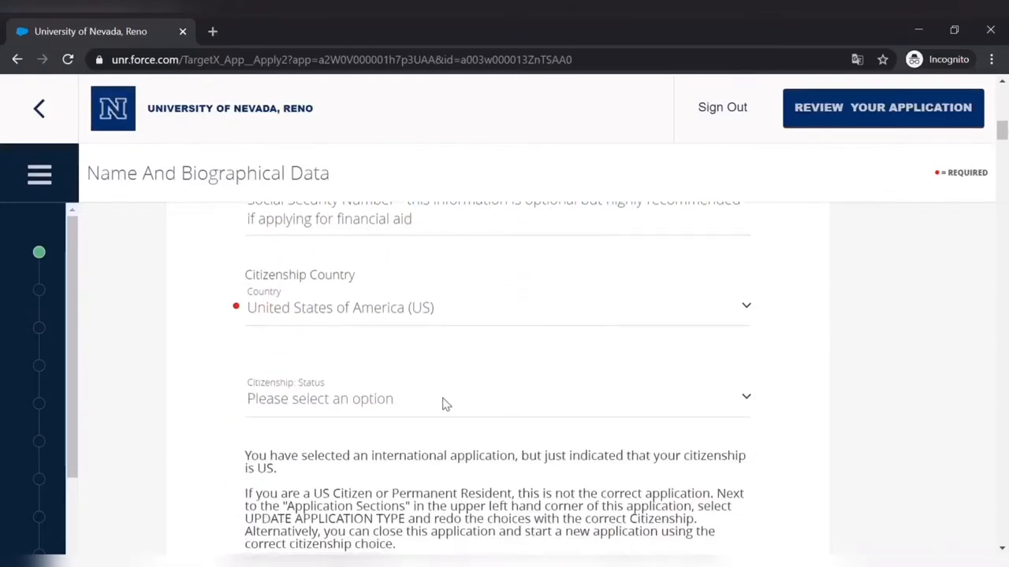
Set citizenship to Nepal with status Citizen and save the page.
{"action": "left_click", "coordinate": [496, 307]}
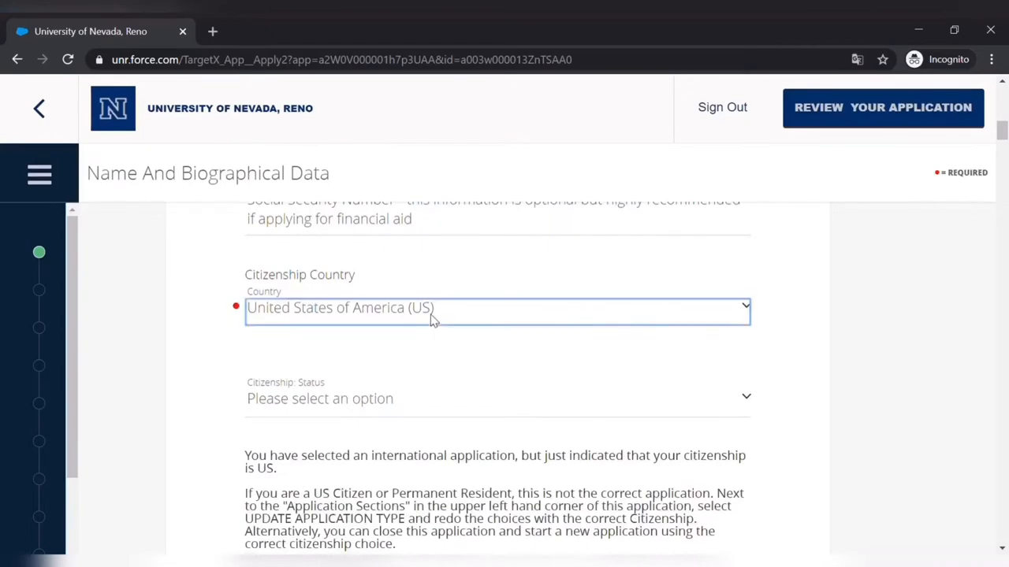
{"action": "left_click", "coordinate": [498, 308]}
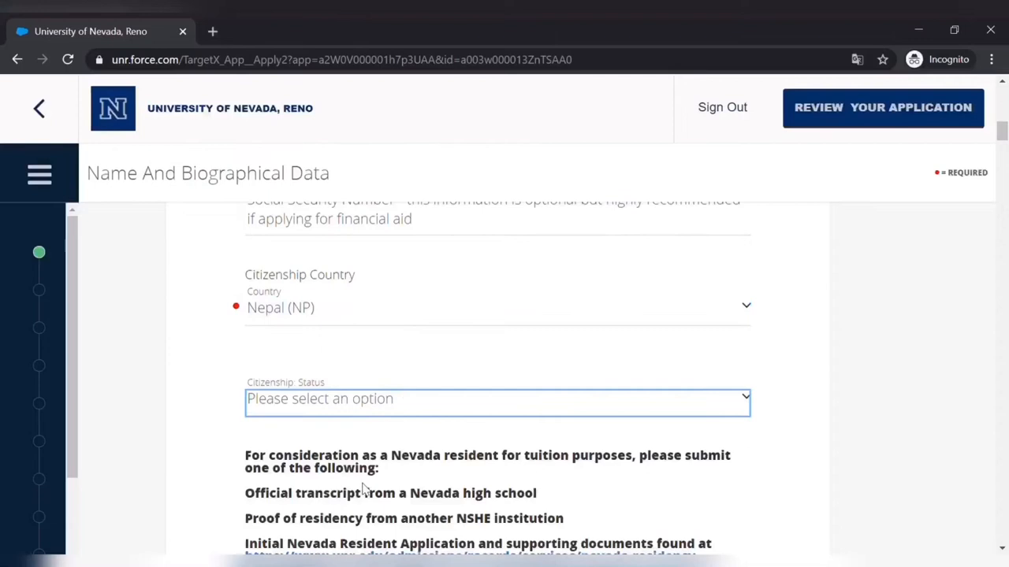
{"action": "left_click", "coordinate": [497, 398]}
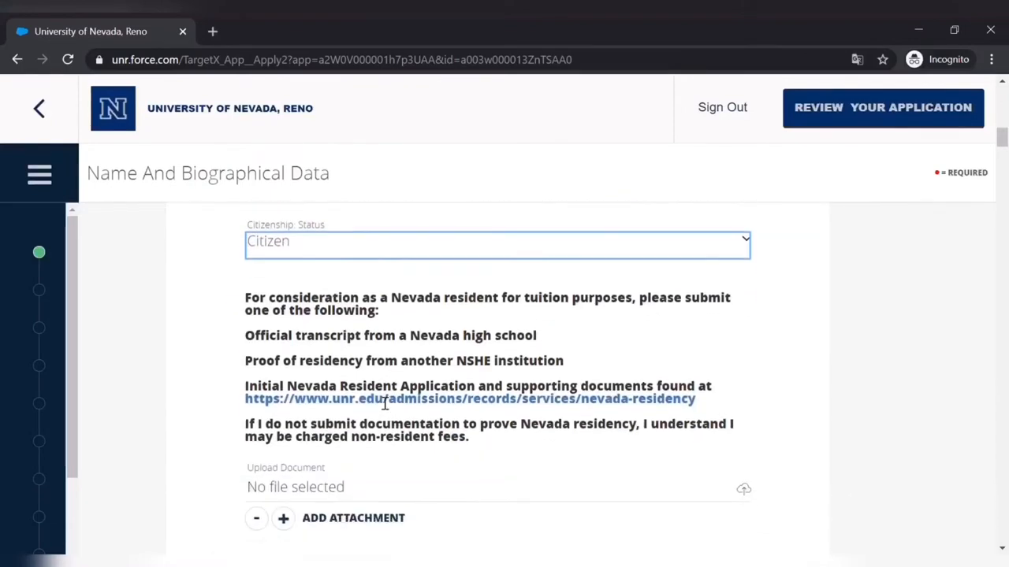
{"action": "mouse_move", "coordinate": [542, 315]}
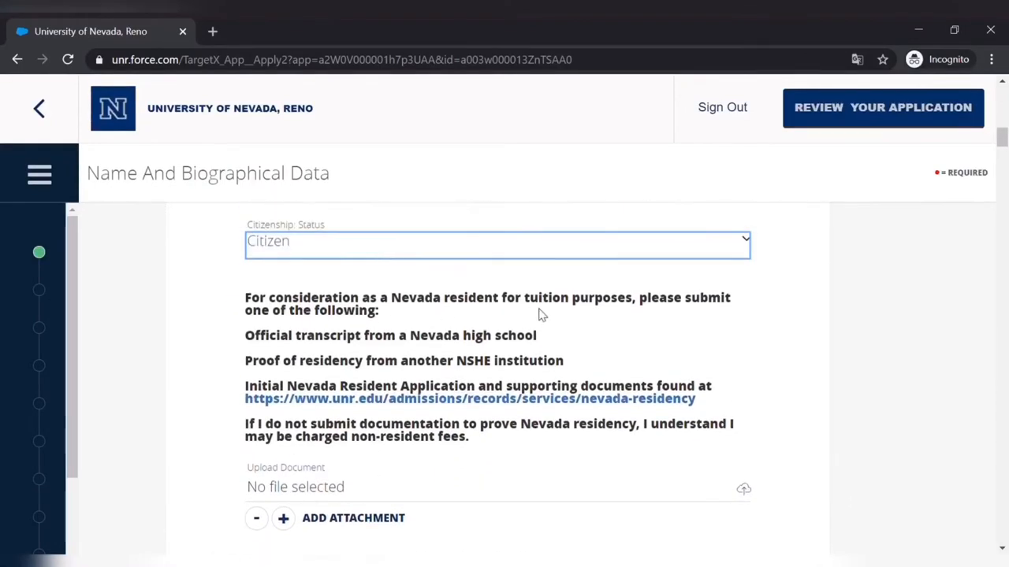
{"action": "scroll", "scroll_direction": "down", "scroll_amount": 3}
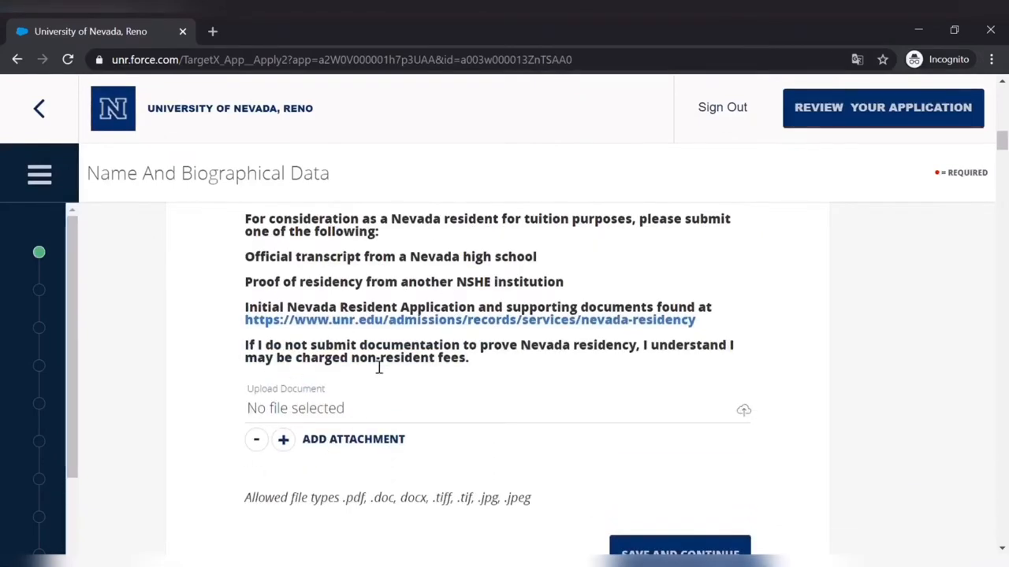
{"action": "scroll", "scroll_direction": "down", "scroll_amount": 3}
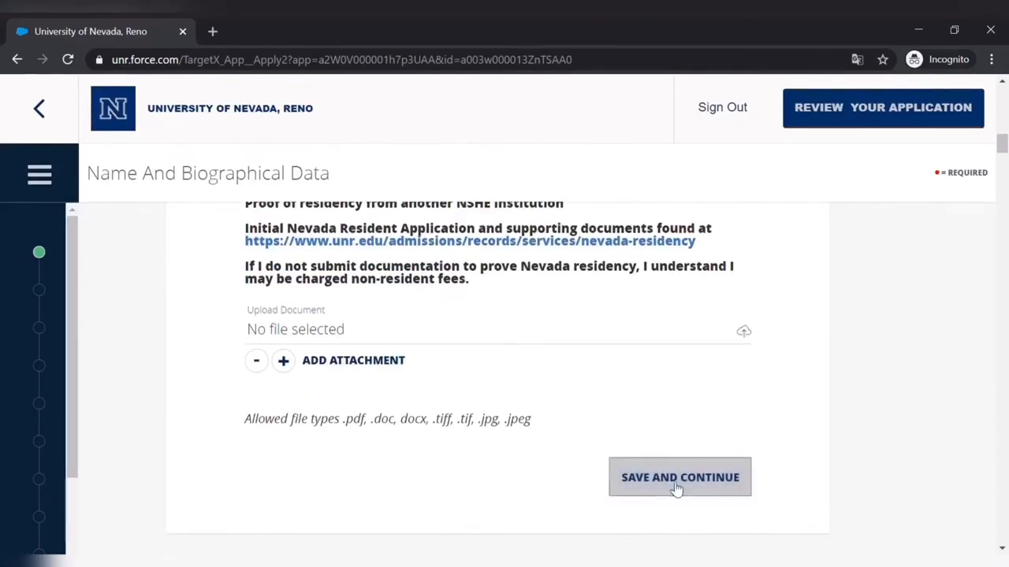
{"action": "left_click", "coordinate": [680, 477]}
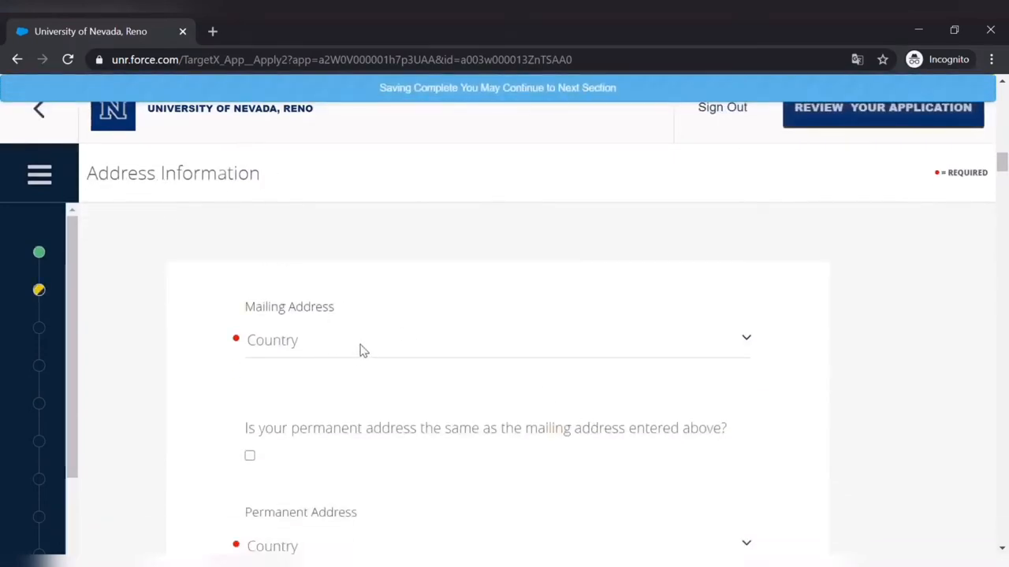
Enter mailing address New Road, Myagdi with postal code 18000.
{"action": "left_click", "coordinate": [496, 340]}
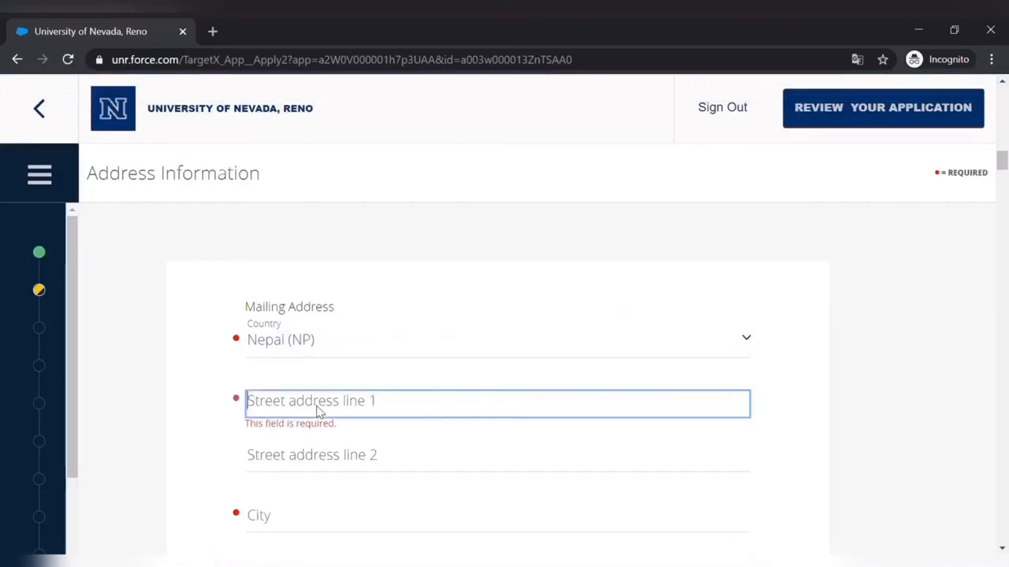
{"action": "type", "text": "New"}
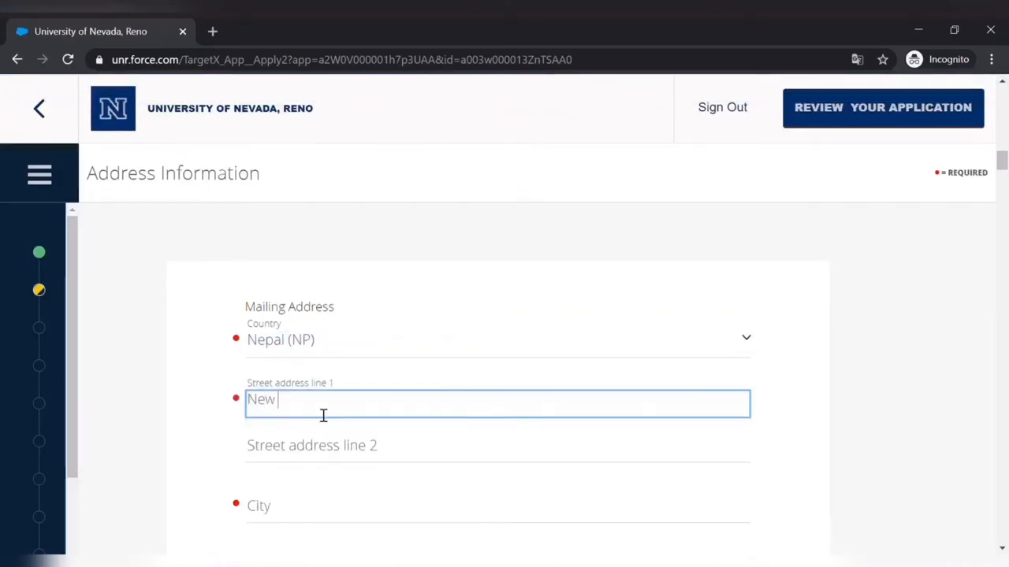
{"action": "type", "text": "Road"}
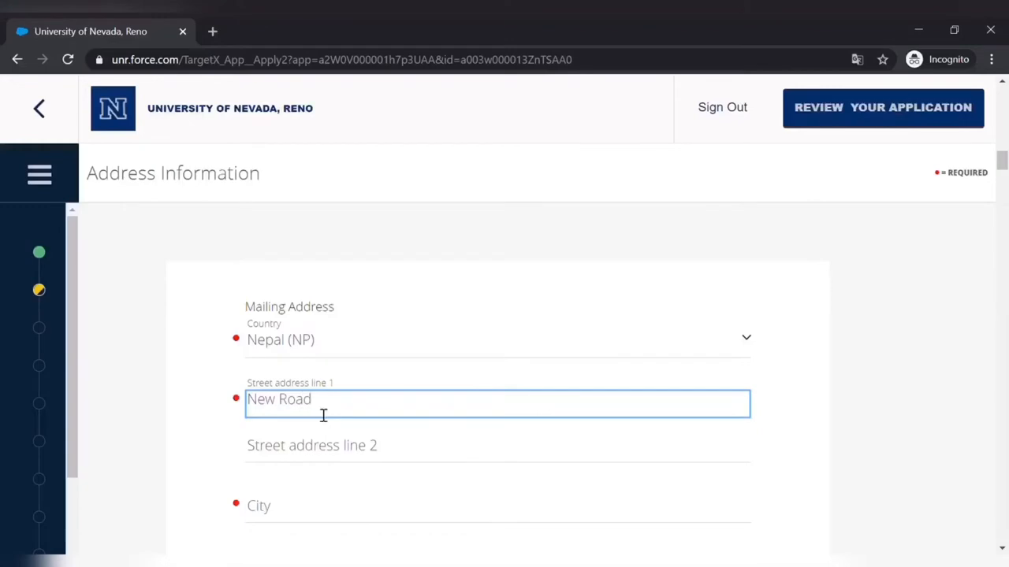
{"action": "type", "text": "M"}
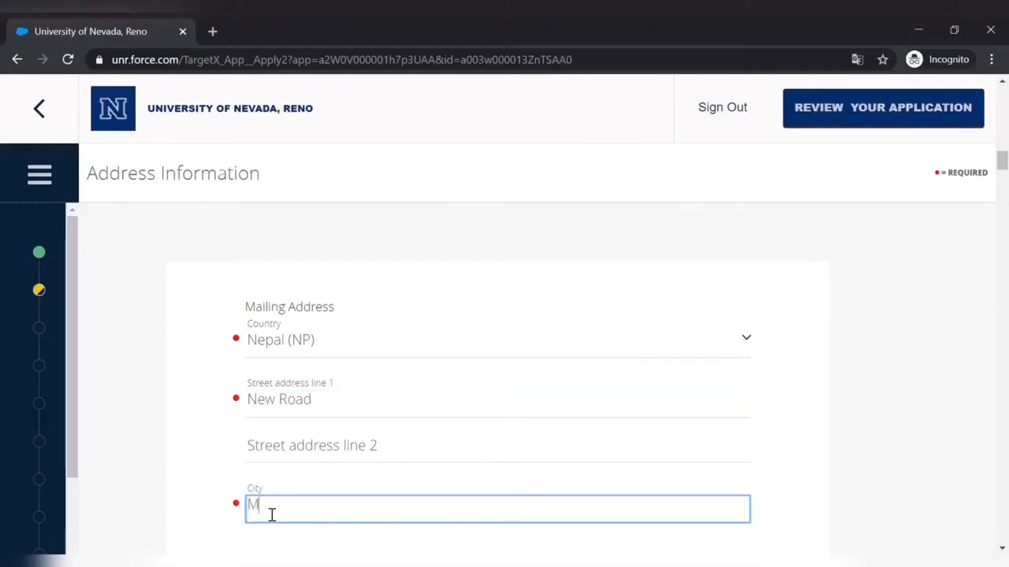
{"action": "type", "text": "yagdi"}
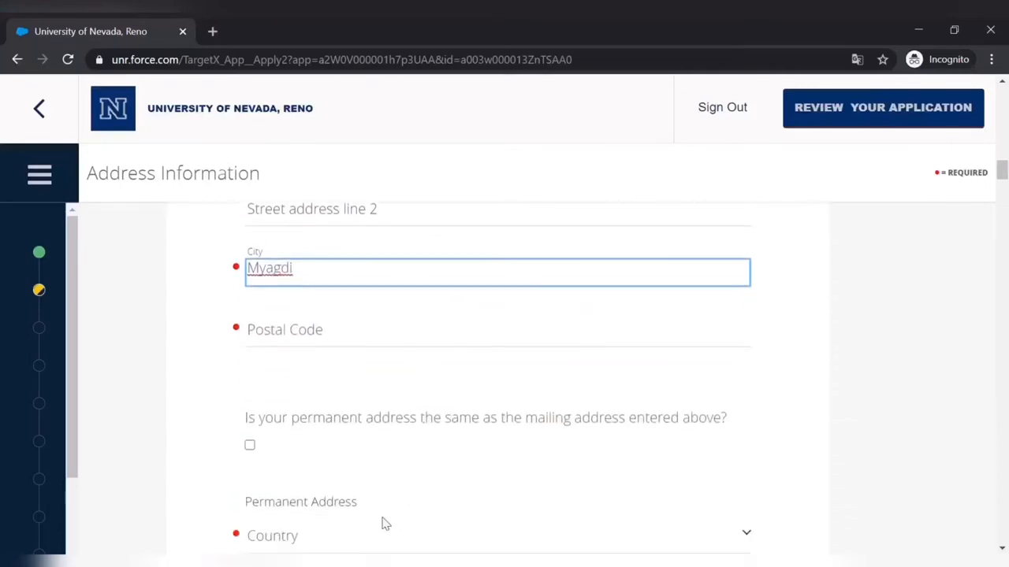
{"action": "left_click", "coordinate": [498, 331]}
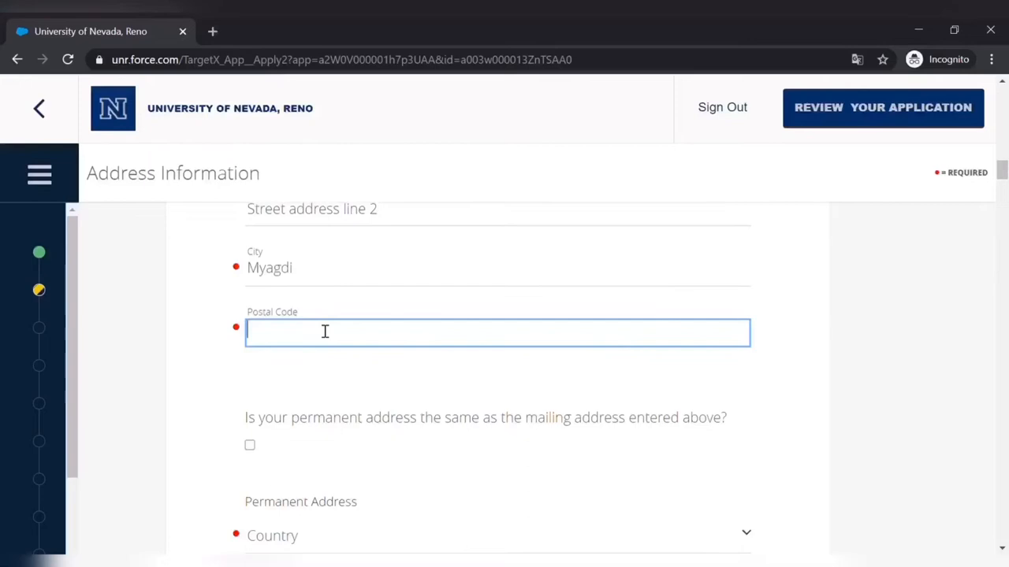
{"action": "type", "text": "18000"}
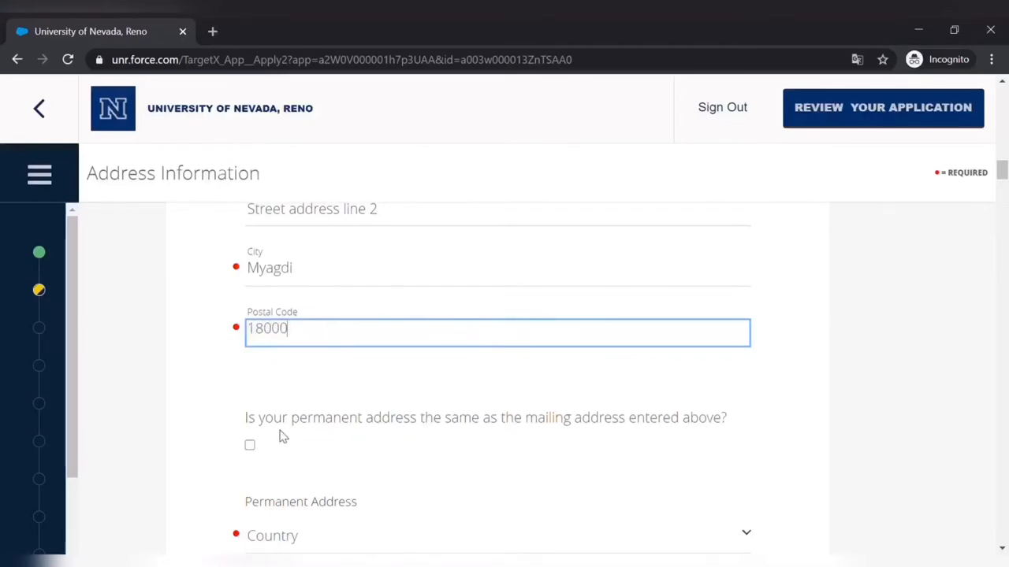
Mark the permanent address as same as mailing and save the page.
{"action": "scroll", "scroll_direction": "down", "scroll_amount": 3}
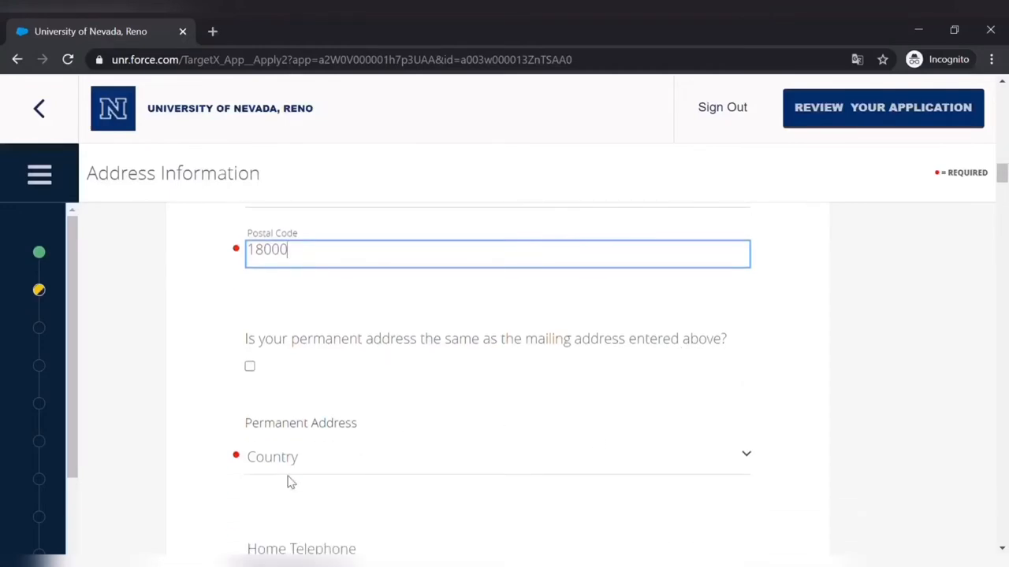
{"action": "left_click", "coordinate": [250, 365]}
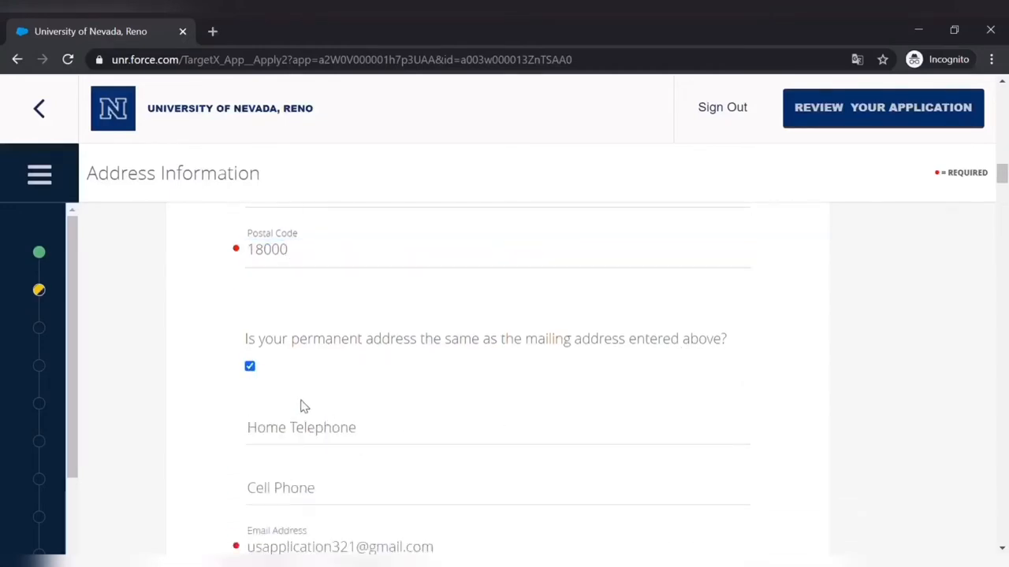
{"action": "scroll", "scroll_direction": "down", "scroll_amount": 3}
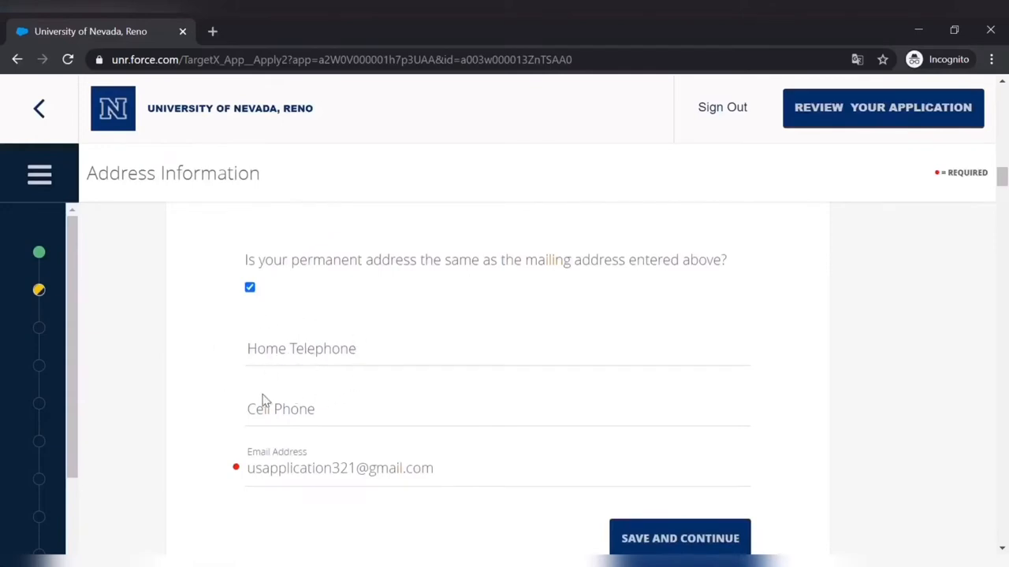
{"action": "scroll", "scroll_direction": "down", "scroll_amount": 3}
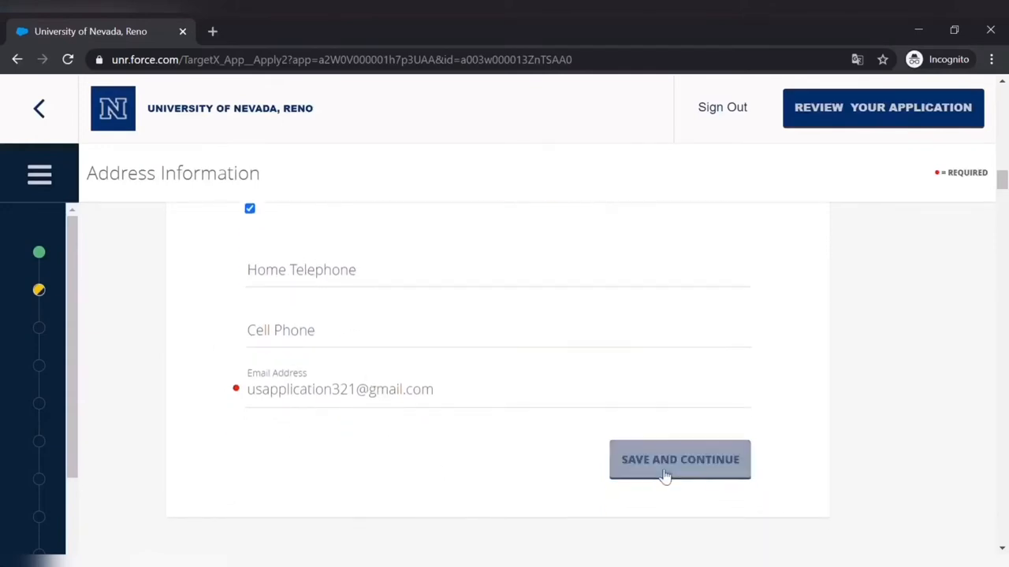
{"action": "left_click", "coordinate": [679, 460]}
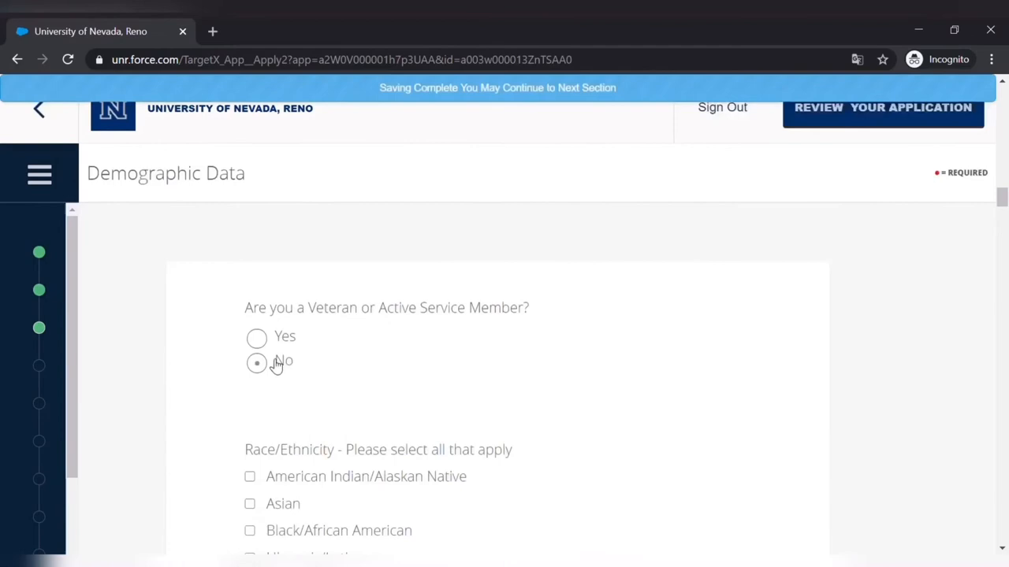
Answer No to both the veteran and veteran dependent/spouse questions.
{"action": "left_click", "coordinate": [256, 363]}
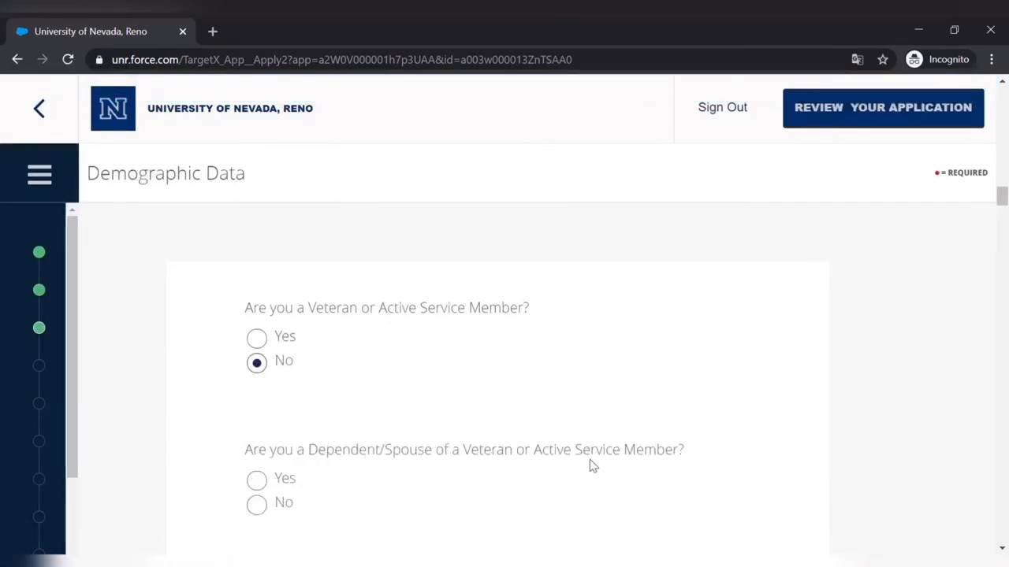
{"action": "left_click", "coordinate": [256, 505]}
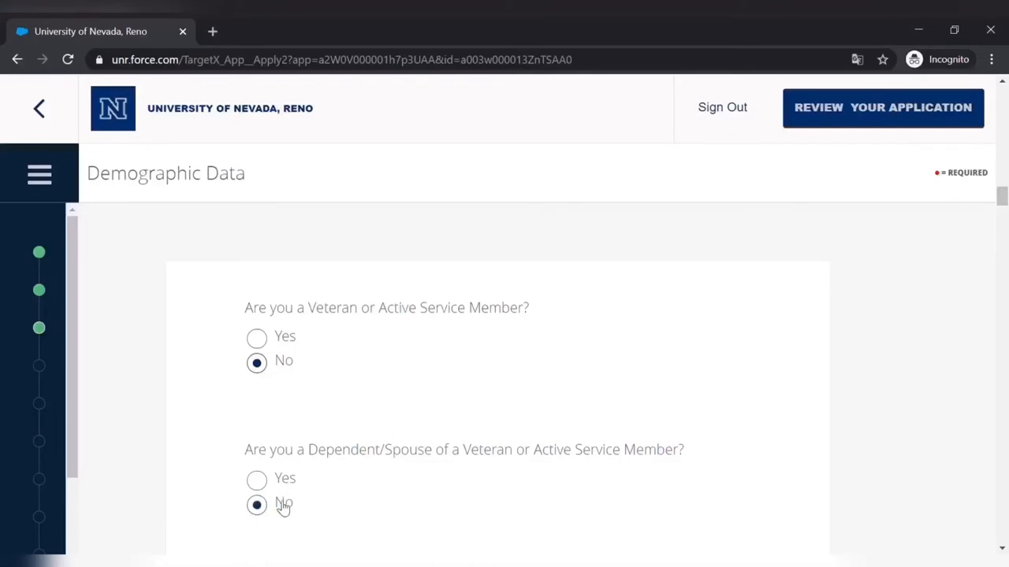
{"action": "scroll", "scroll_direction": "down", "scroll_amount": 3}
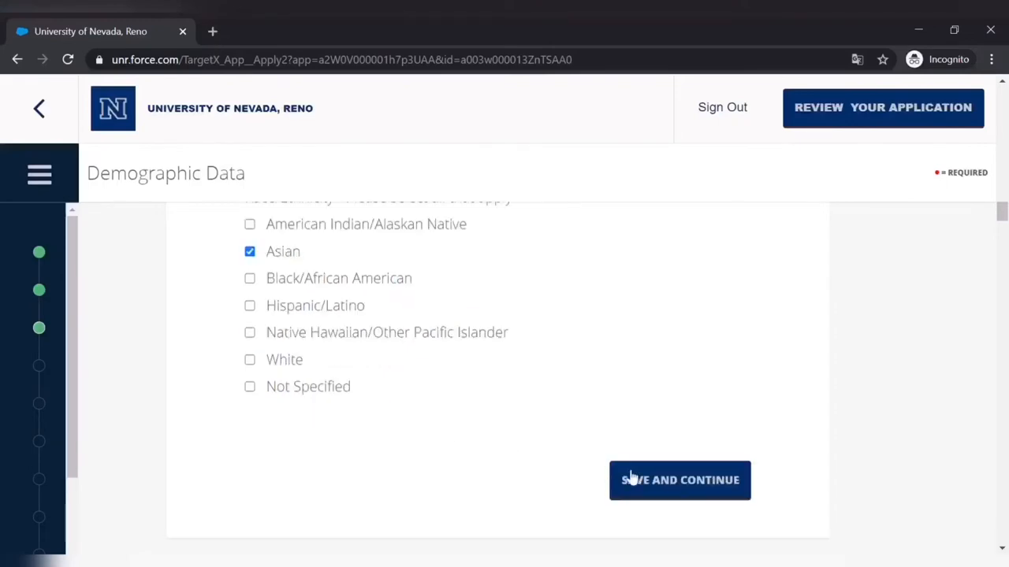
Save the Demographic Data page to continue to Emergency Contact Information.
{"action": "left_click", "coordinate": [679, 480]}
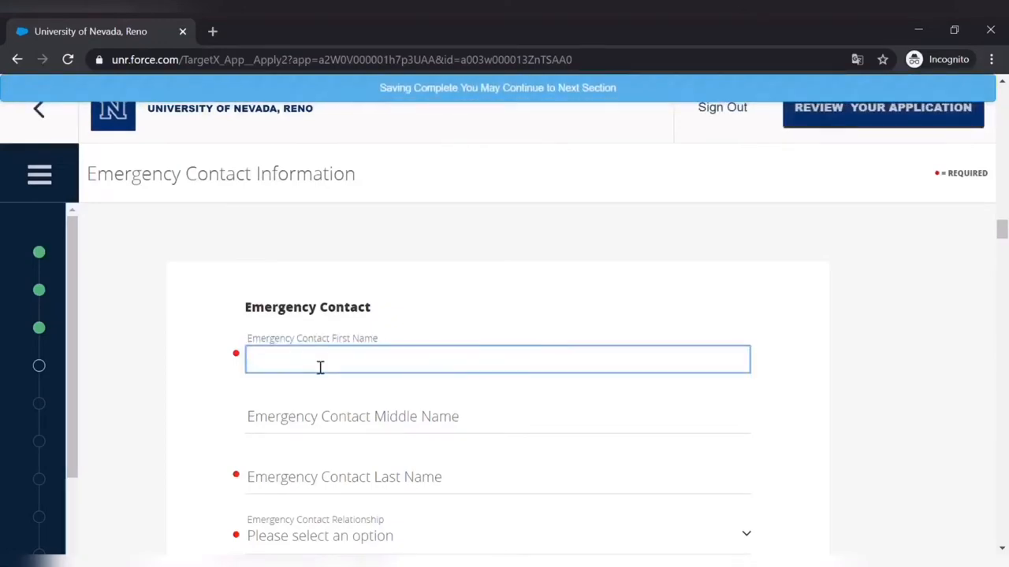
{"action": "type", "text": "kc"}
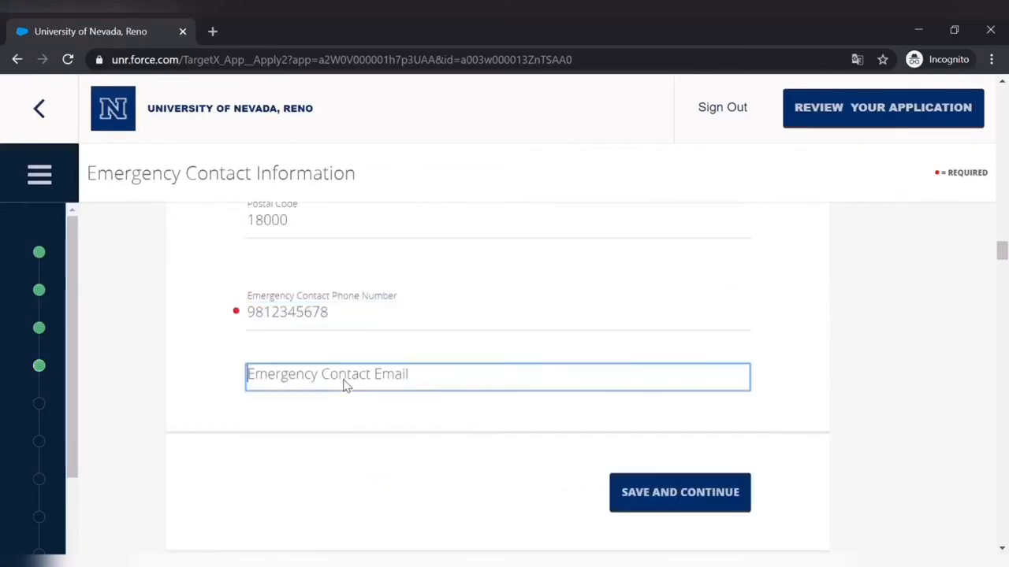
{"action": "left_click", "coordinate": [497, 375]}
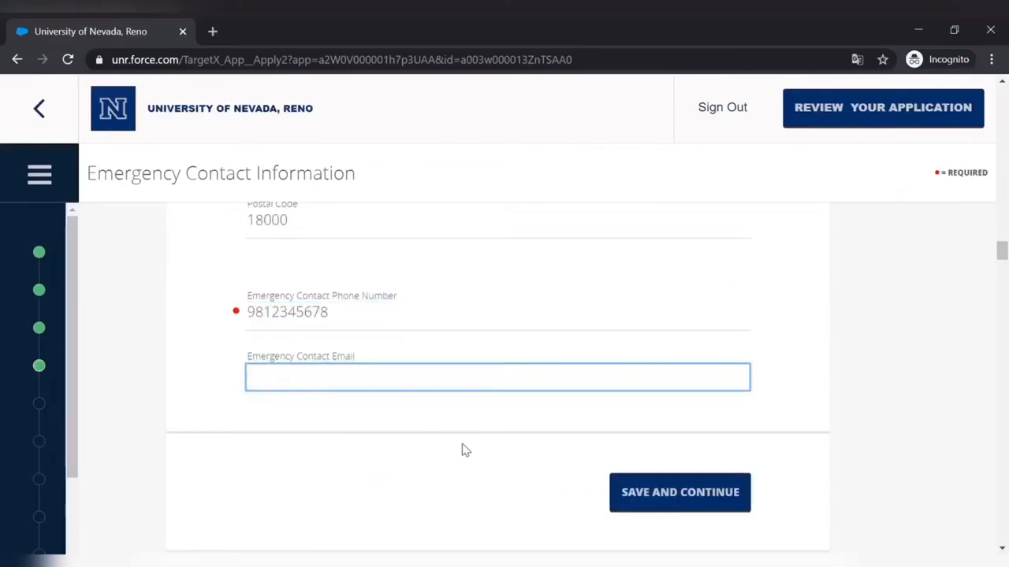
{"action": "mouse_move", "coordinate": [679, 491]}
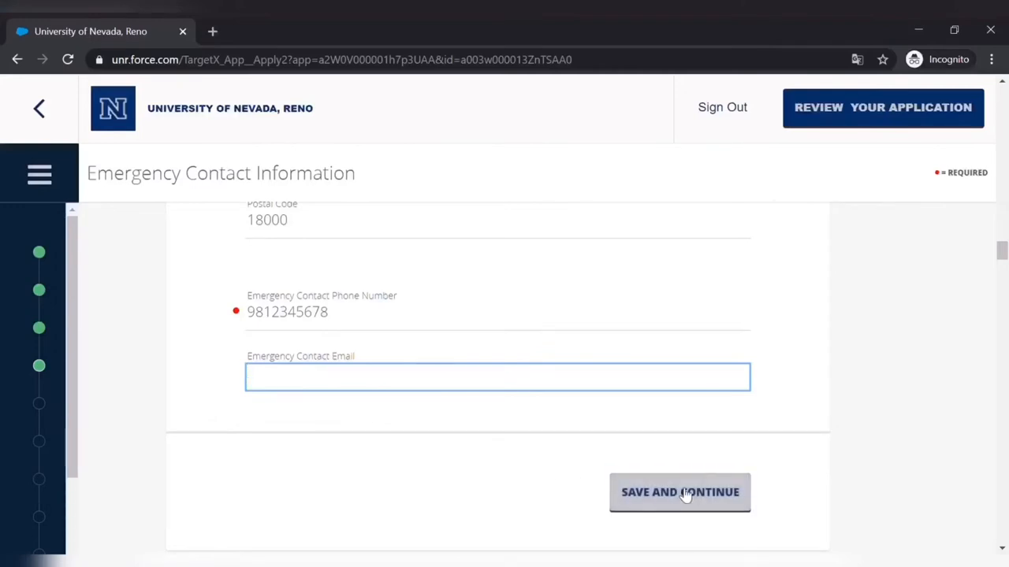
{"action": "left_click", "coordinate": [679, 492]}
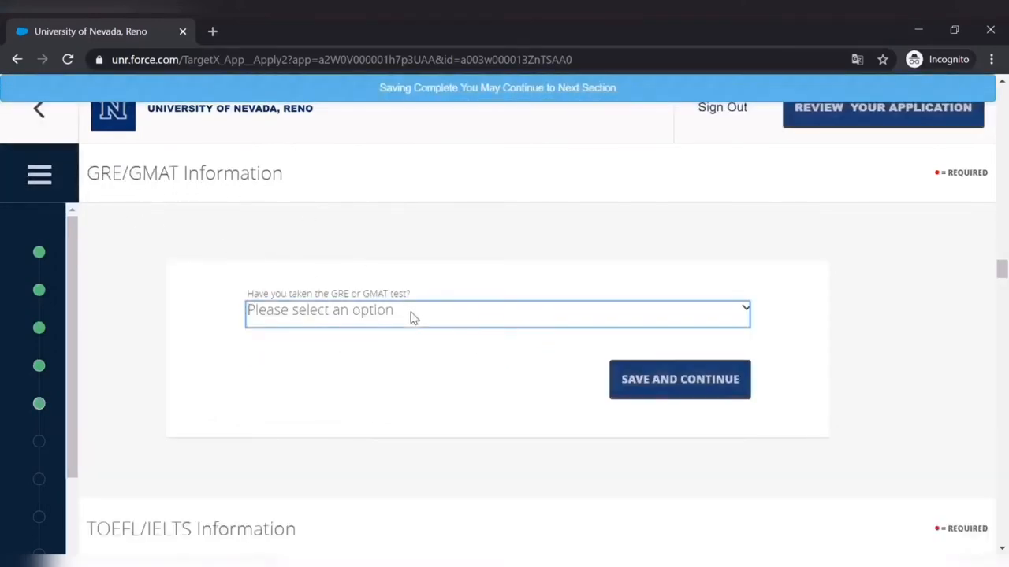
{"action": "mouse_move", "coordinate": [355, 306]}
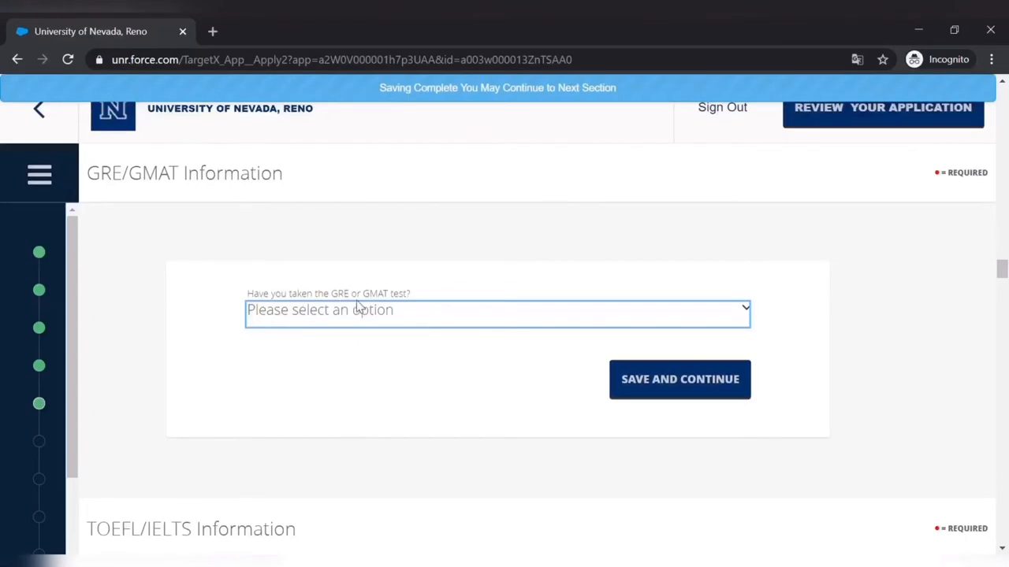
Answer Yes to GRE/GMAT taken, with test date Dec 17, 2019, and save.
{"action": "left_click", "coordinate": [497, 310]}
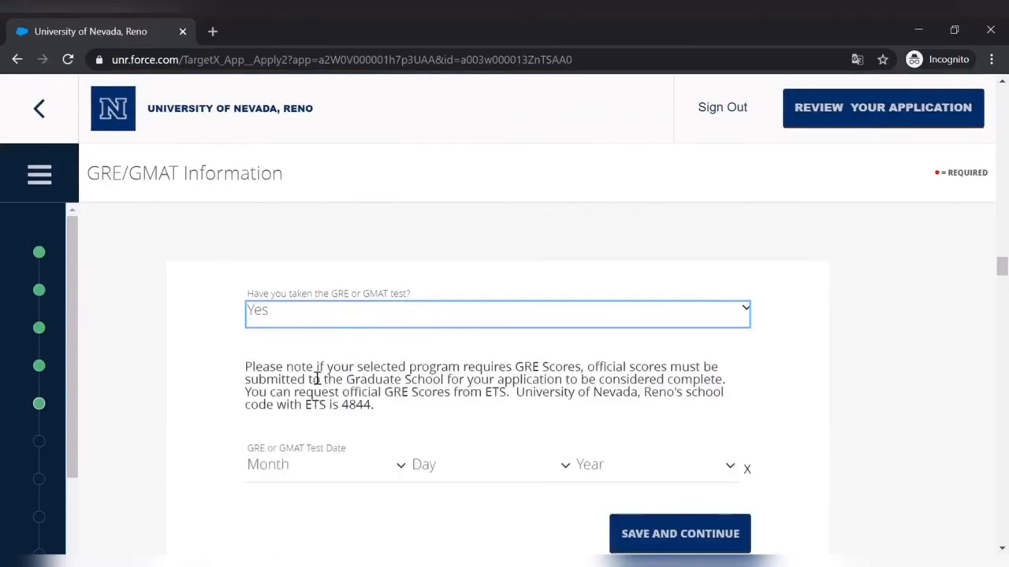
{"action": "mouse_move", "coordinate": [619, 396]}
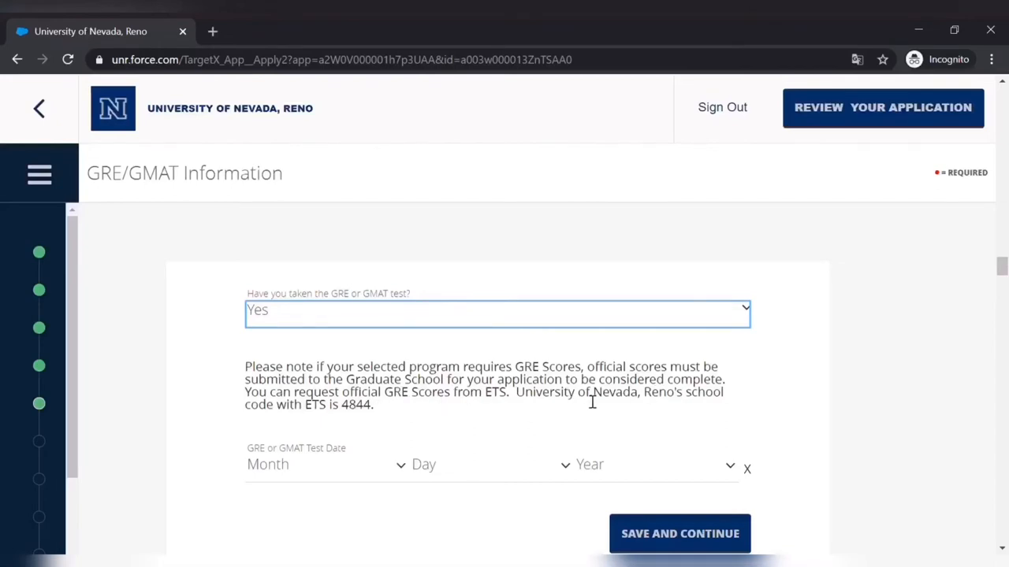
{"action": "double_click", "coordinate": [355, 404]}
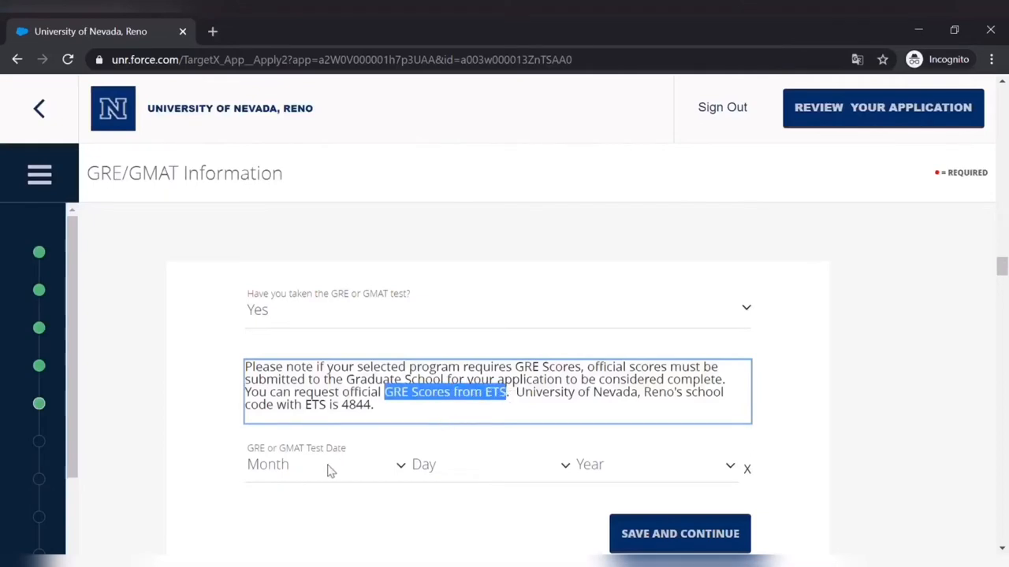
{"action": "left_click", "coordinate": [326, 464]}
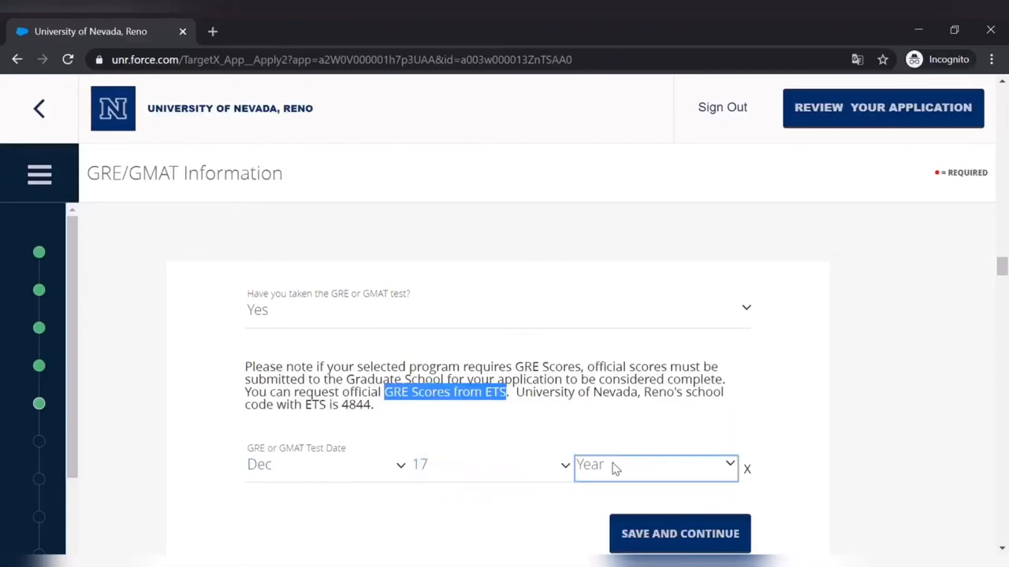
{"action": "mouse_move", "coordinate": [613, 314]}
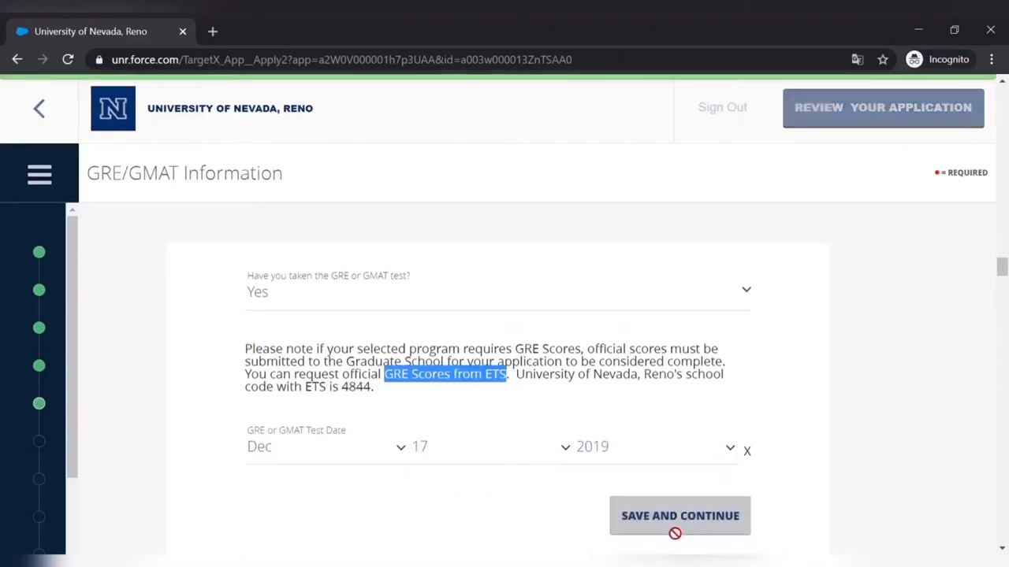
{"action": "left_click", "coordinate": [679, 515]}
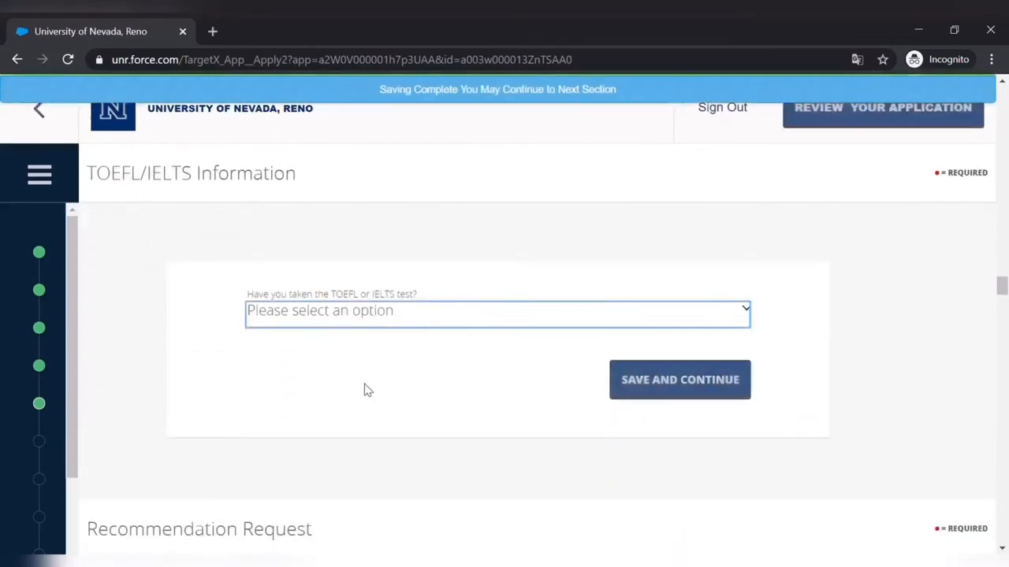
Answer Yes to TOEFL/IELTS taken, with test date Dec 16, 2019, and save.
{"action": "left_click", "coordinate": [497, 310]}
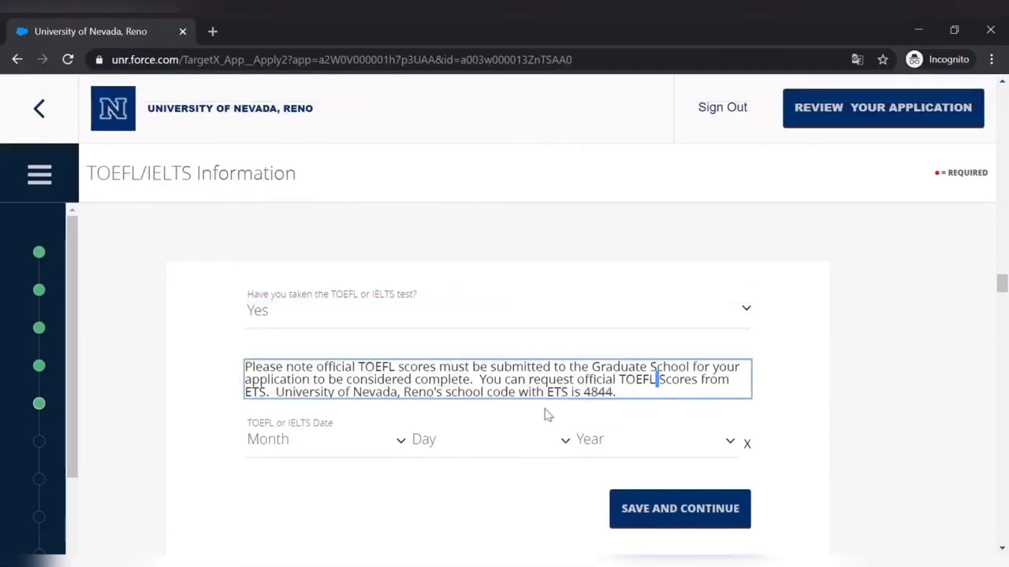
{"action": "left_click", "coordinate": [326, 439]}
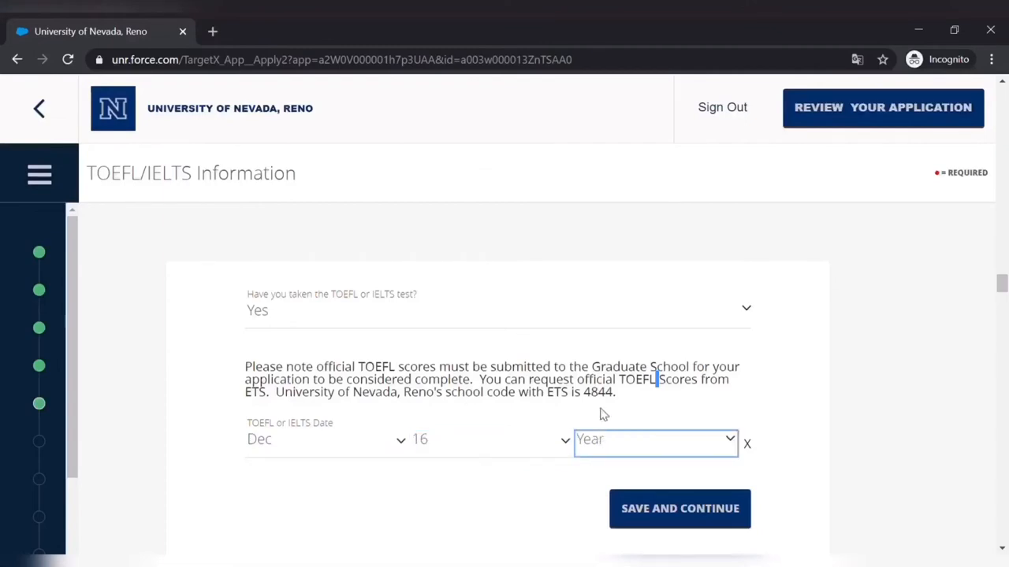
{"action": "left_click", "coordinate": [655, 439]}
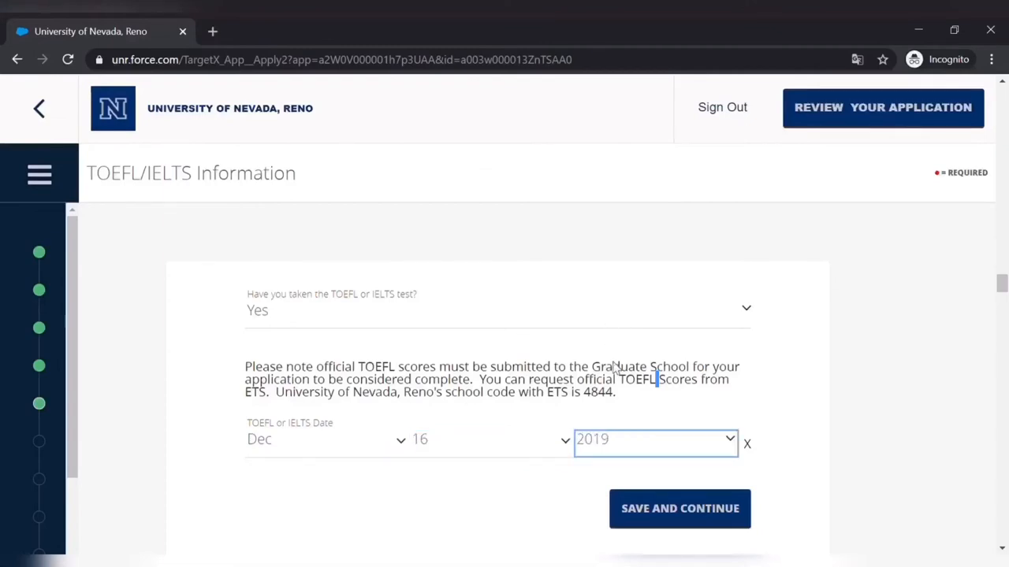
{"action": "left_click", "coordinate": [679, 508]}
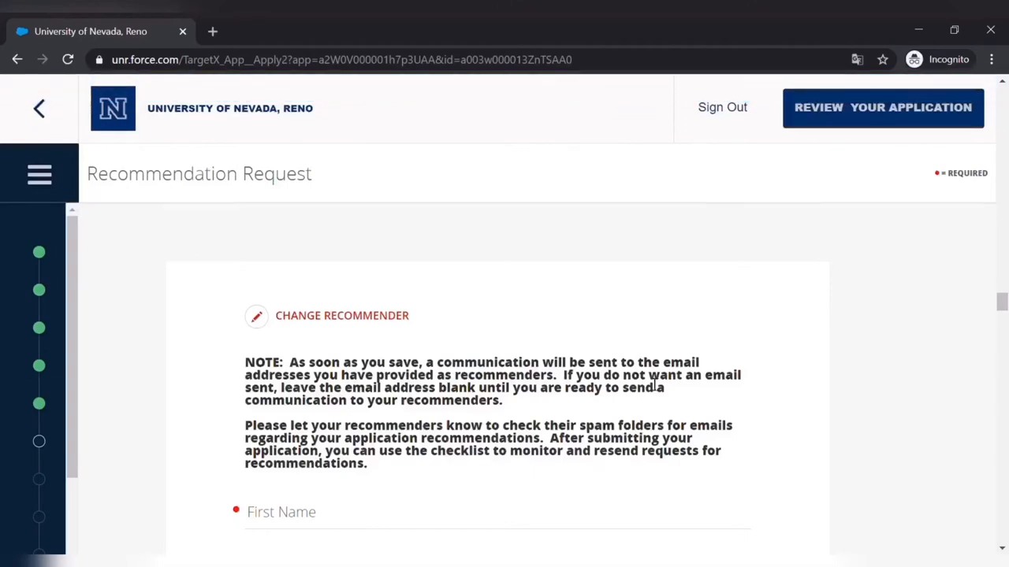
{"action": "type", "text": "blk"}
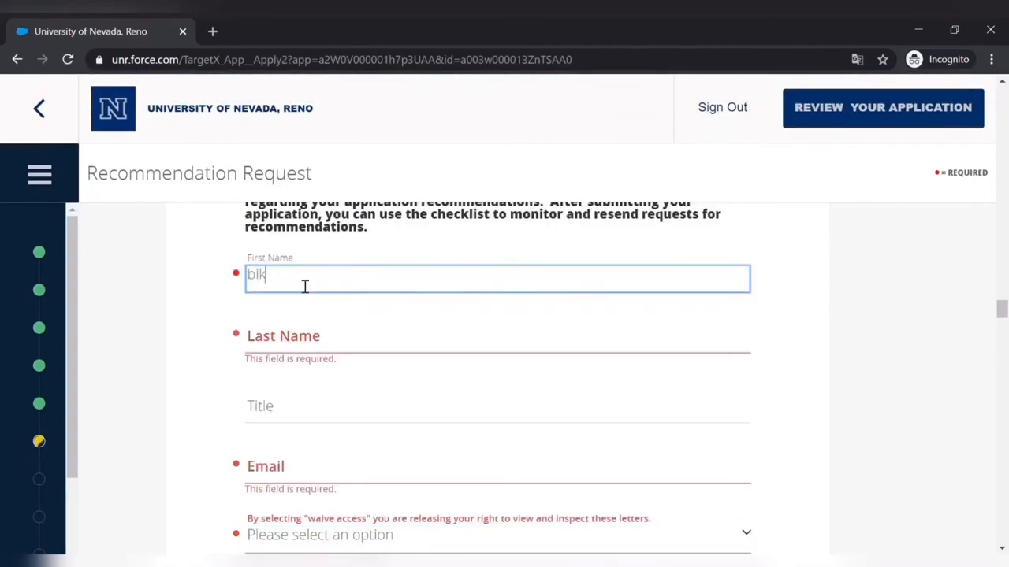
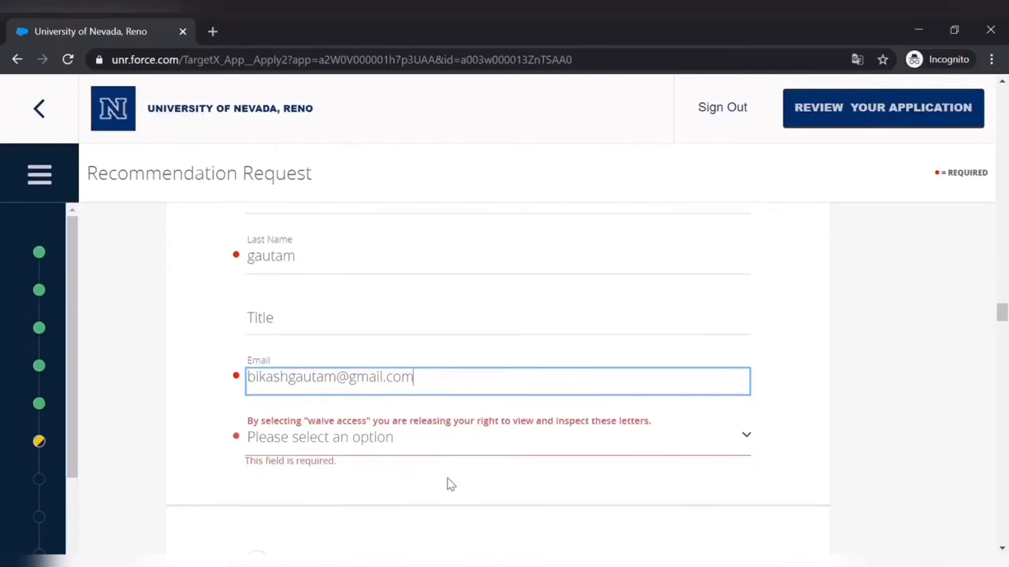
{"action": "left_click", "coordinate": [497, 436]}
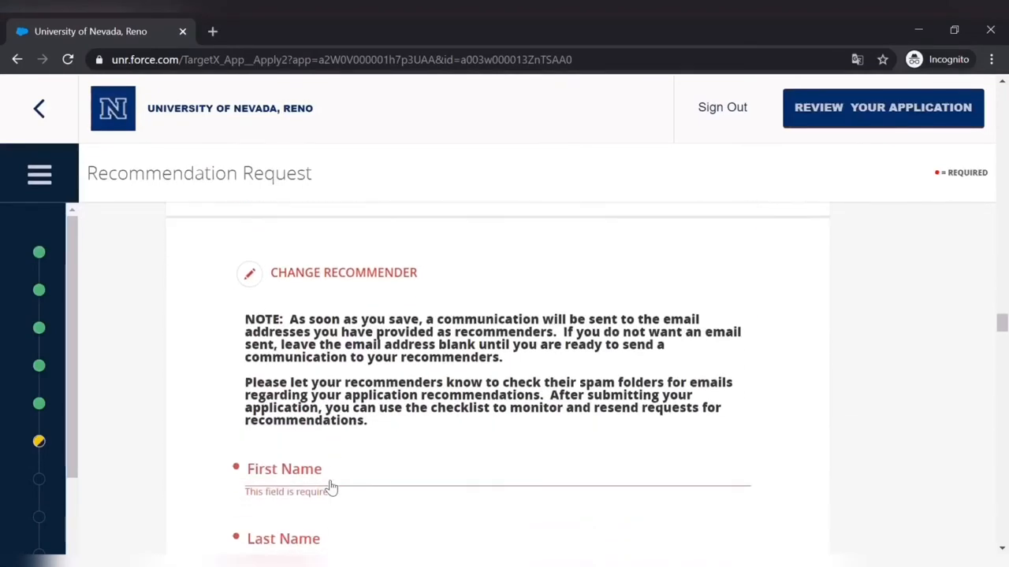
{"action": "scroll", "scroll_direction": "down", "scroll_amount": 3}
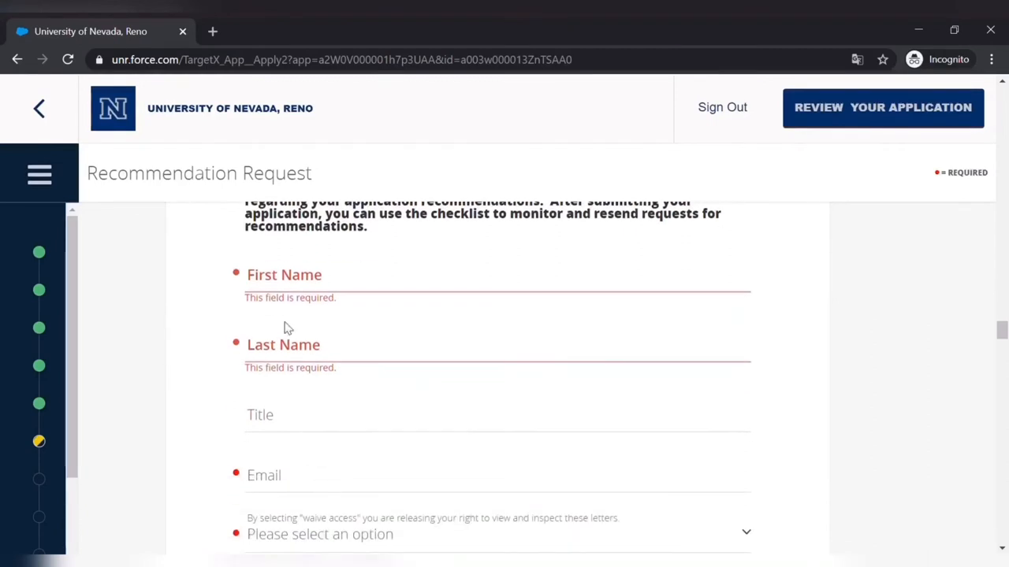
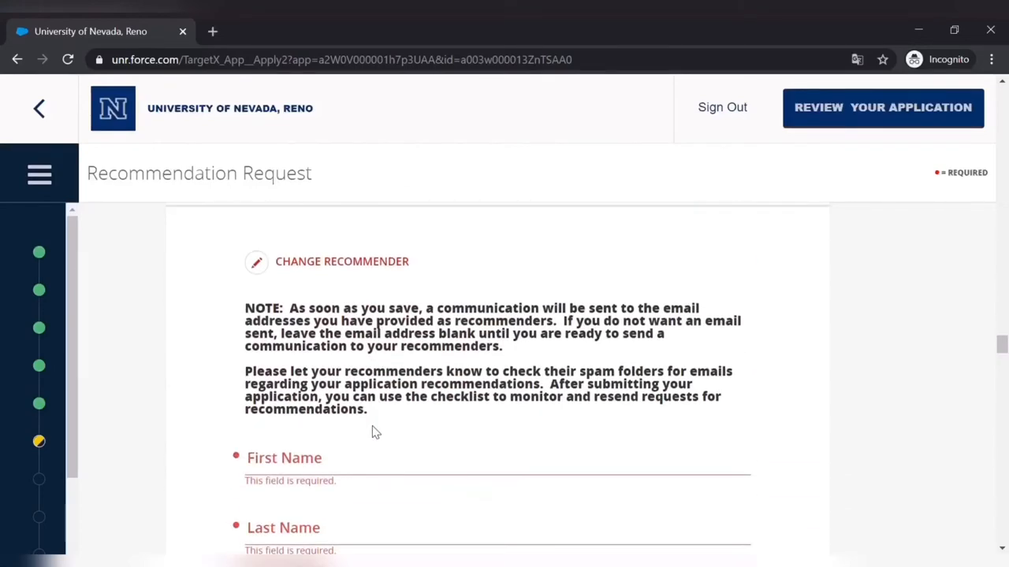
{"action": "scroll", "scroll_direction": "down", "scroll_amount": 3}
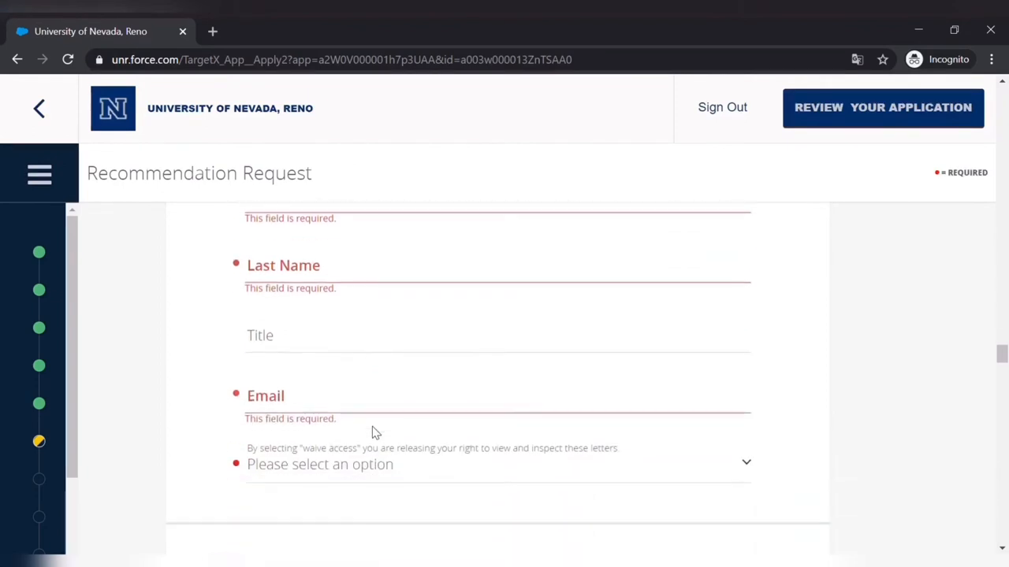
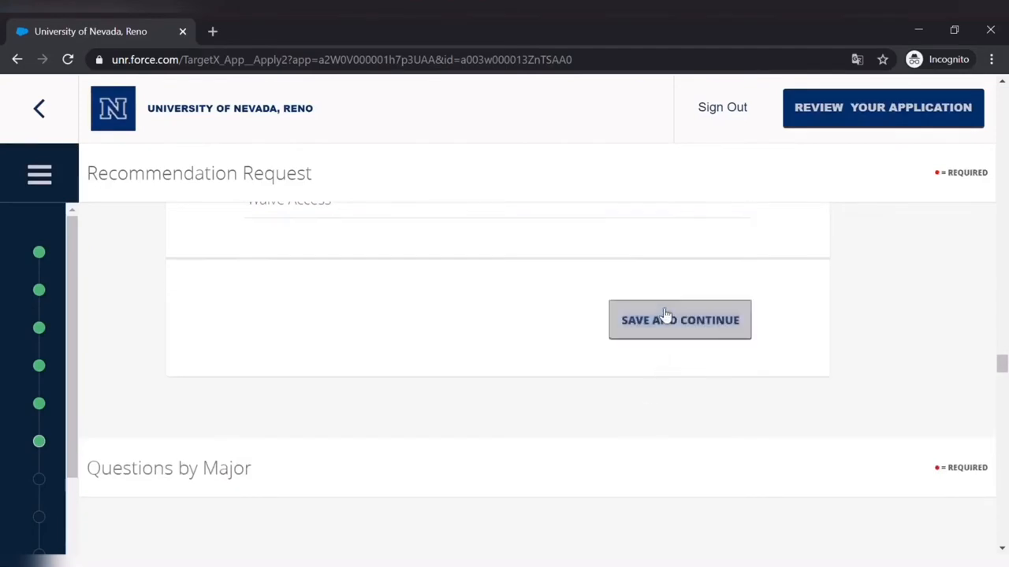
{"action": "left_click", "coordinate": [679, 320]}
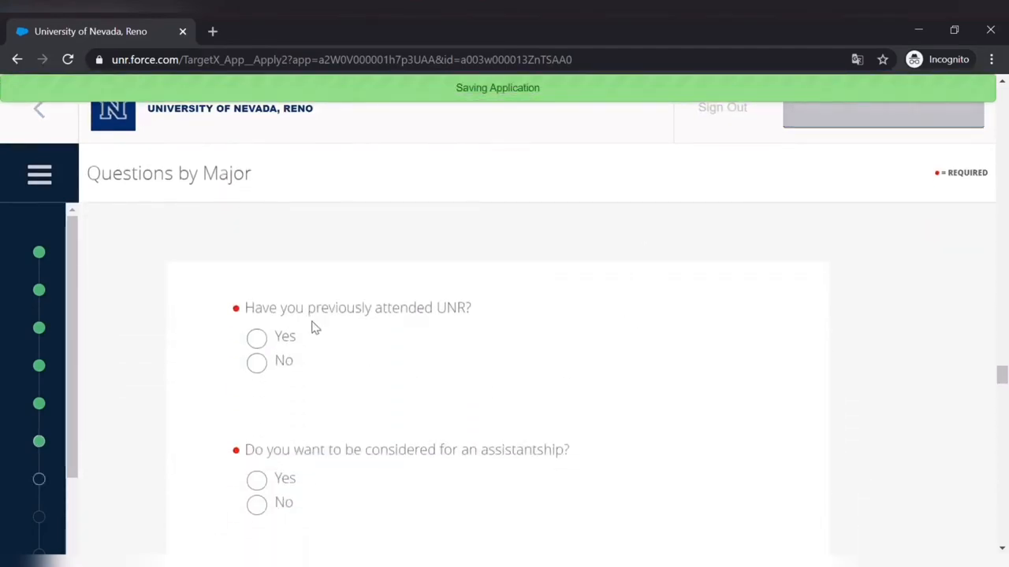
Mark never attended UNR, wants an assistantship, and cannot attend without one.
{"action": "left_click", "coordinate": [256, 361]}
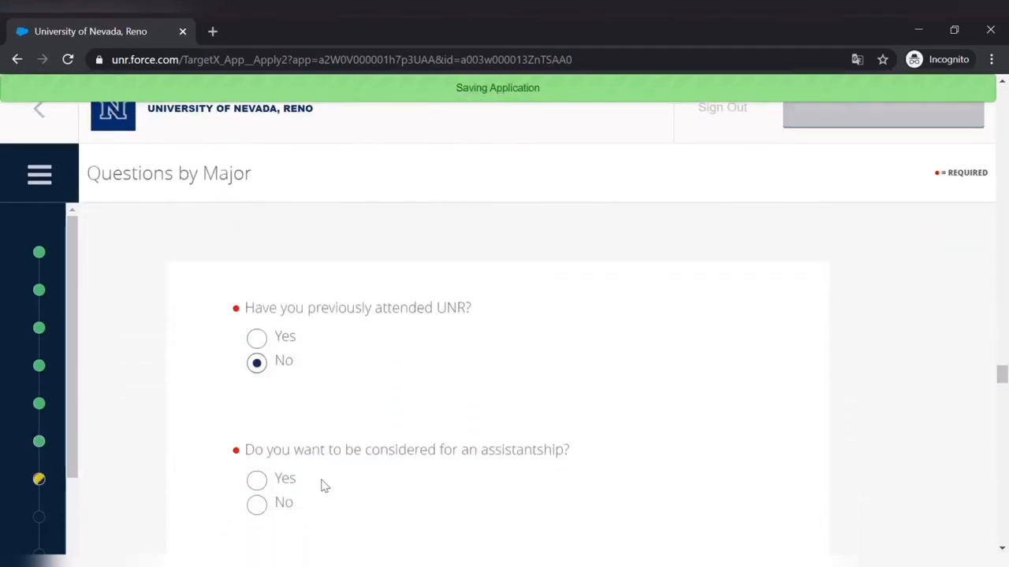
{"action": "left_click", "coordinate": [256, 478]}
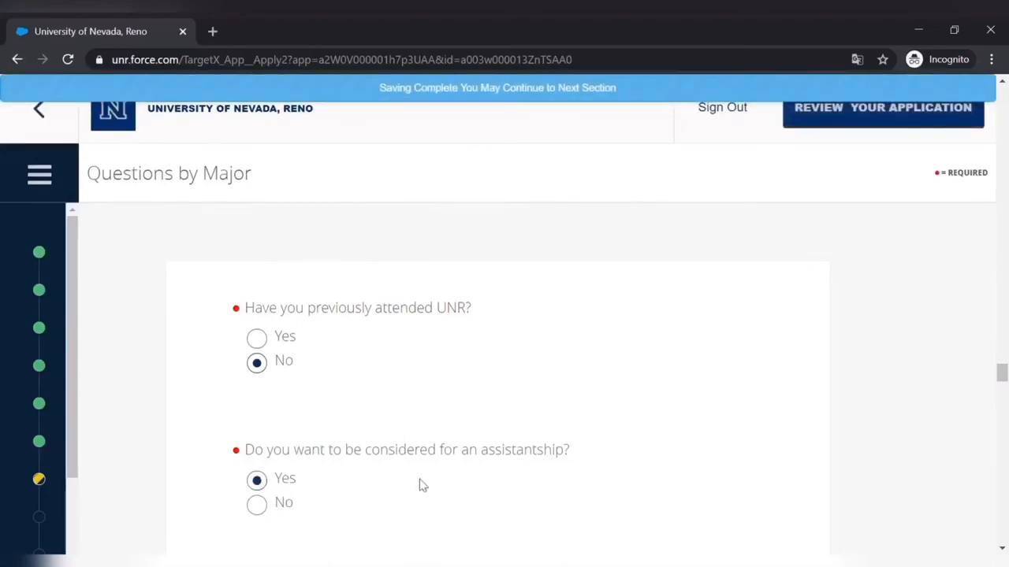
{"action": "scroll", "scroll_direction": "down", "scroll_amount": 3}
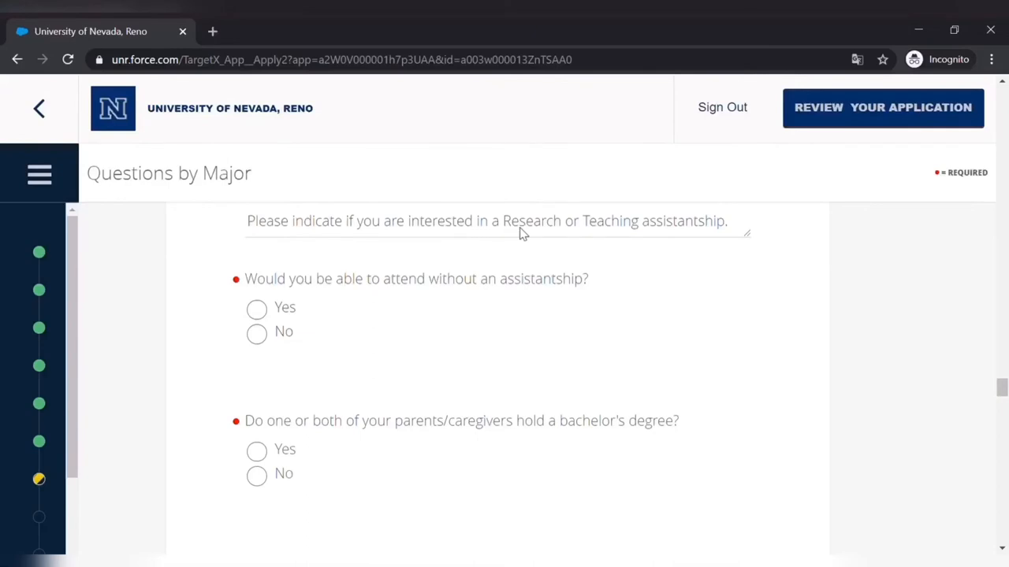
{"action": "mouse_move", "coordinate": [409, 294]}
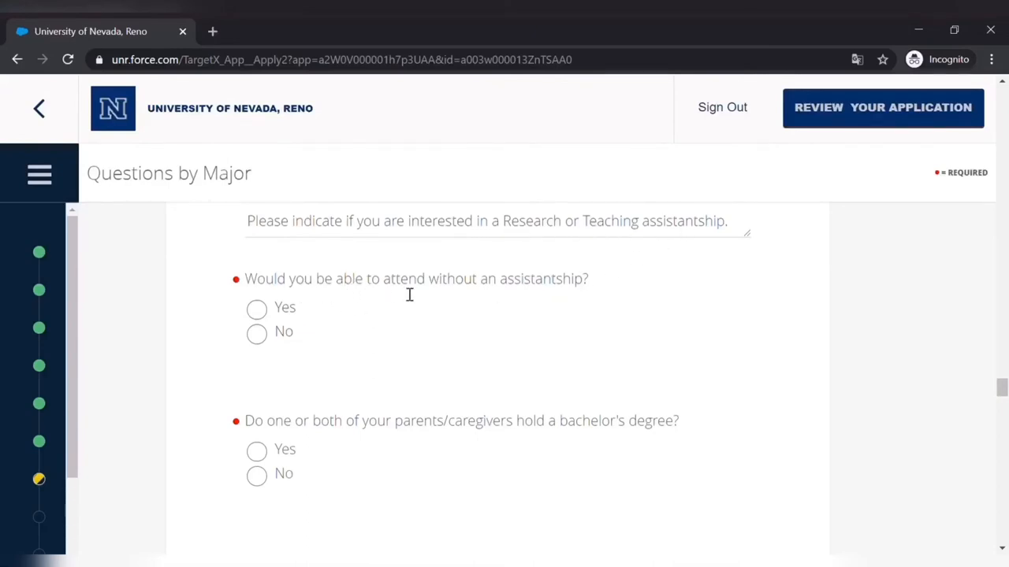
{"action": "left_click", "coordinate": [256, 332]}
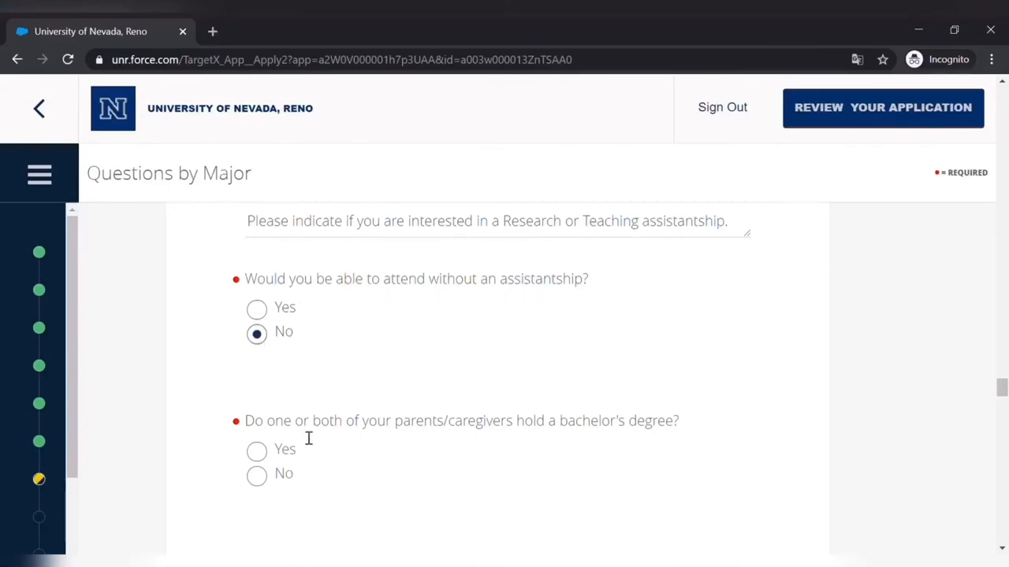
{"action": "mouse_move", "coordinate": [540, 459]}
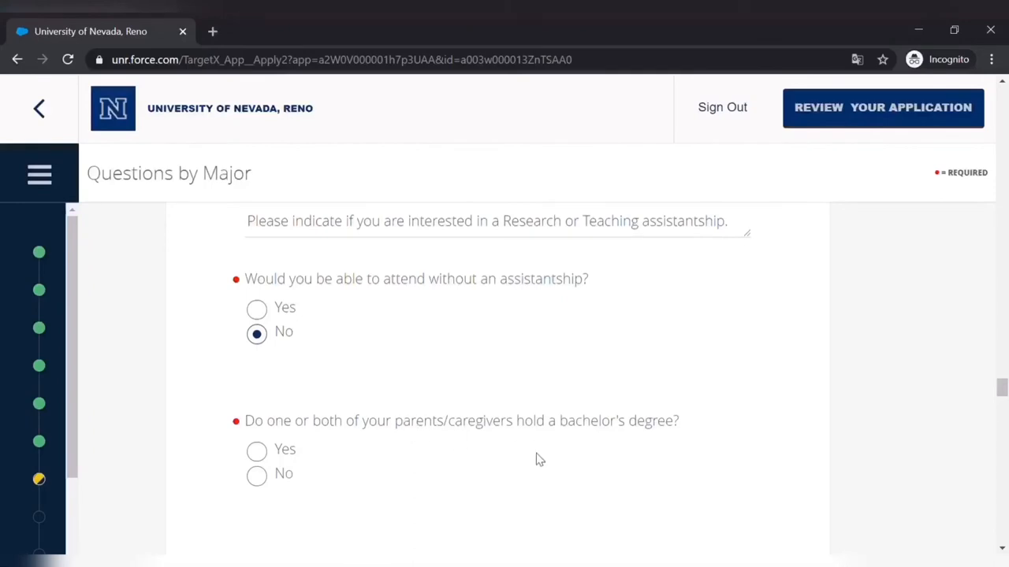
{"action": "mouse_move", "coordinate": [256, 474]}
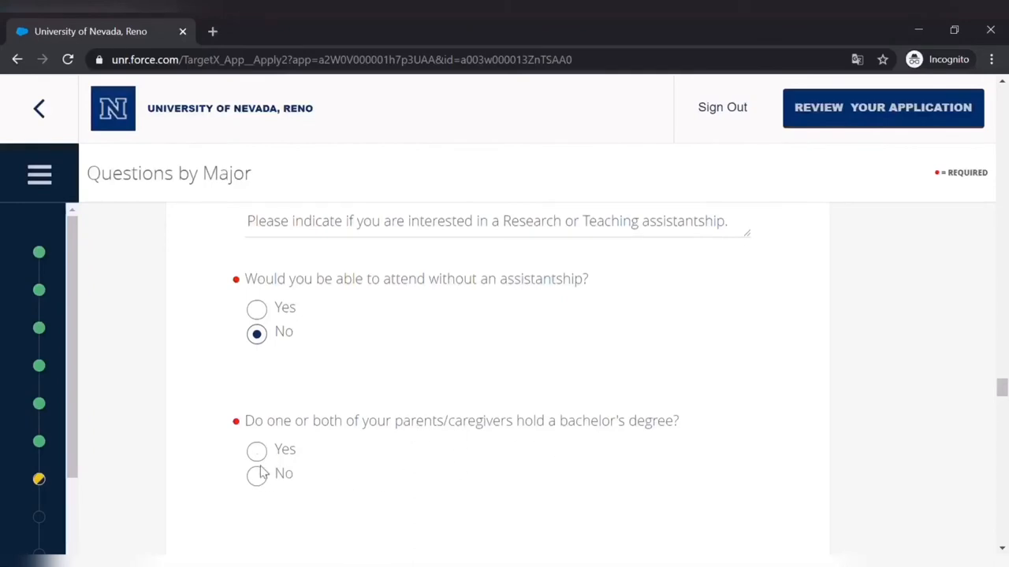
{"action": "scroll", "scroll_direction": "down", "scroll_amount": 3}
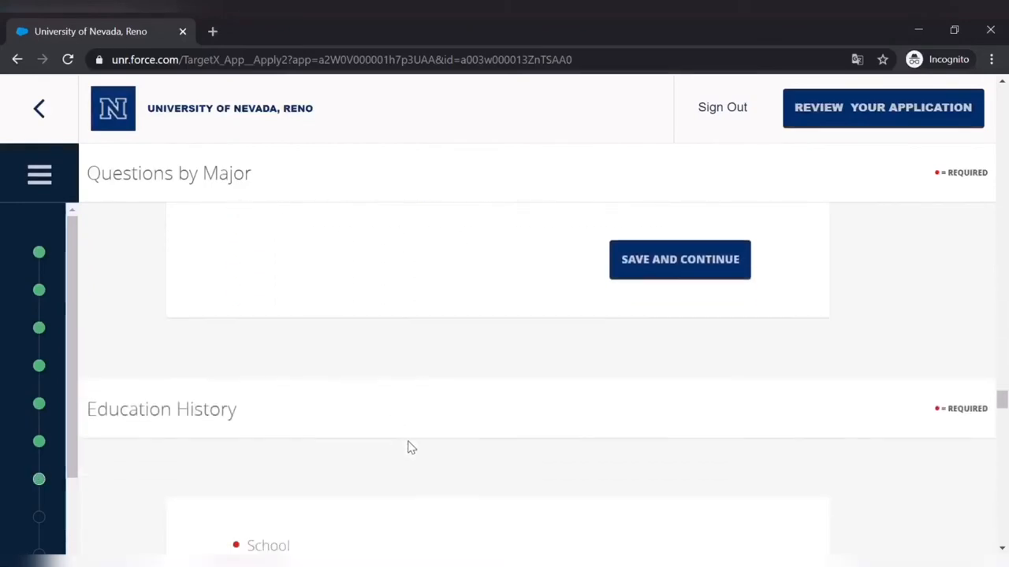
Save the major questions and start an education entry for beni school, Nepal.
{"action": "left_click", "coordinate": [679, 259]}
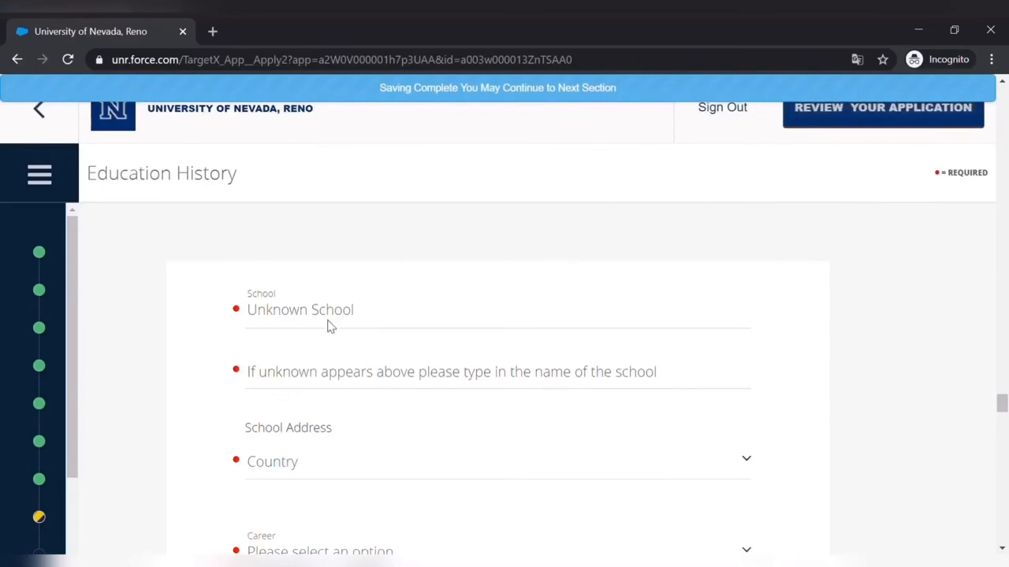
{"action": "type", "text": "beni school"}
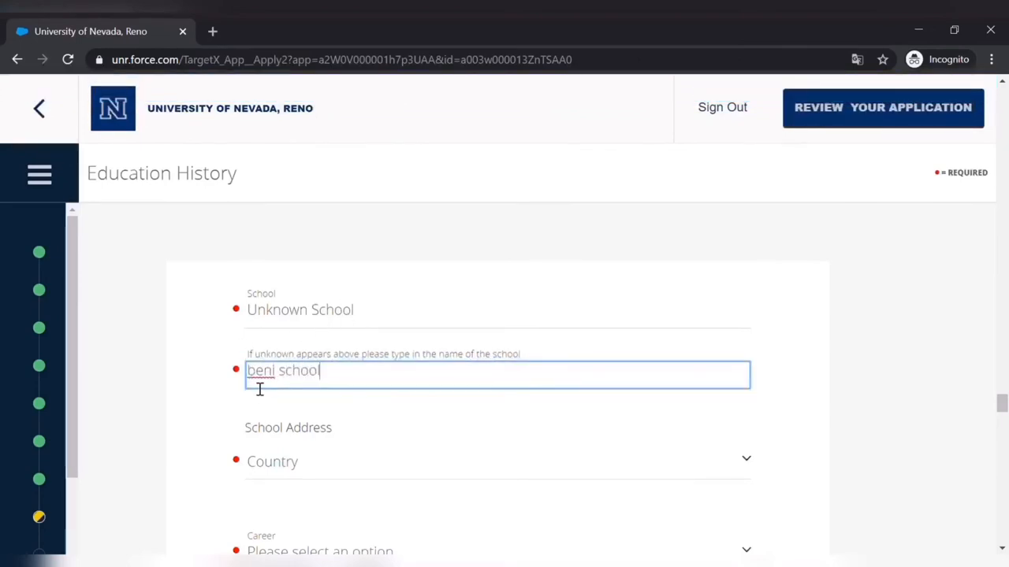
{"action": "left_click", "coordinate": [496, 461]}
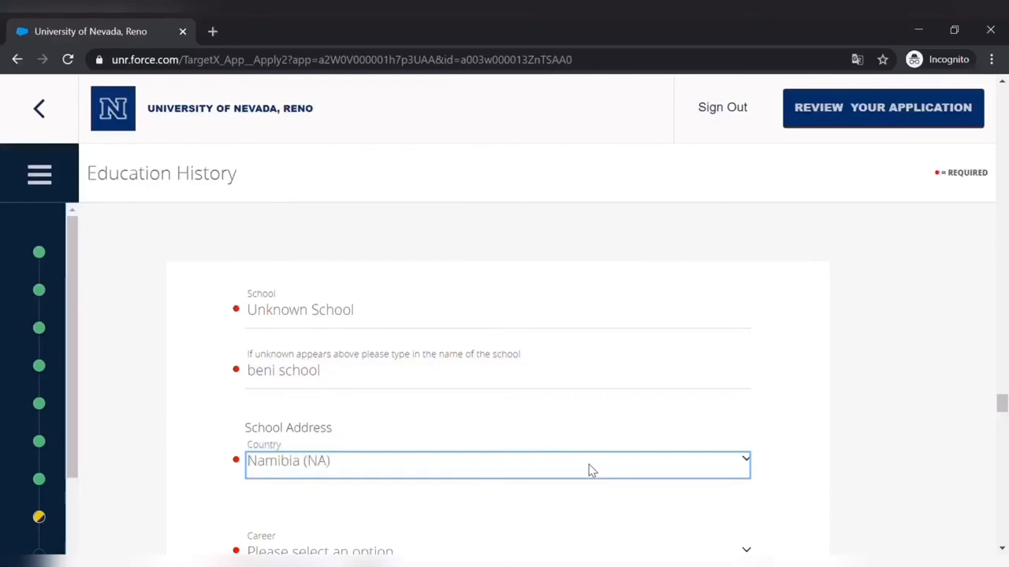
{"action": "left_click", "coordinate": [497, 461]}
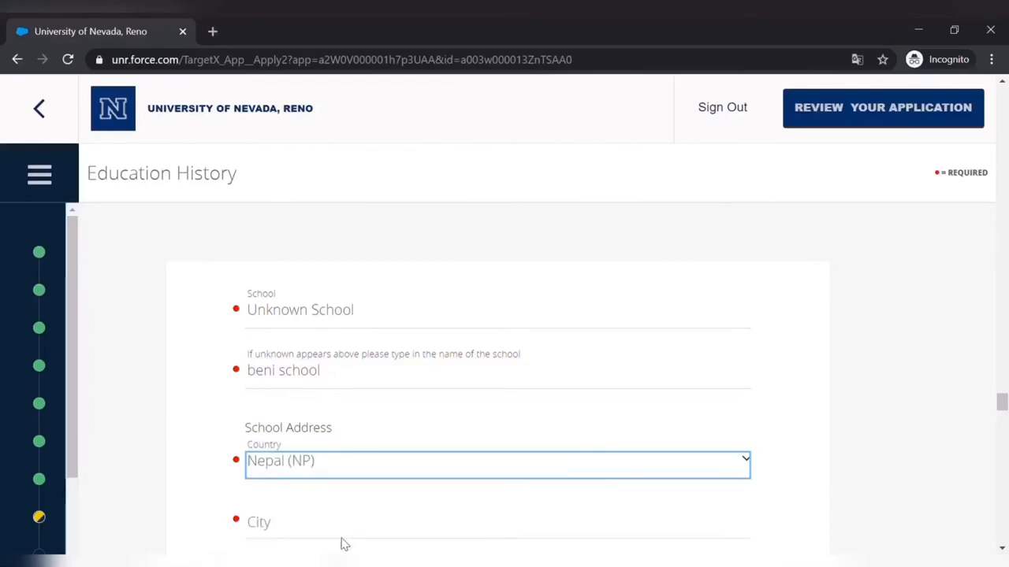
Set the school city to Myagdi, career level Undergraduate, and degree earned Other.
{"action": "type", "text": "myagdi"}
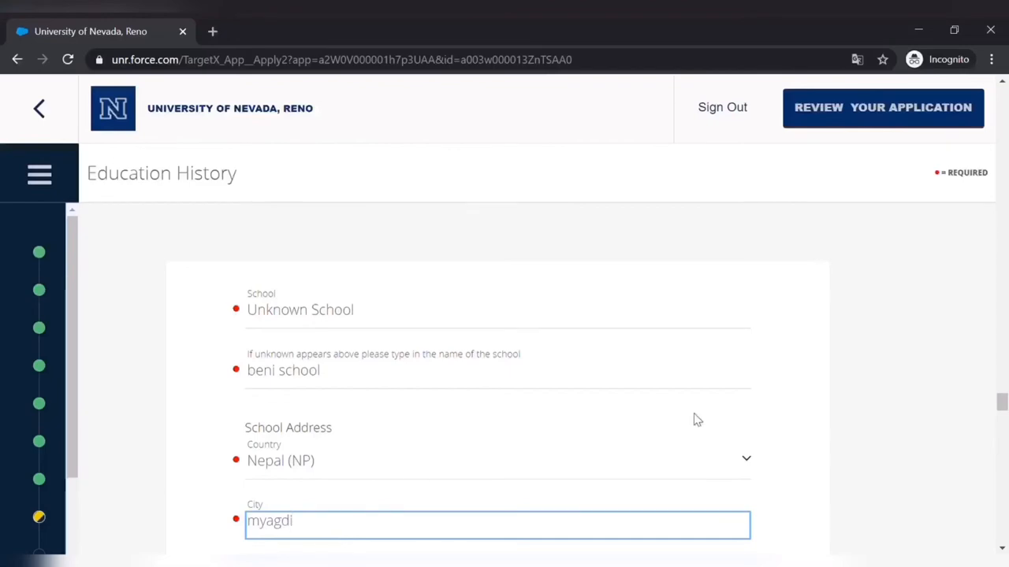
{"action": "scroll", "scroll_direction": "down", "scroll_amount": 3}
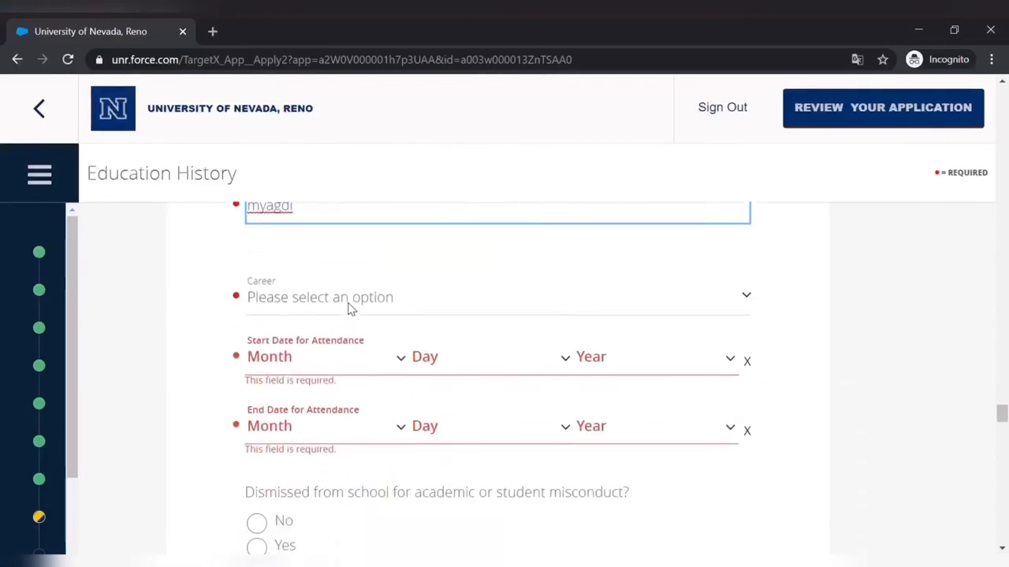
{"action": "left_click", "coordinate": [497, 297]}
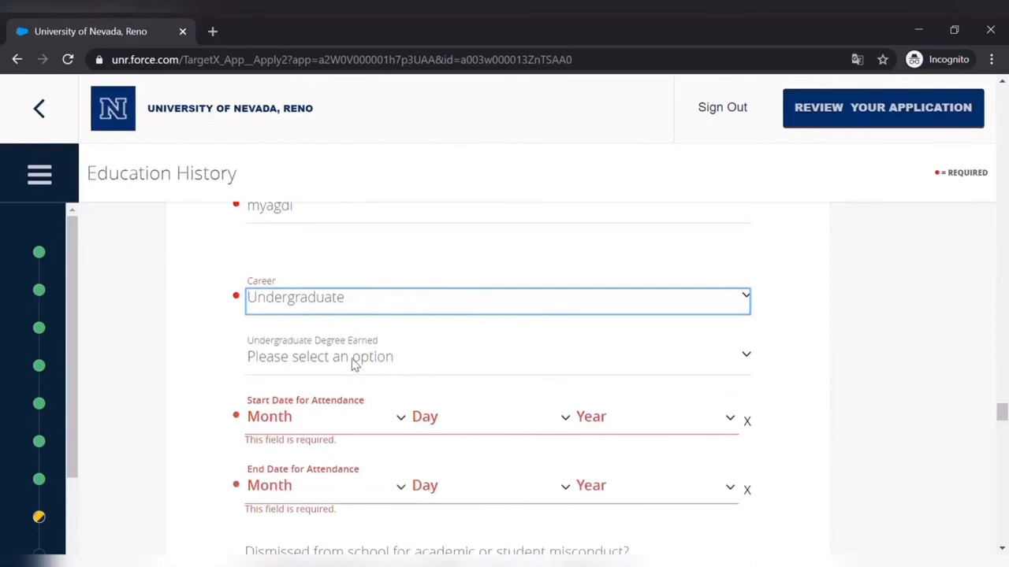
{"action": "left_click", "coordinate": [498, 356]}
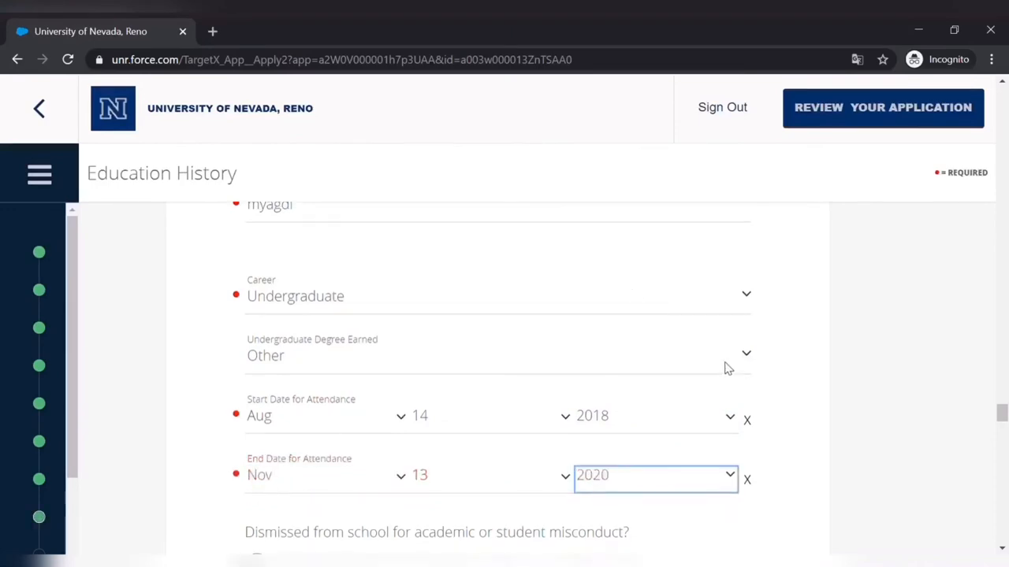
{"action": "scroll", "scroll_direction": "down", "scroll_amount": 3}
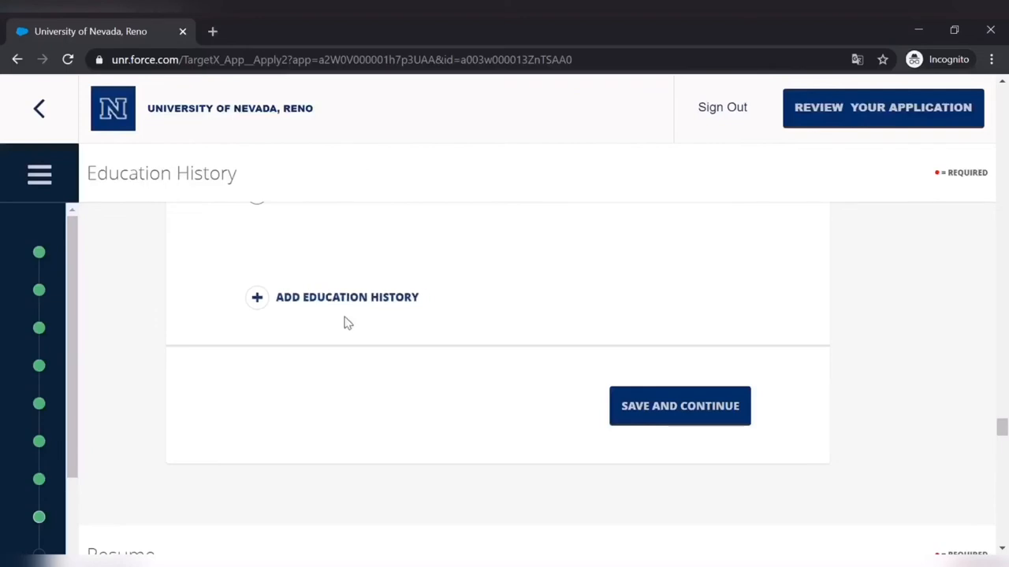
Save the education history and attach RESUME.docx as the resume.
{"action": "left_click", "coordinate": [679, 405]}
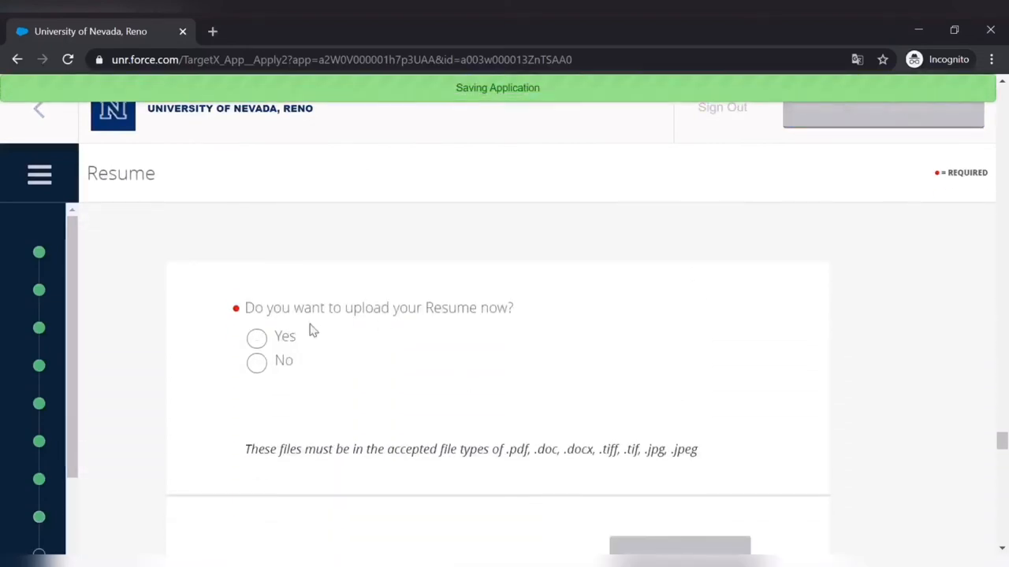
{"action": "left_click", "coordinate": [256, 337]}
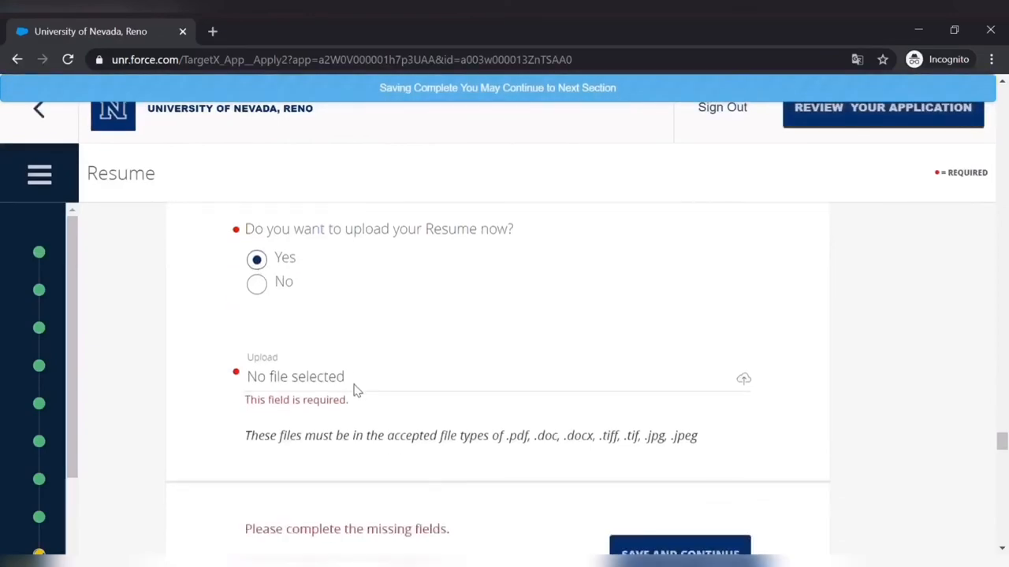
{"action": "mouse_move", "coordinate": [744, 383]}
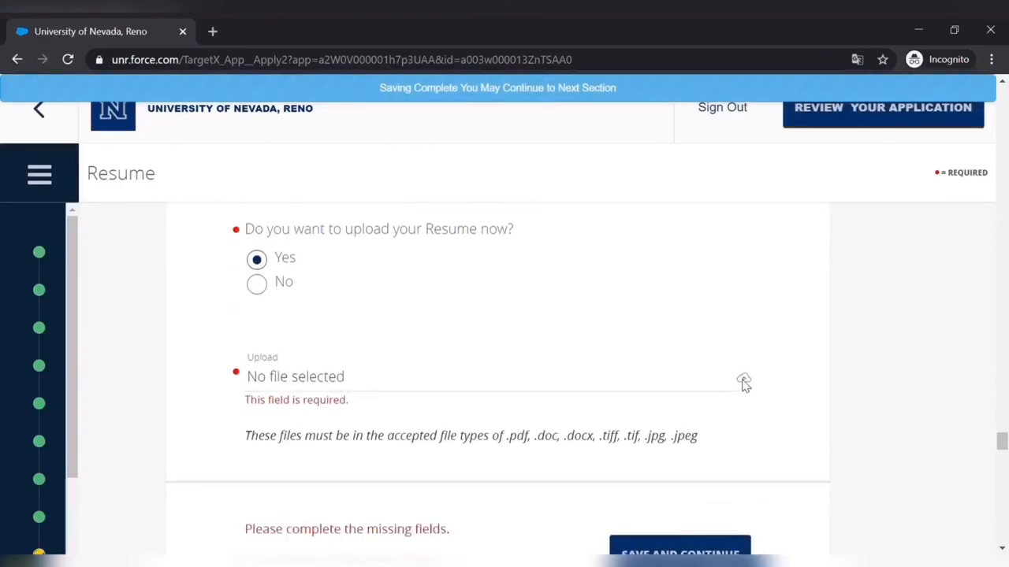
{"action": "left_click", "coordinate": [743, 381]}
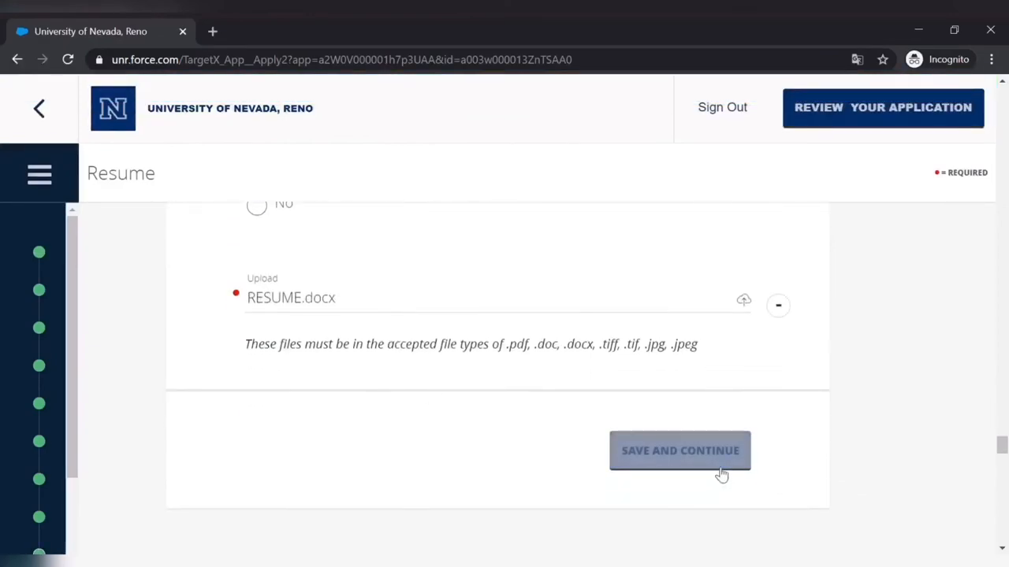
Save the resume section, then upload STATEMENT OF PURPOSE.docx and continue.
{"action": "left_click", "coordinate": [680, 450]}
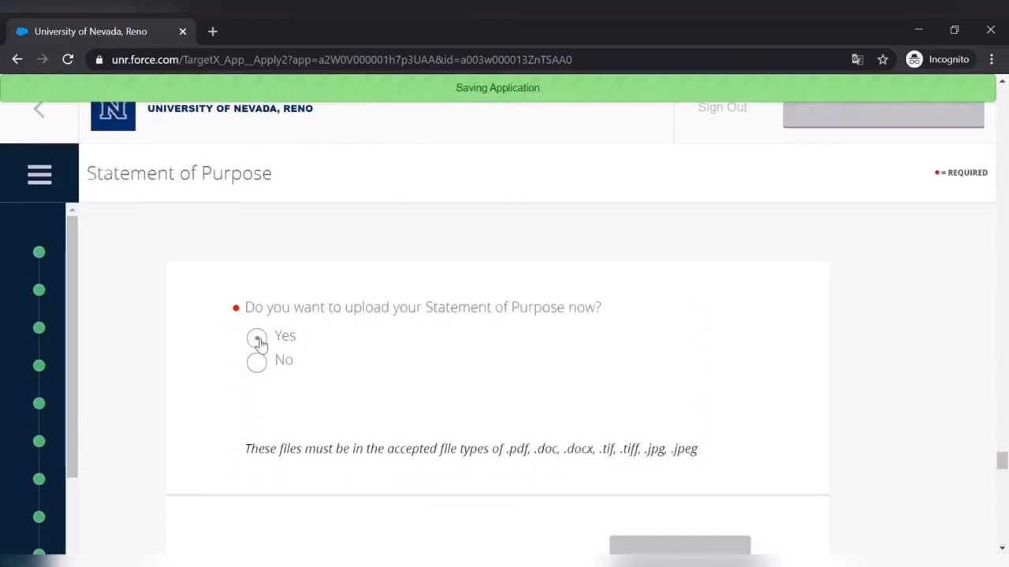
{"action": "left_click", "coordinate": [256, 337]}
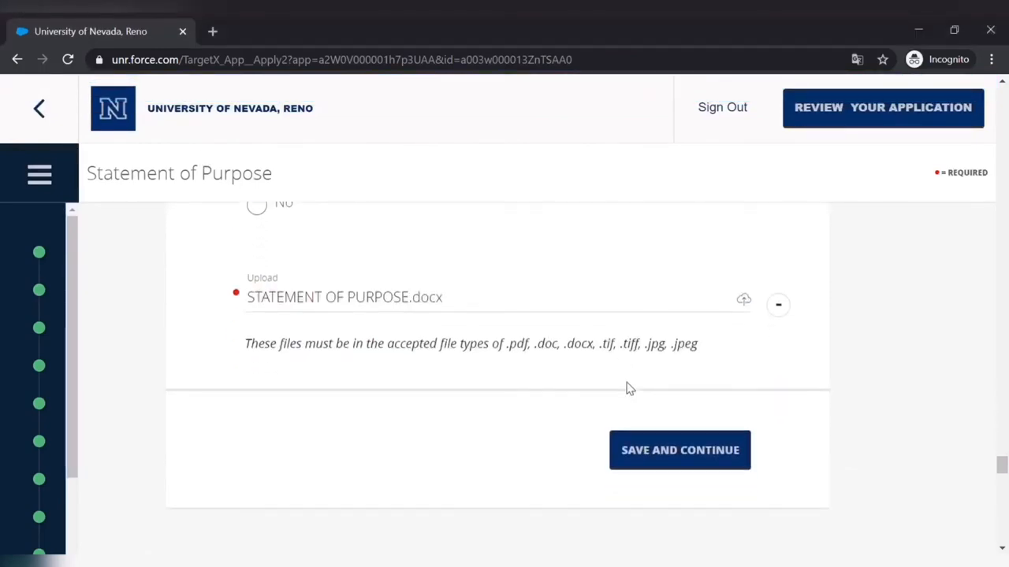
{"action": "left_click", "coordinate": [679, 450]}
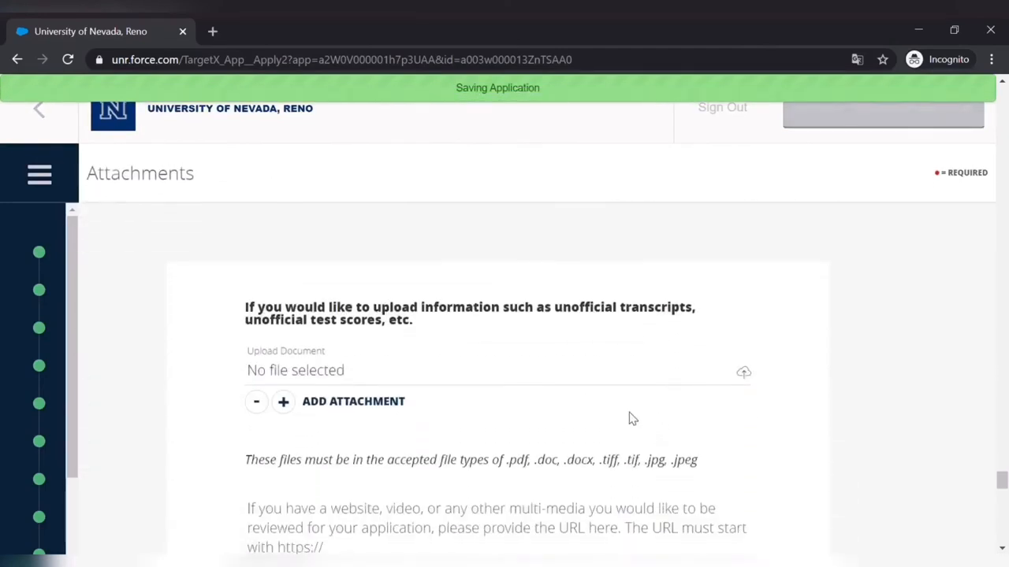
{"action": "mouse_move", "coordinate": [260, 341]}
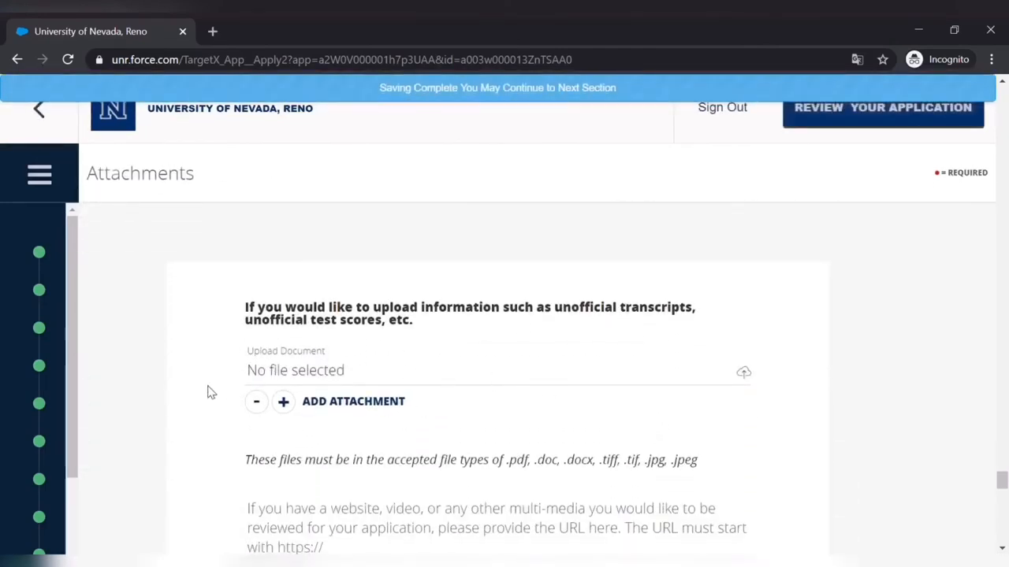
{"action": "mouse_move", "coordinate": [428, 460]}
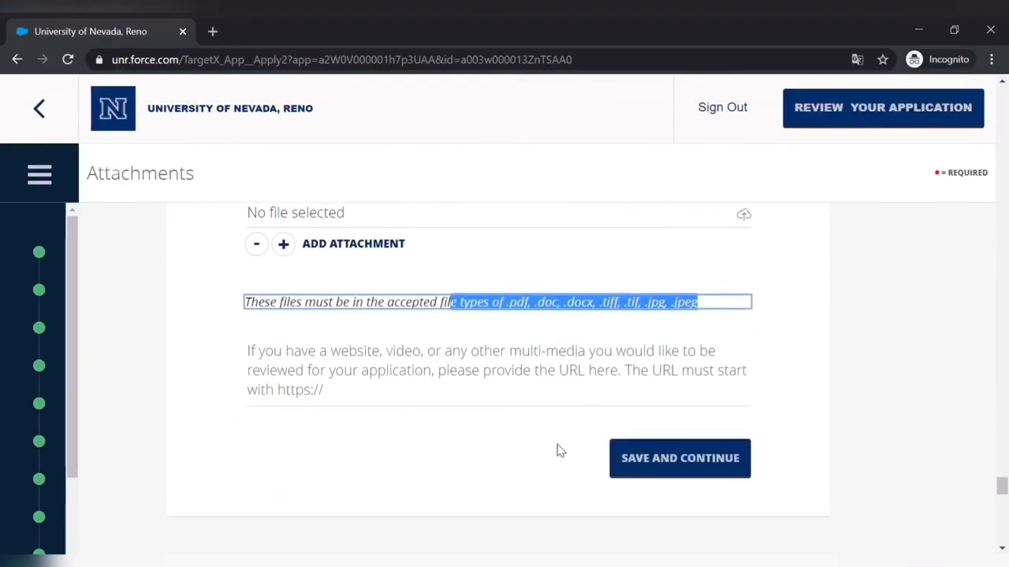
Save the Attachments section without adding extra files.
{"action": "left_click", "coordinate": [679, 458]}
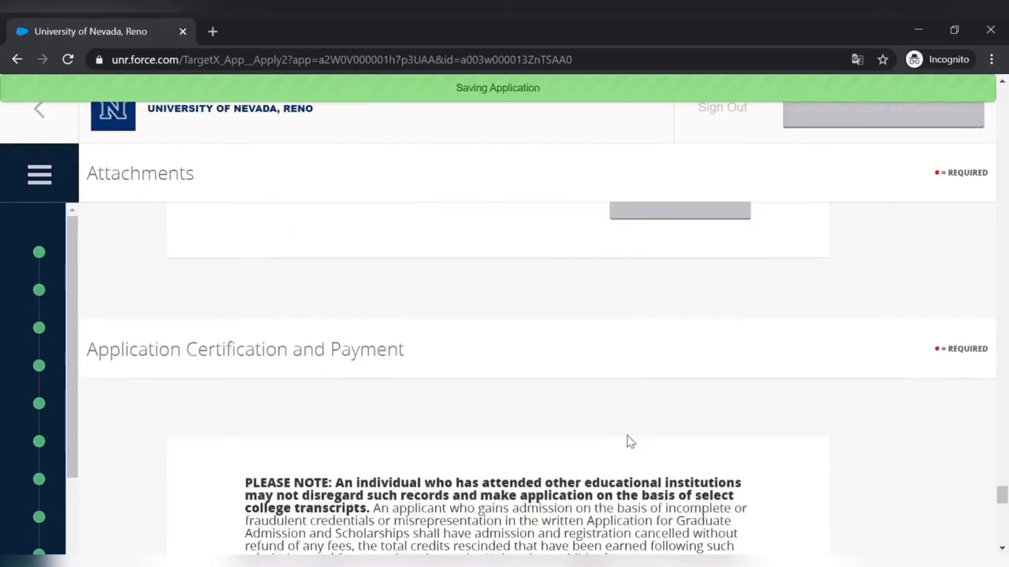
Read through the certification text and save it to open the application review.
{"action": "scroll", "scroll_direction": "down", "scroll_amount": 3}
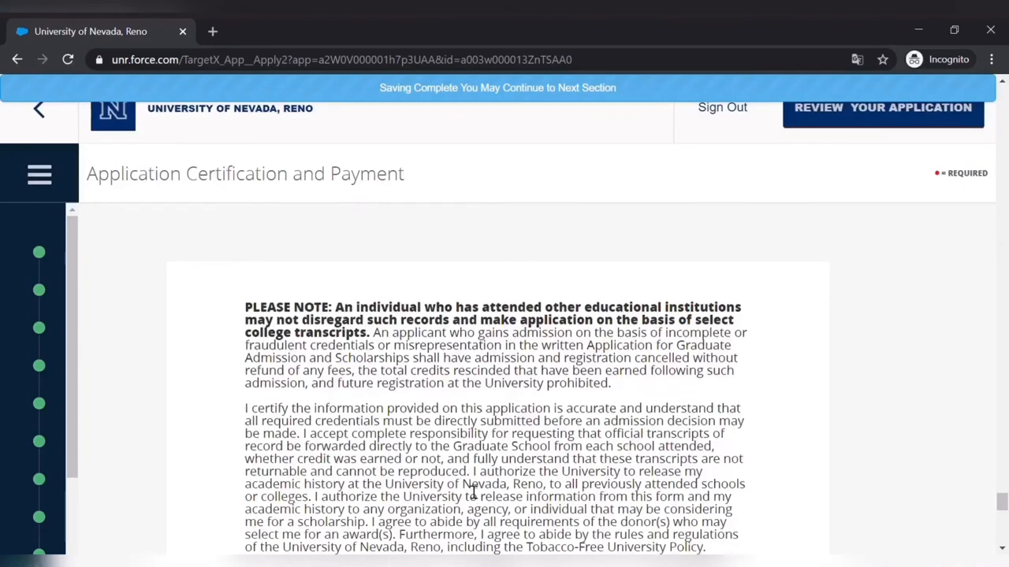
{"action": "scroll", "scroll_direction": "down", "scroll_amount": 3}
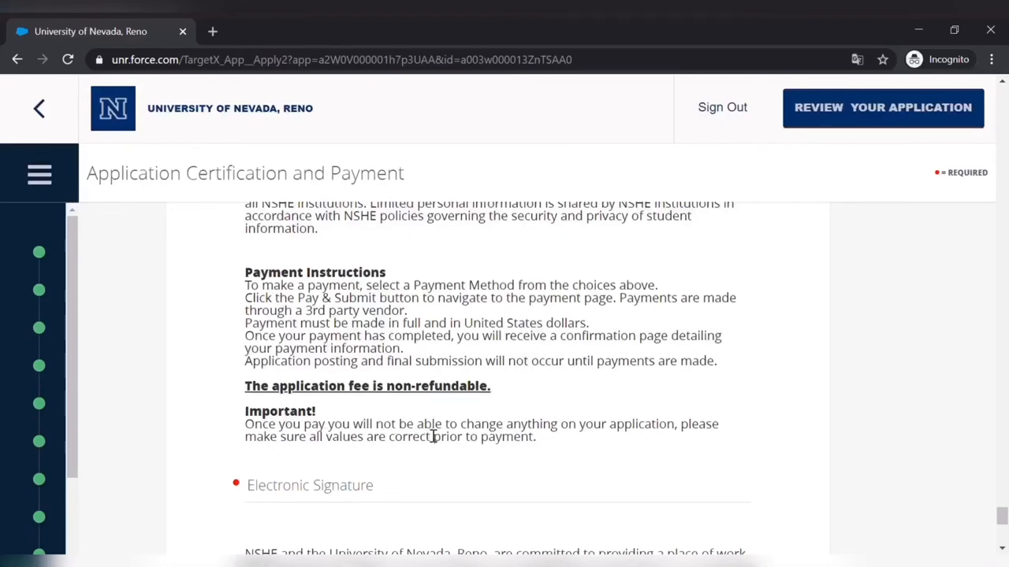
{"action": "scroll", "scroll_direction": "down", "scroll_amount": 3}
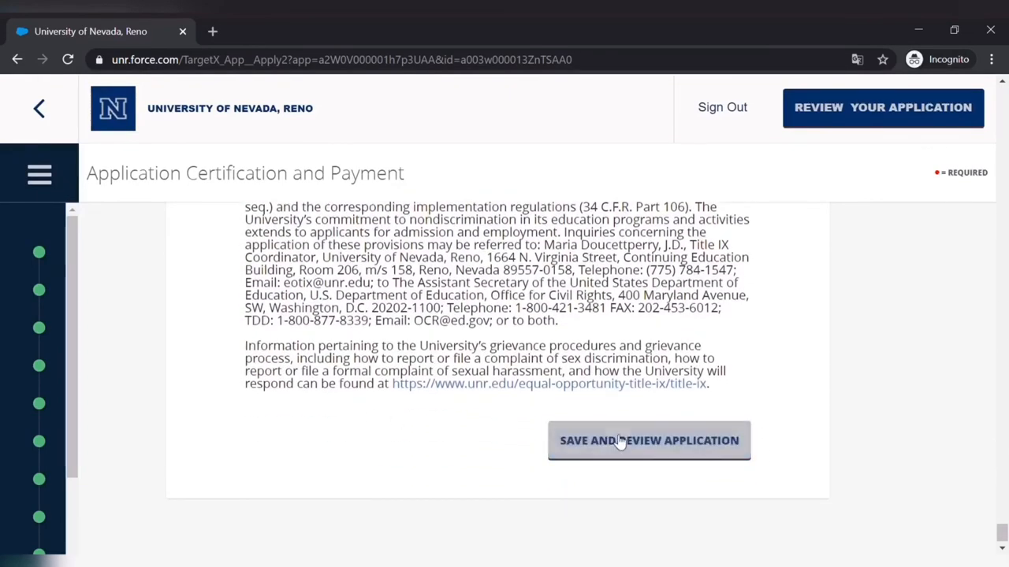
{"action": "left_click", "coordinate": [649, 441]}
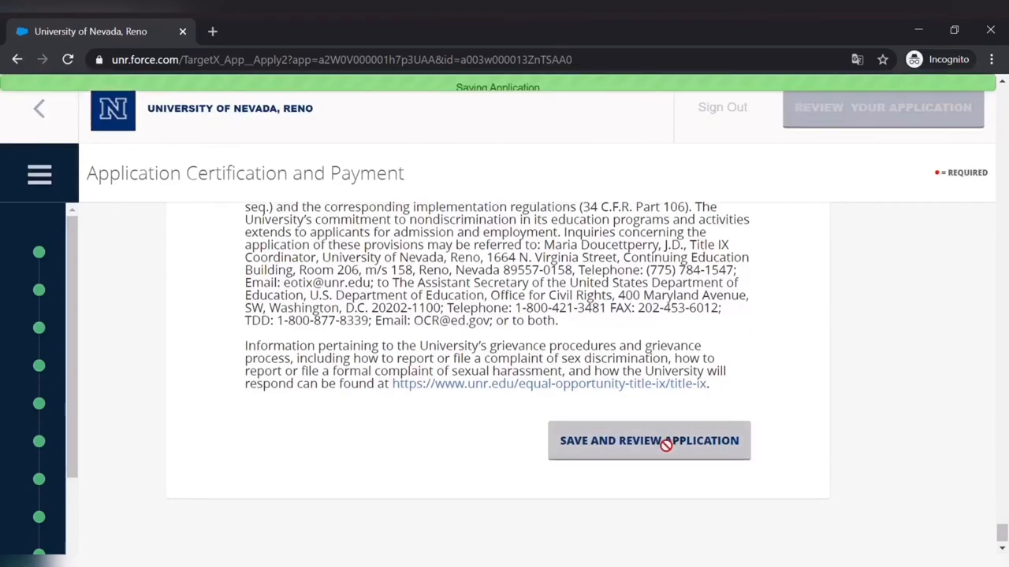
{"action": "left_click", "coordinate": [649, 440]}
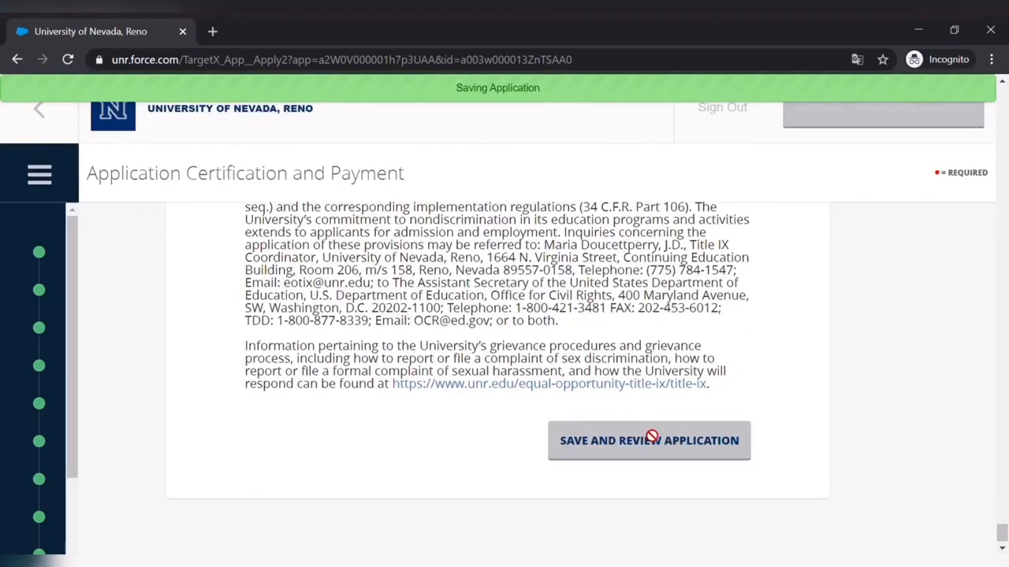
{"action": "left_click", "coordinate": [649, 441]}
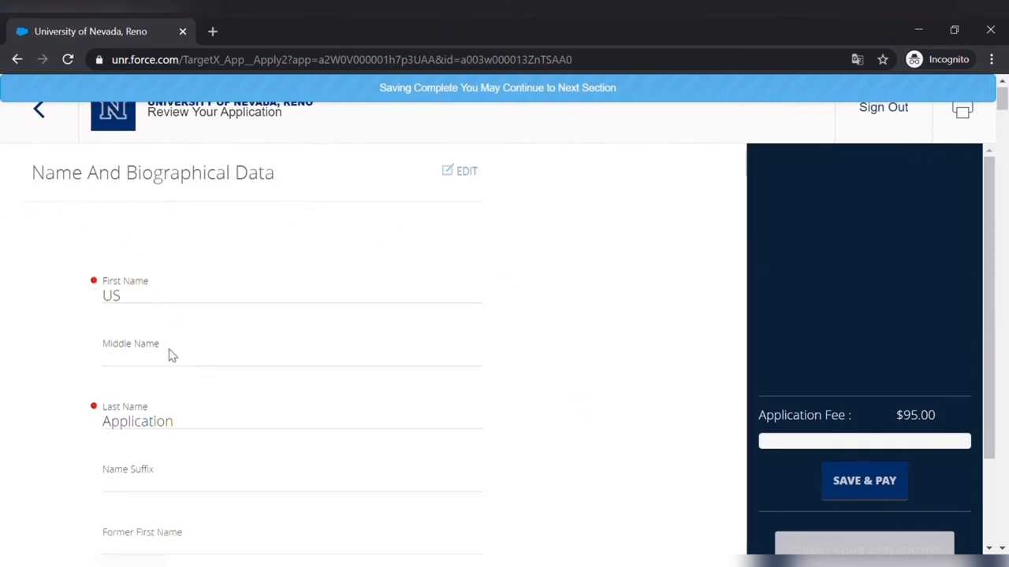
Scroll through the entire application review and choose Save & Pay.
{"action": "scroll", "scroll_direction": "down", "scroll_amount": 3}
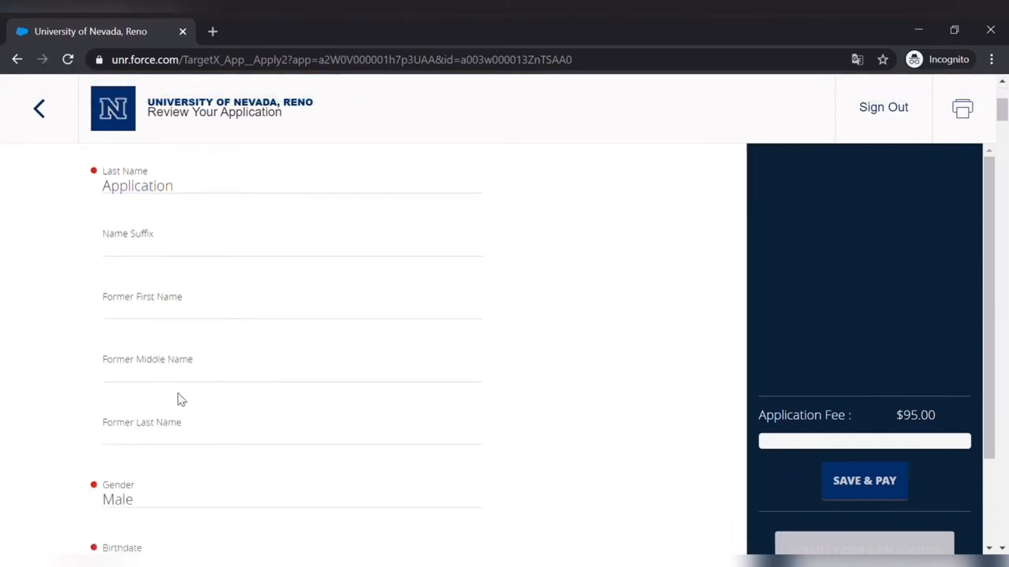
{"action": "scroll", "scroll_direction": "down", "scroll_amount": 3}
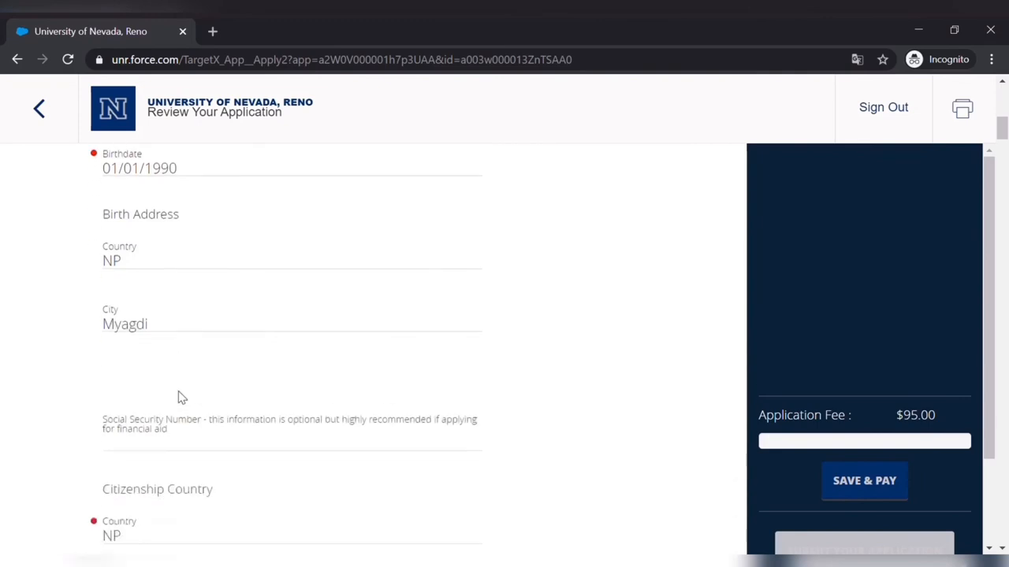
{"action": "scroll", "scroll_direction": "down", "scroll_amount": 3}
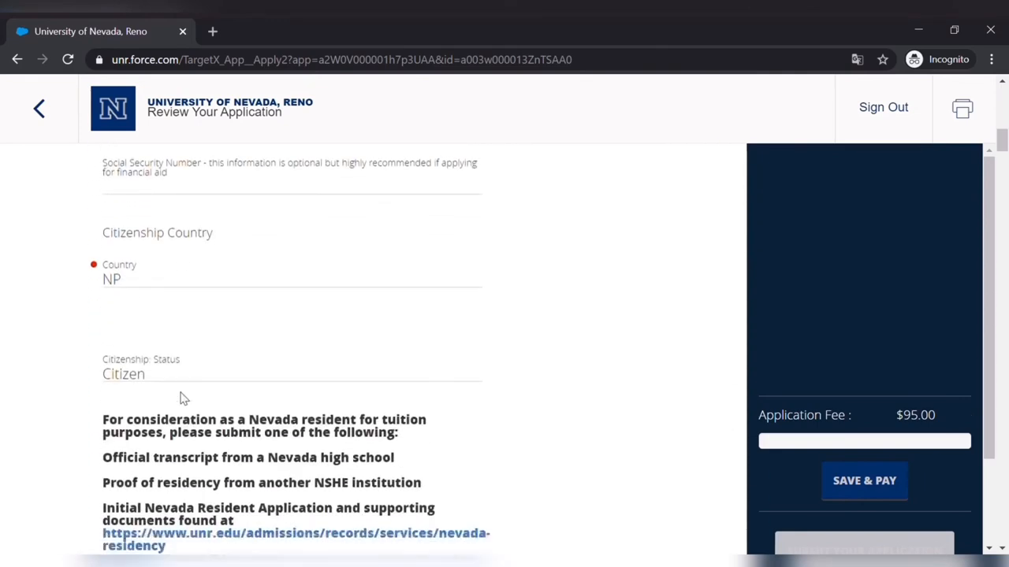
{"action": "scroll", "scroll_direction": "down", "scroll_amount": 3}
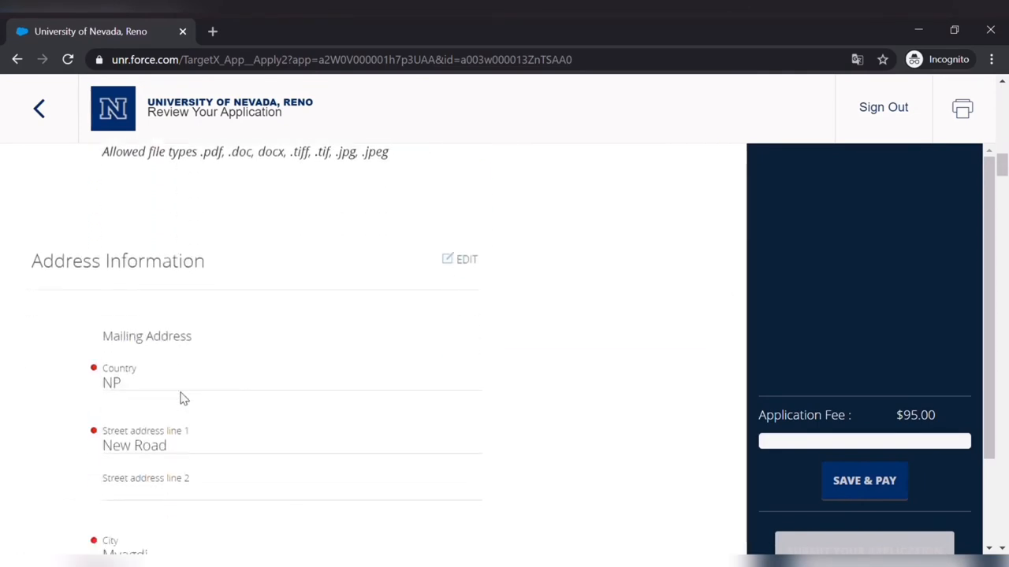
{"action": "scroll", "scroll_direction": "down", "scroll_amount": 3}
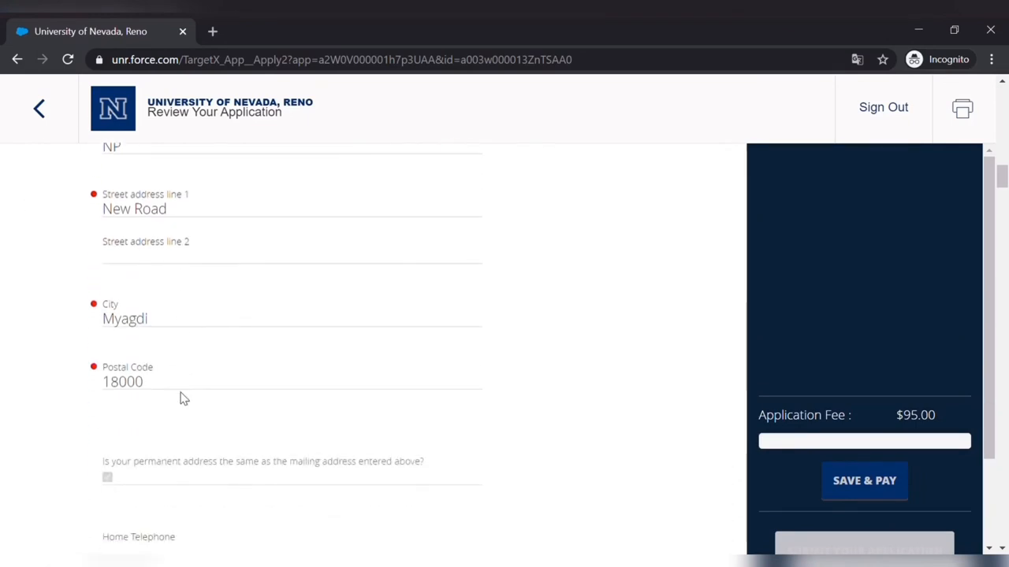
{"action": "scroll", "scroll_direction": "down", "scroll_amount": 3}
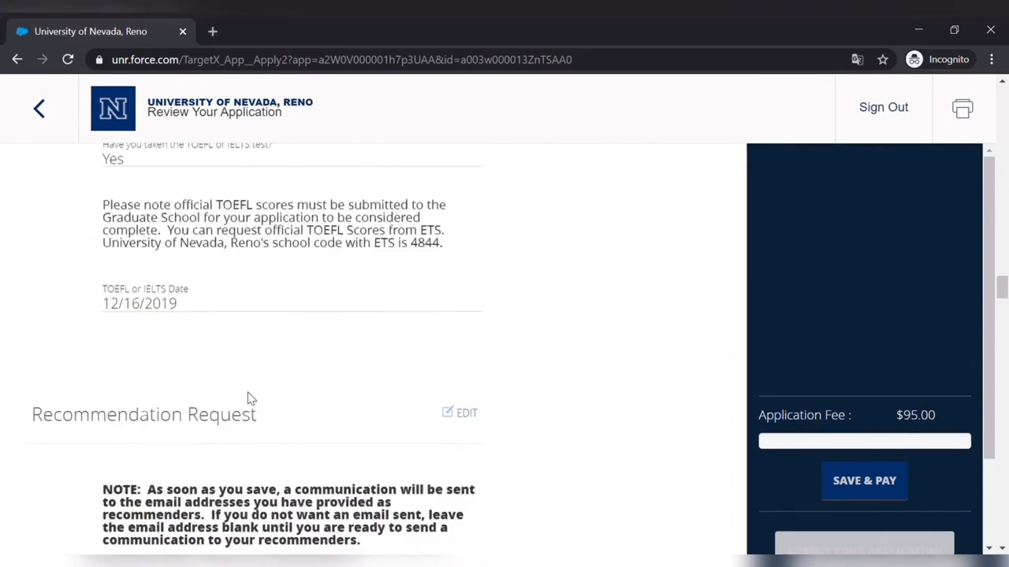
{"action": "scroll", "scroll_direction": "down", "scroll_amount": 3}
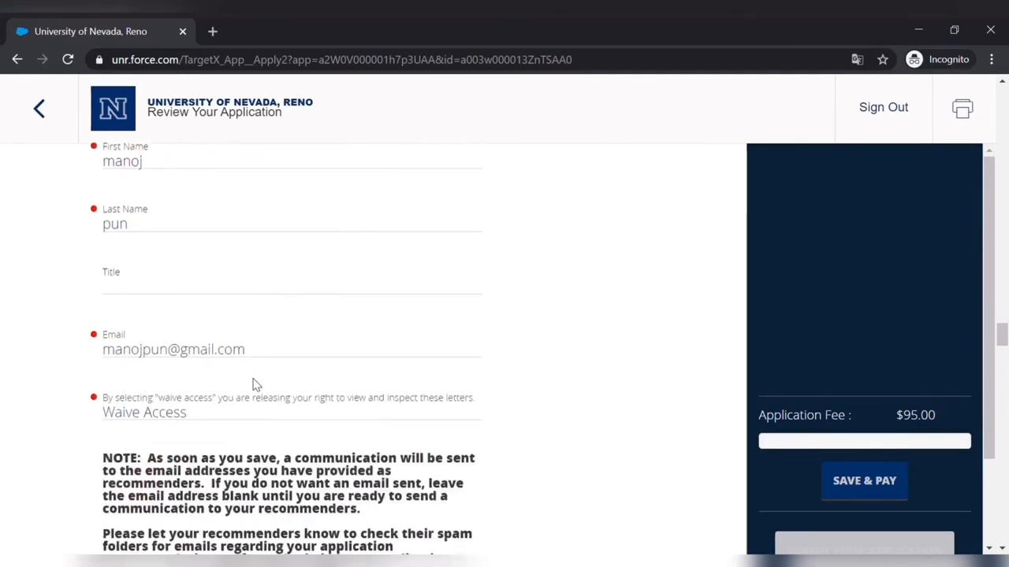
{"action": "scroll", "scroll_direction": "down", "scroll_amount": 3}
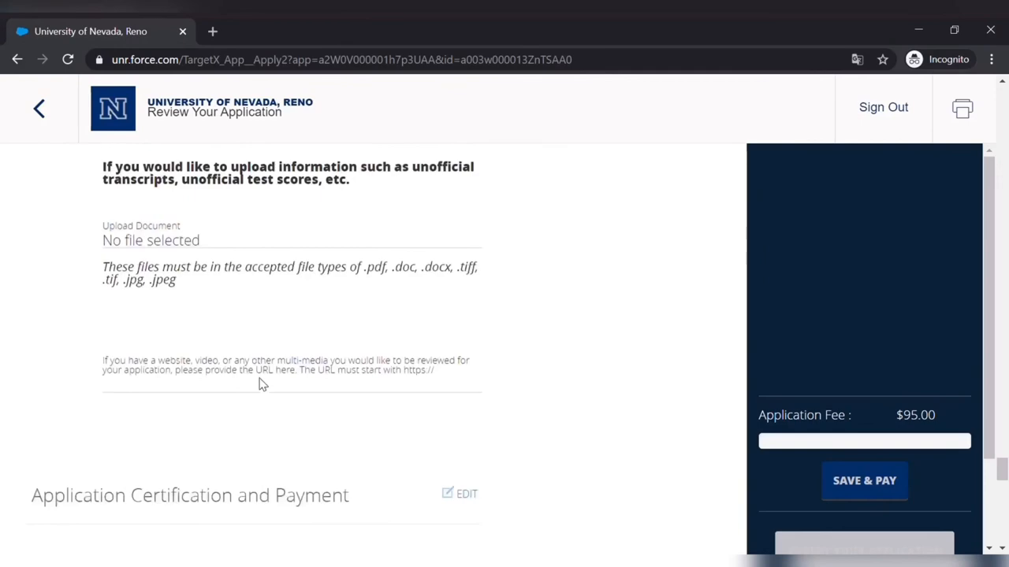
{"action": "scroll", "scroll_direction": "down", "scroll_amount": 3}
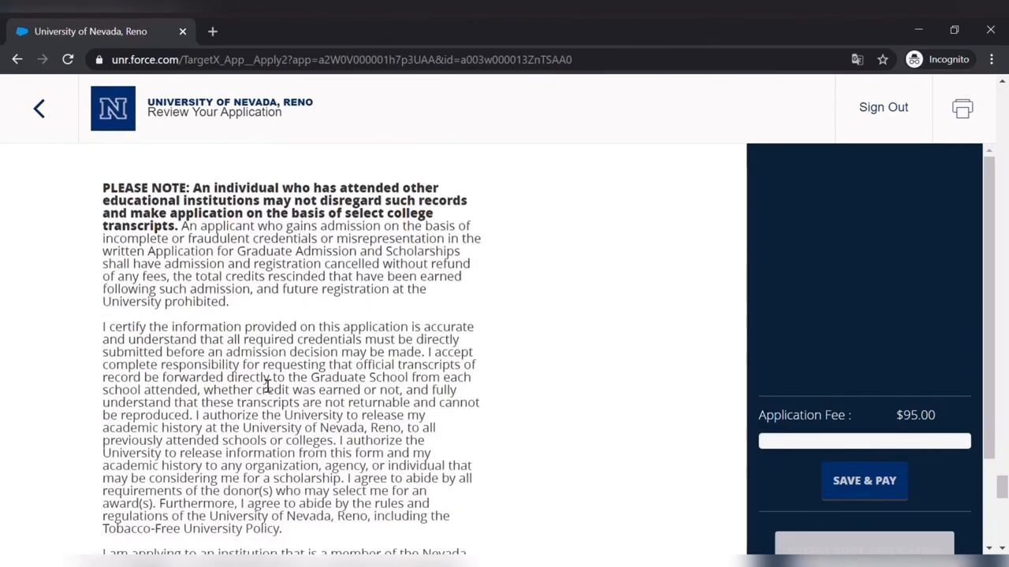
{"action": "scroll", "scroll_direction": "down", "scroll_amount": 3}
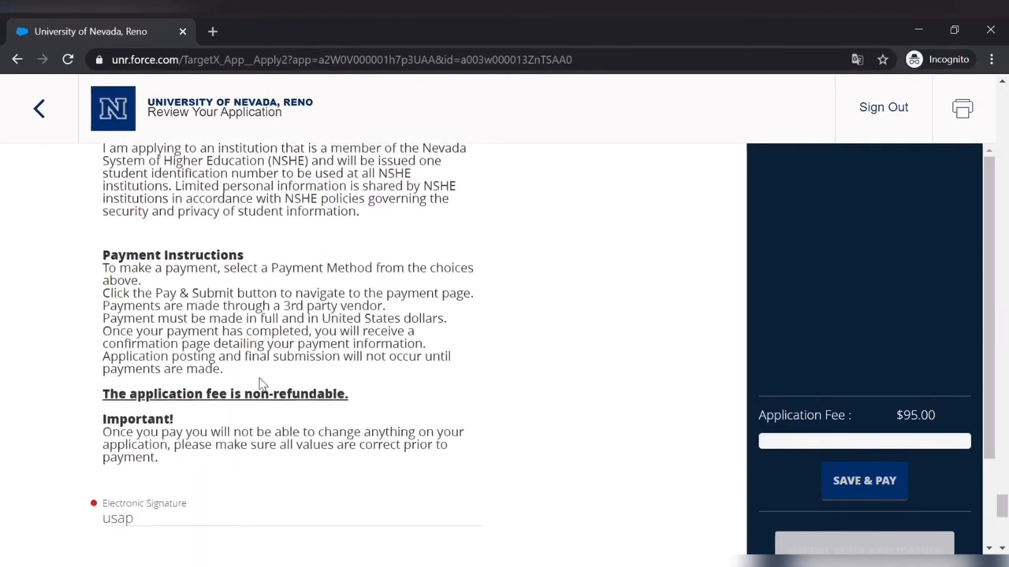
{"action": "scroll", "scroll_direction": "down", "scroll_amount": 3}
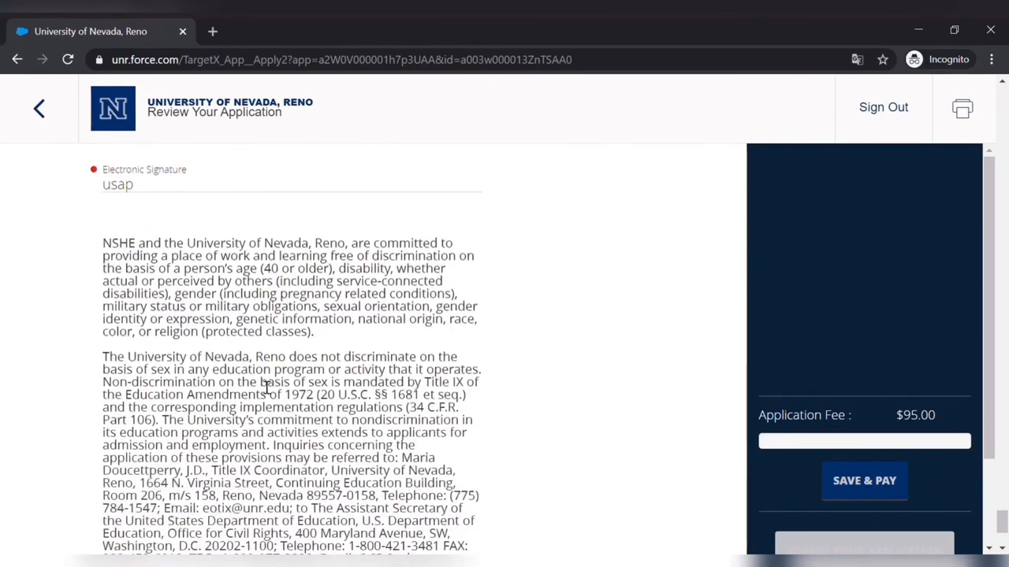
{"action": "scroll", "scroll_direction": "down", "scroll_amount": 3}
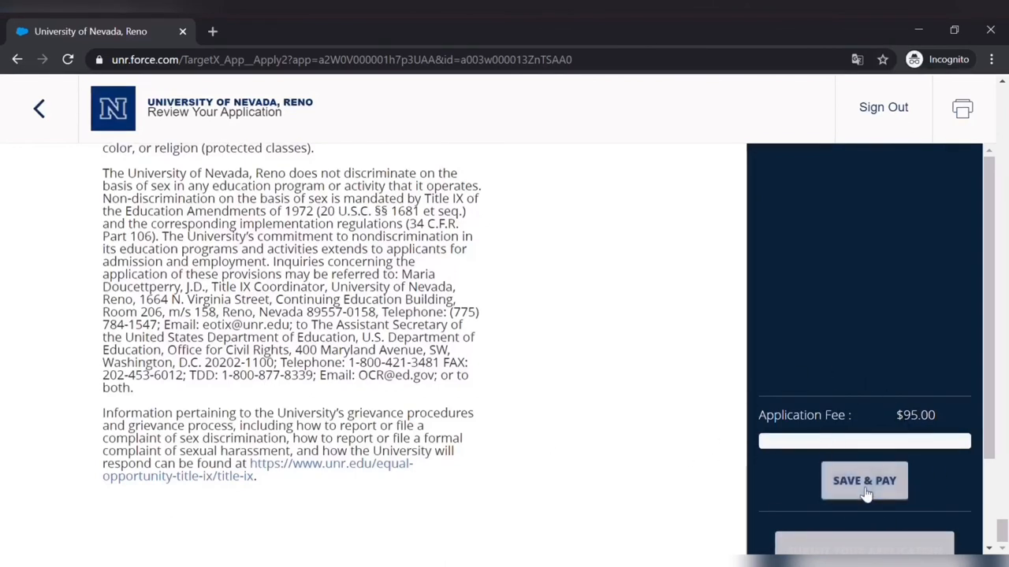
{"action": "left_click", "coordinate": [863, 481]}
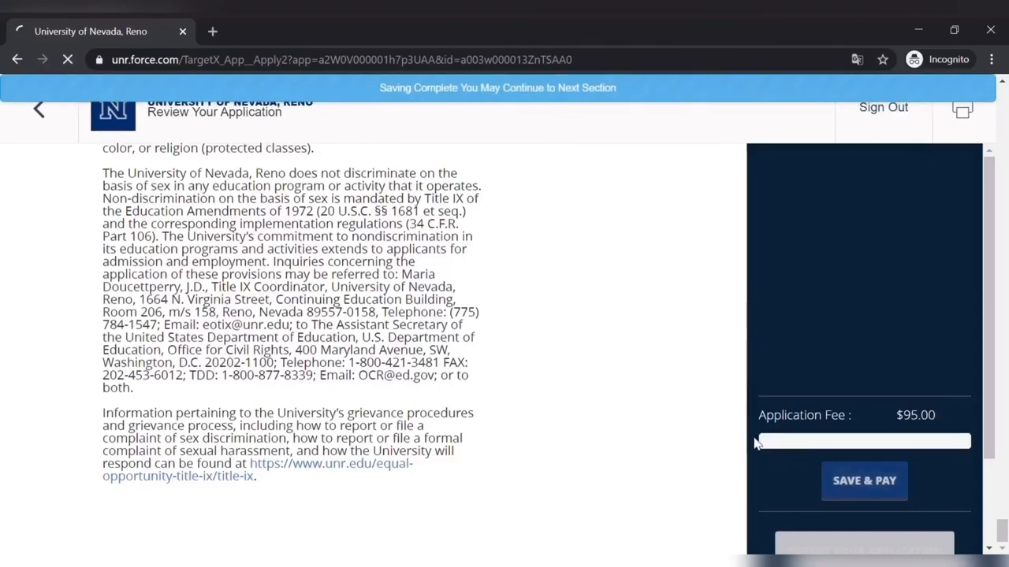
Select Pay Online as the payment method and go to the $95 PayPal checkout.
{"action": "left_click", "coordinate": [863, 481]}
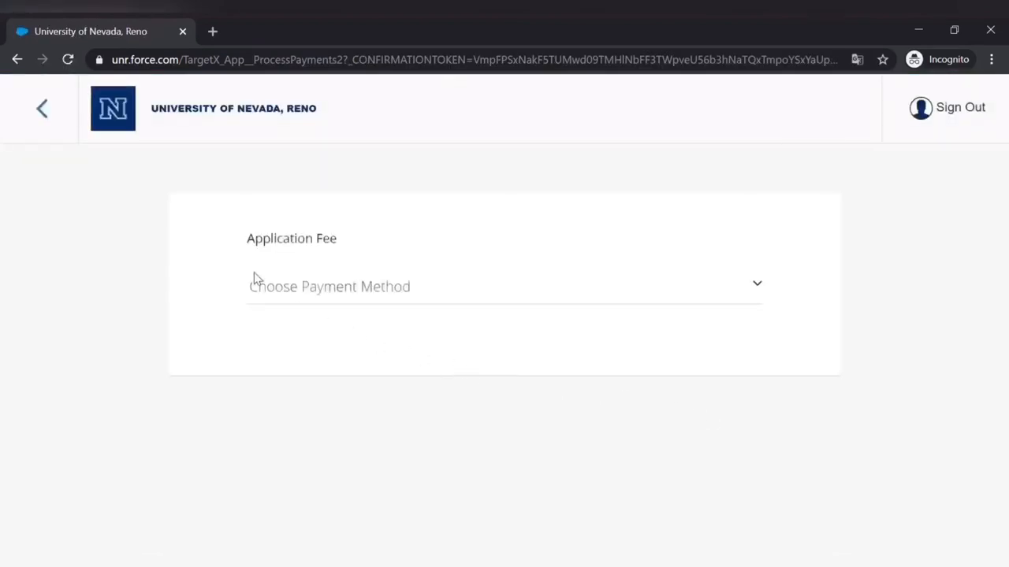
{"action": "left_click", "coordinate": [504, 286]}
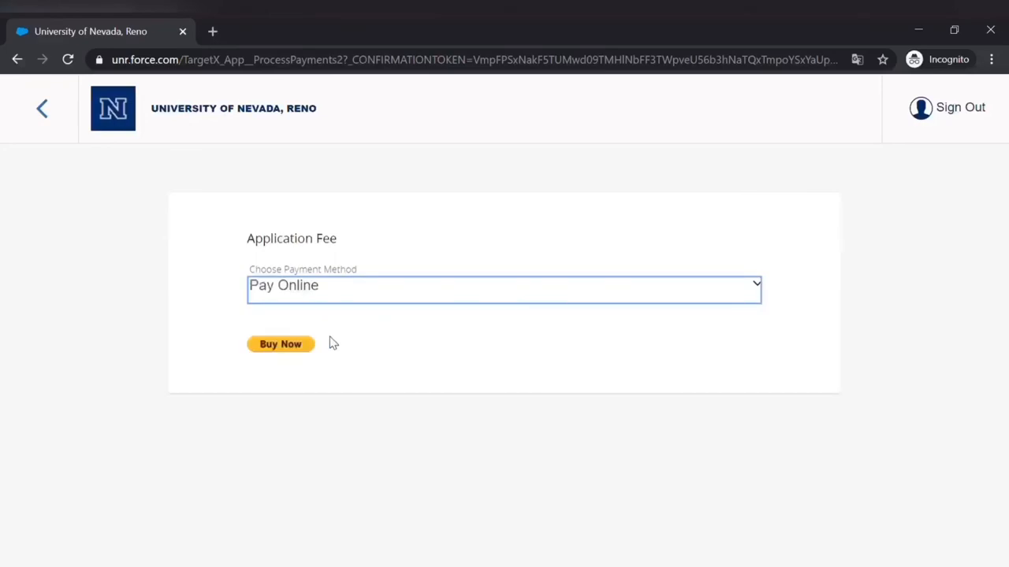
{"action": "left_click", "coordinate": [280, 345]}
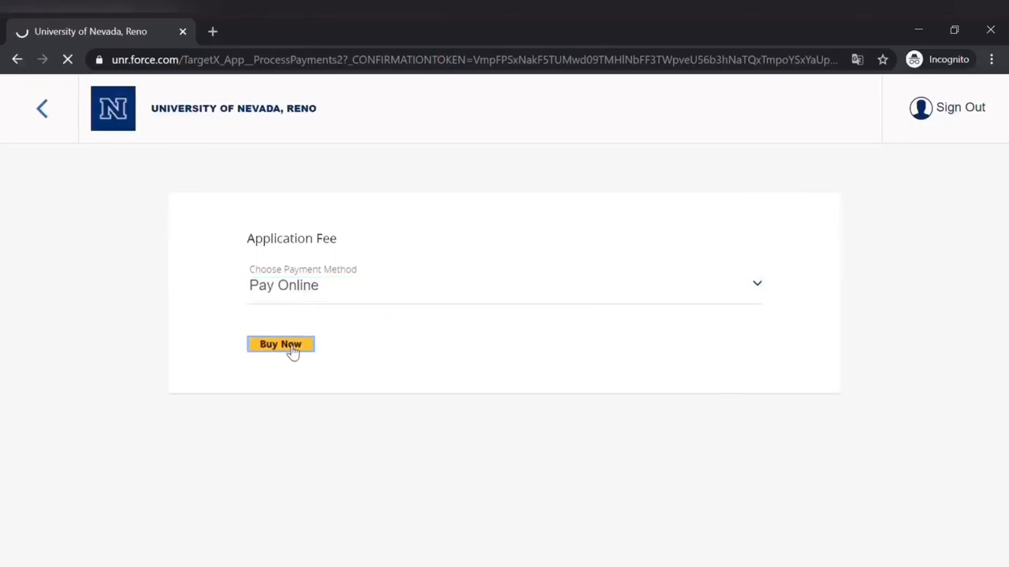
{"action": "left_click", "coordinate": [281, 344]}
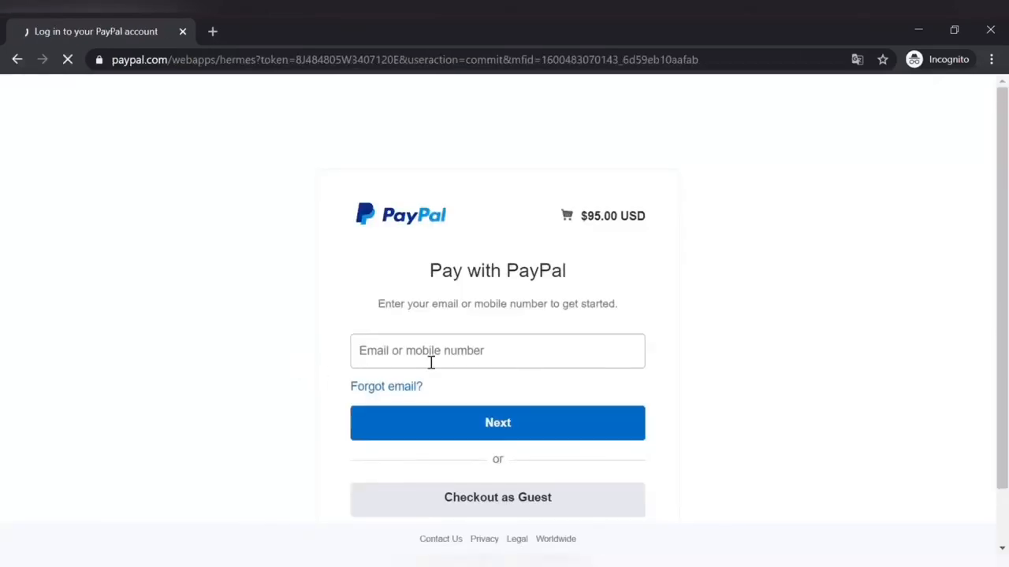